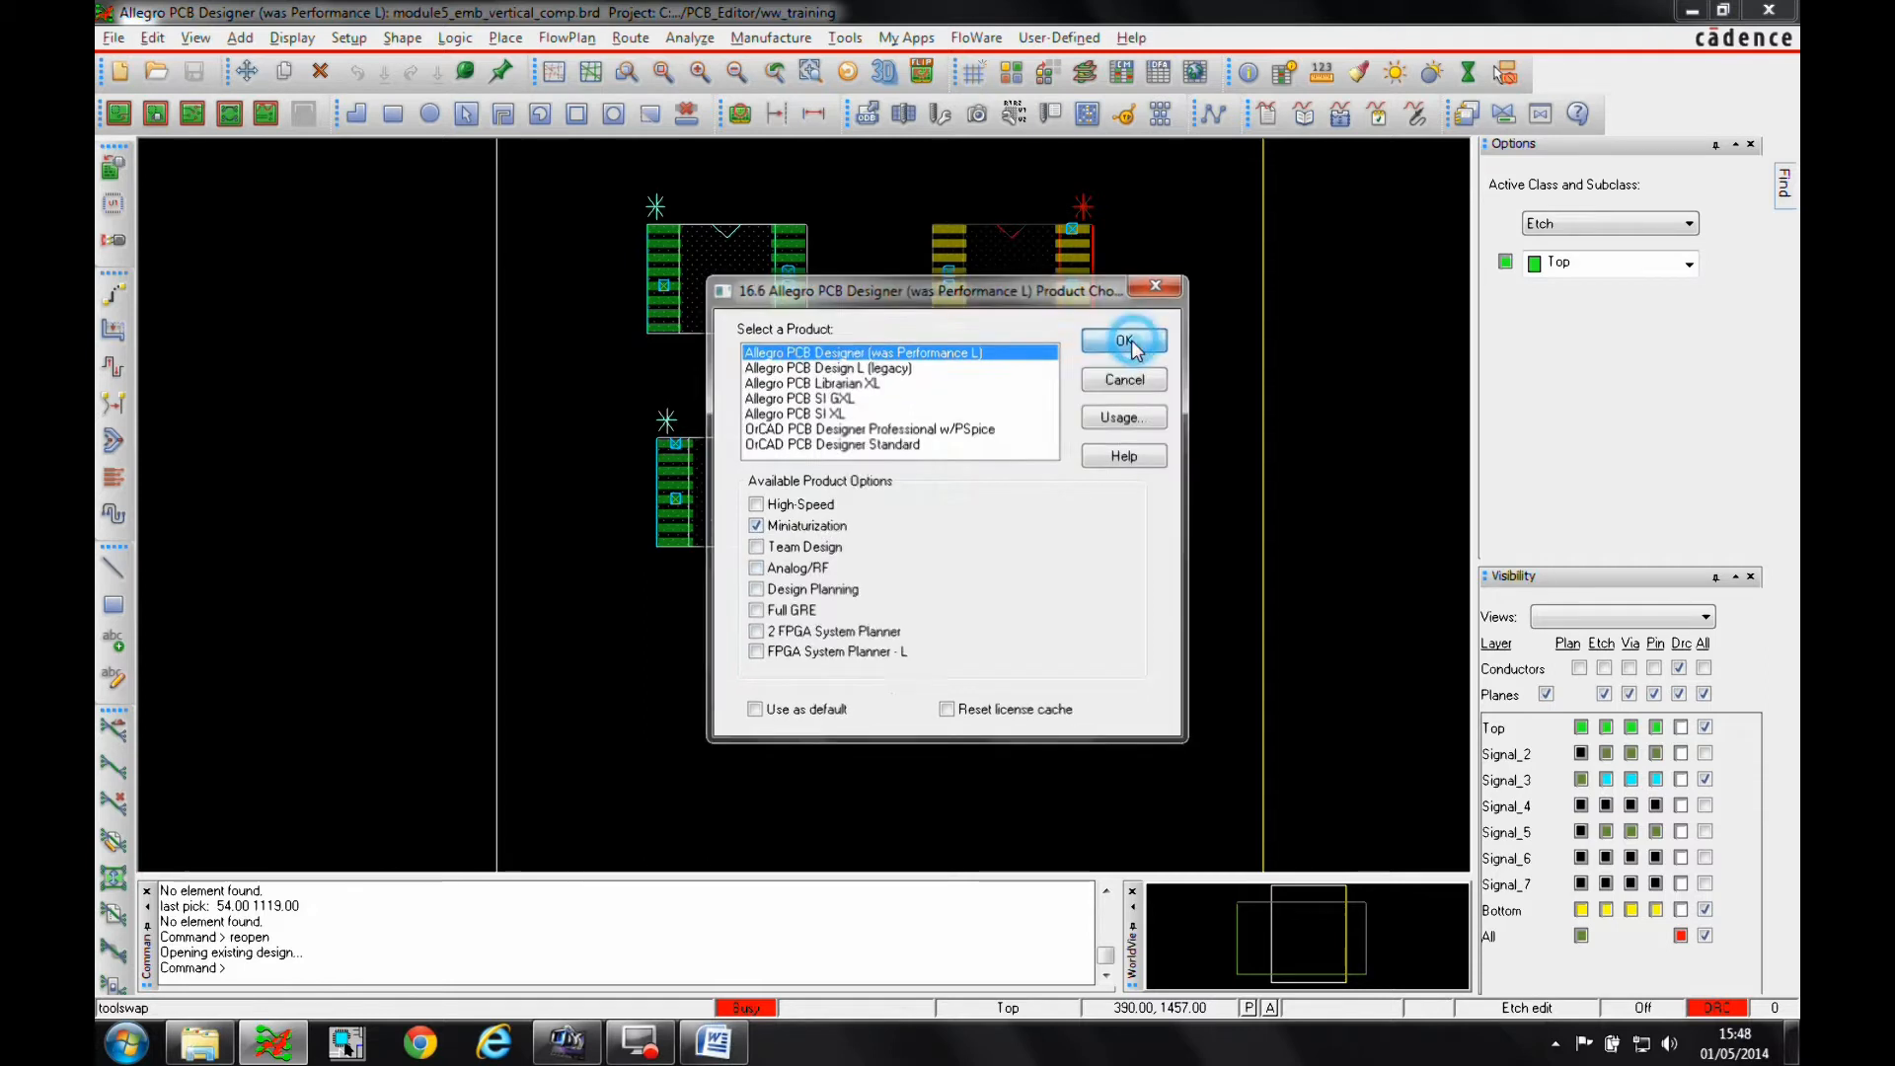
Step: Confirm the product choice and review the embedded layer stack, with every layer unembedded
{"action": "left_click", "coordinate": [1123, 341]}
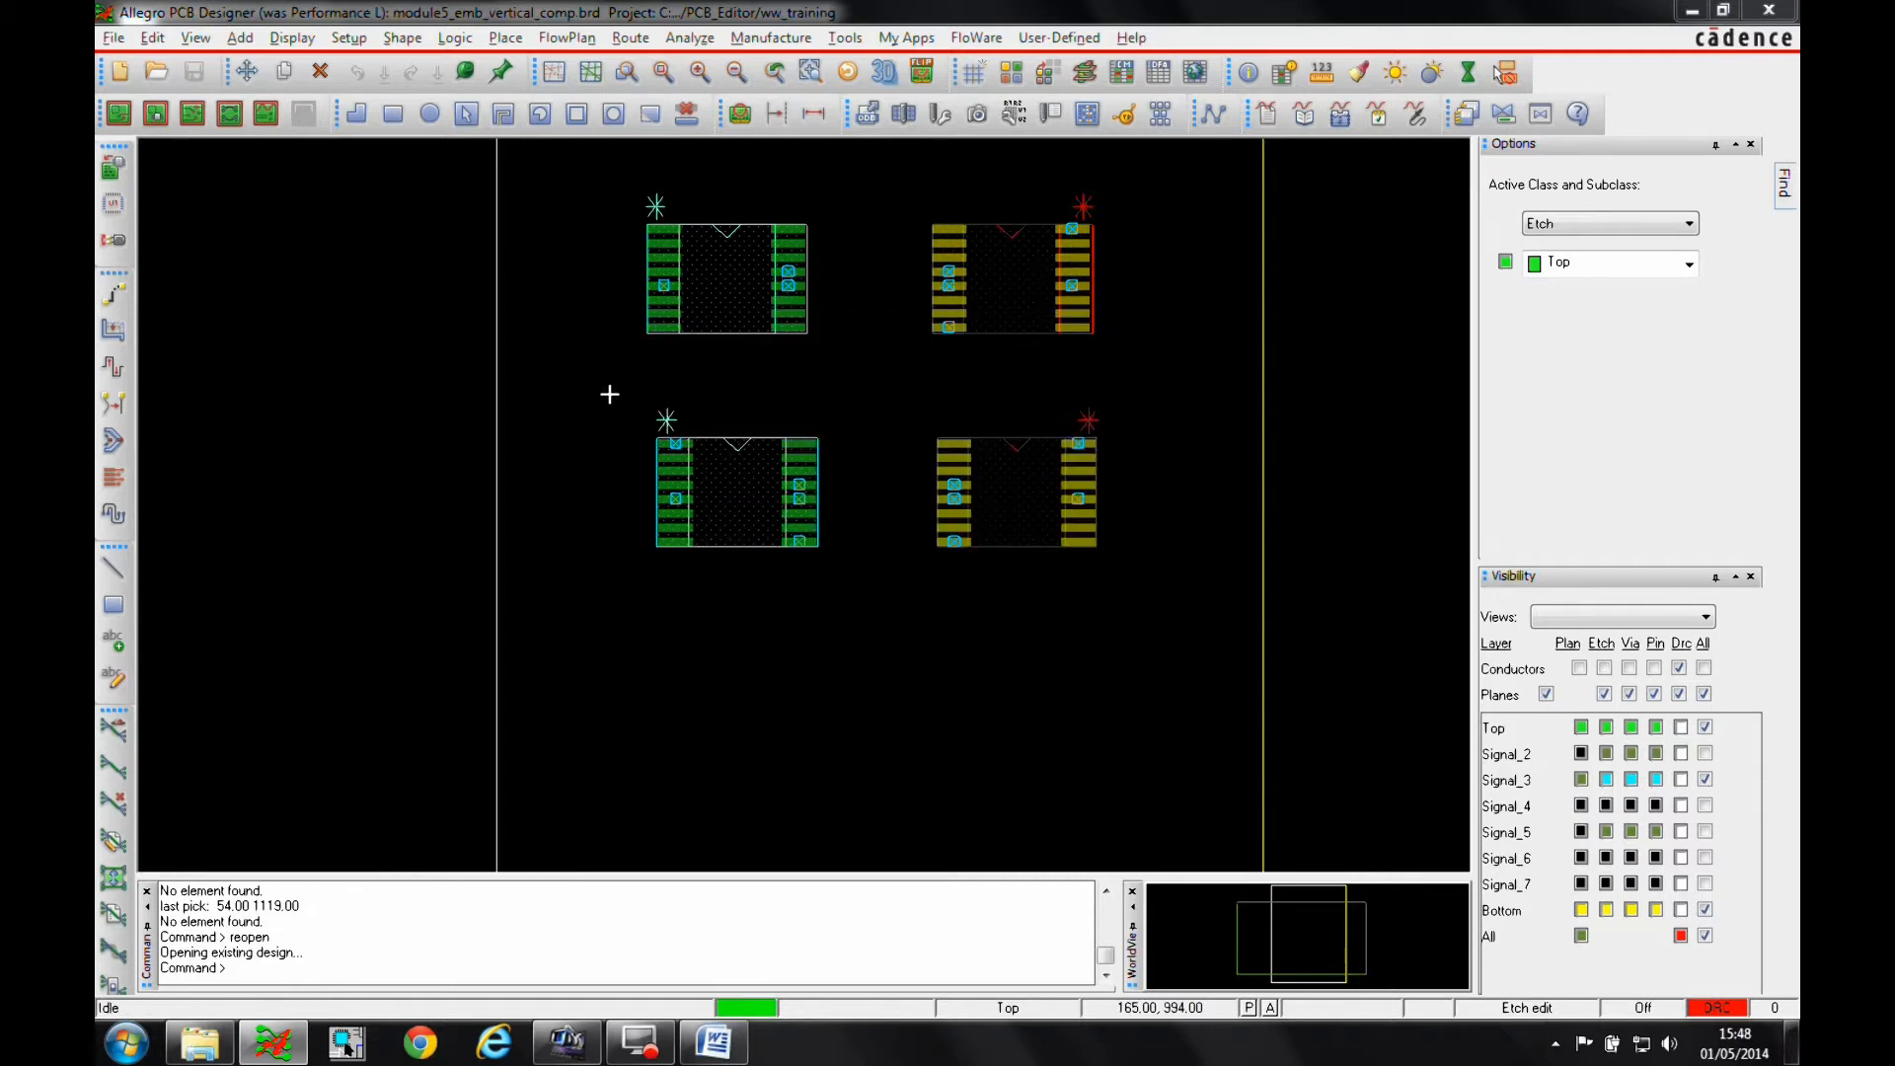
{"action": "left_click", "coordinate": [349, 37]}
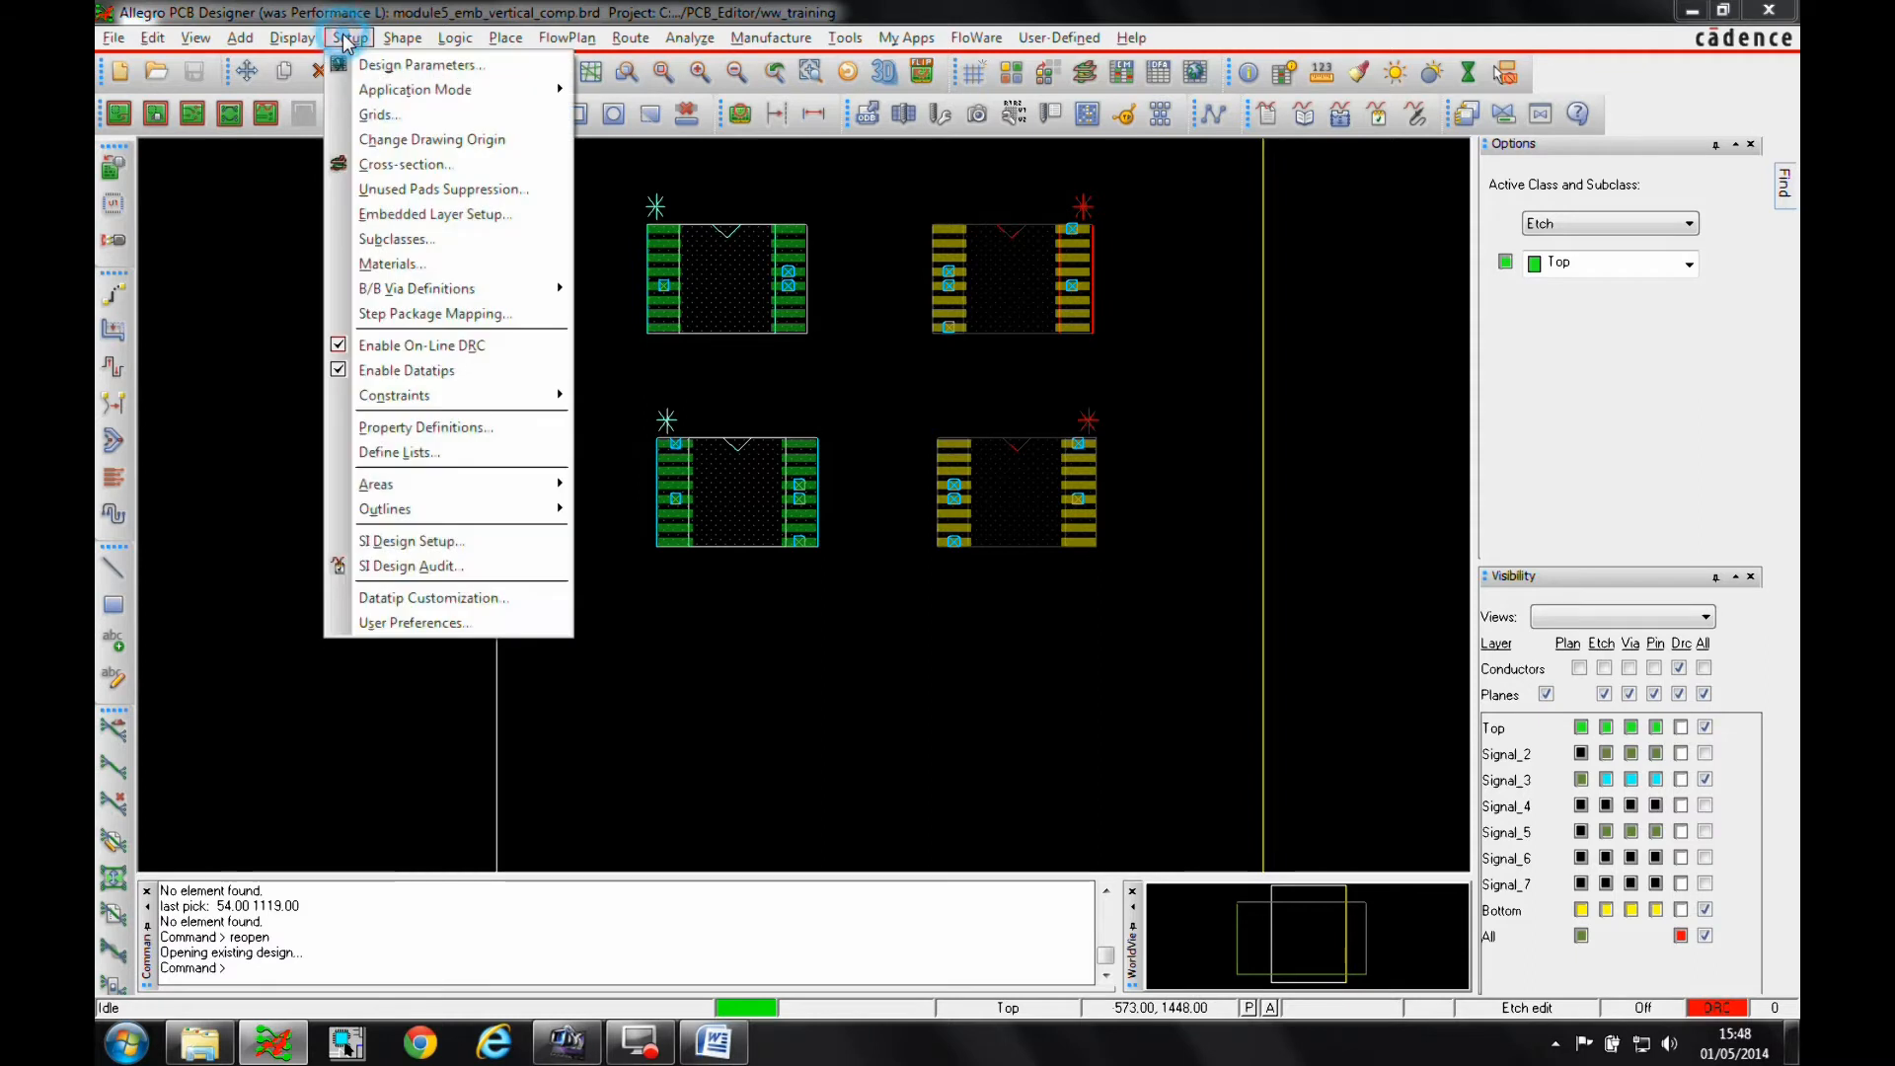
{"action": "left_click", "coordinate": [434, 214]}
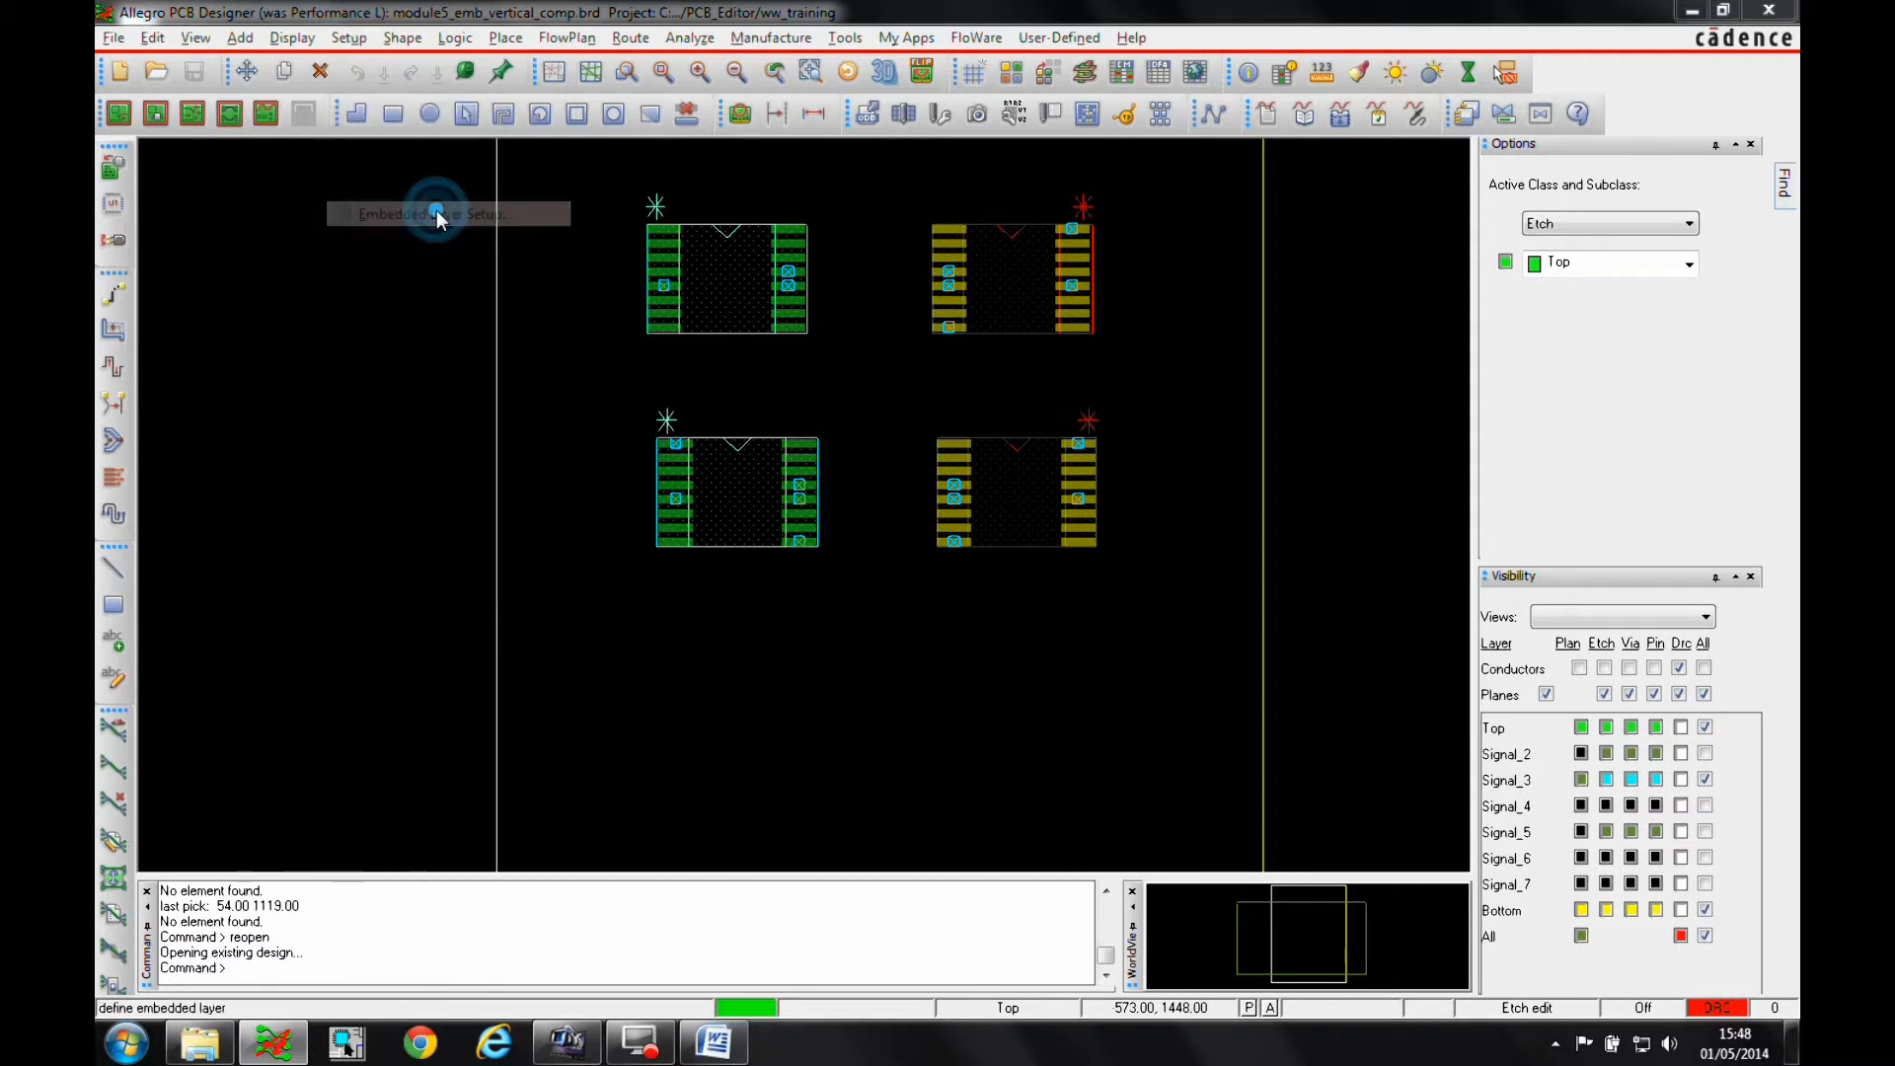
{"action": "left_click", "coordinate": [436, 214]}
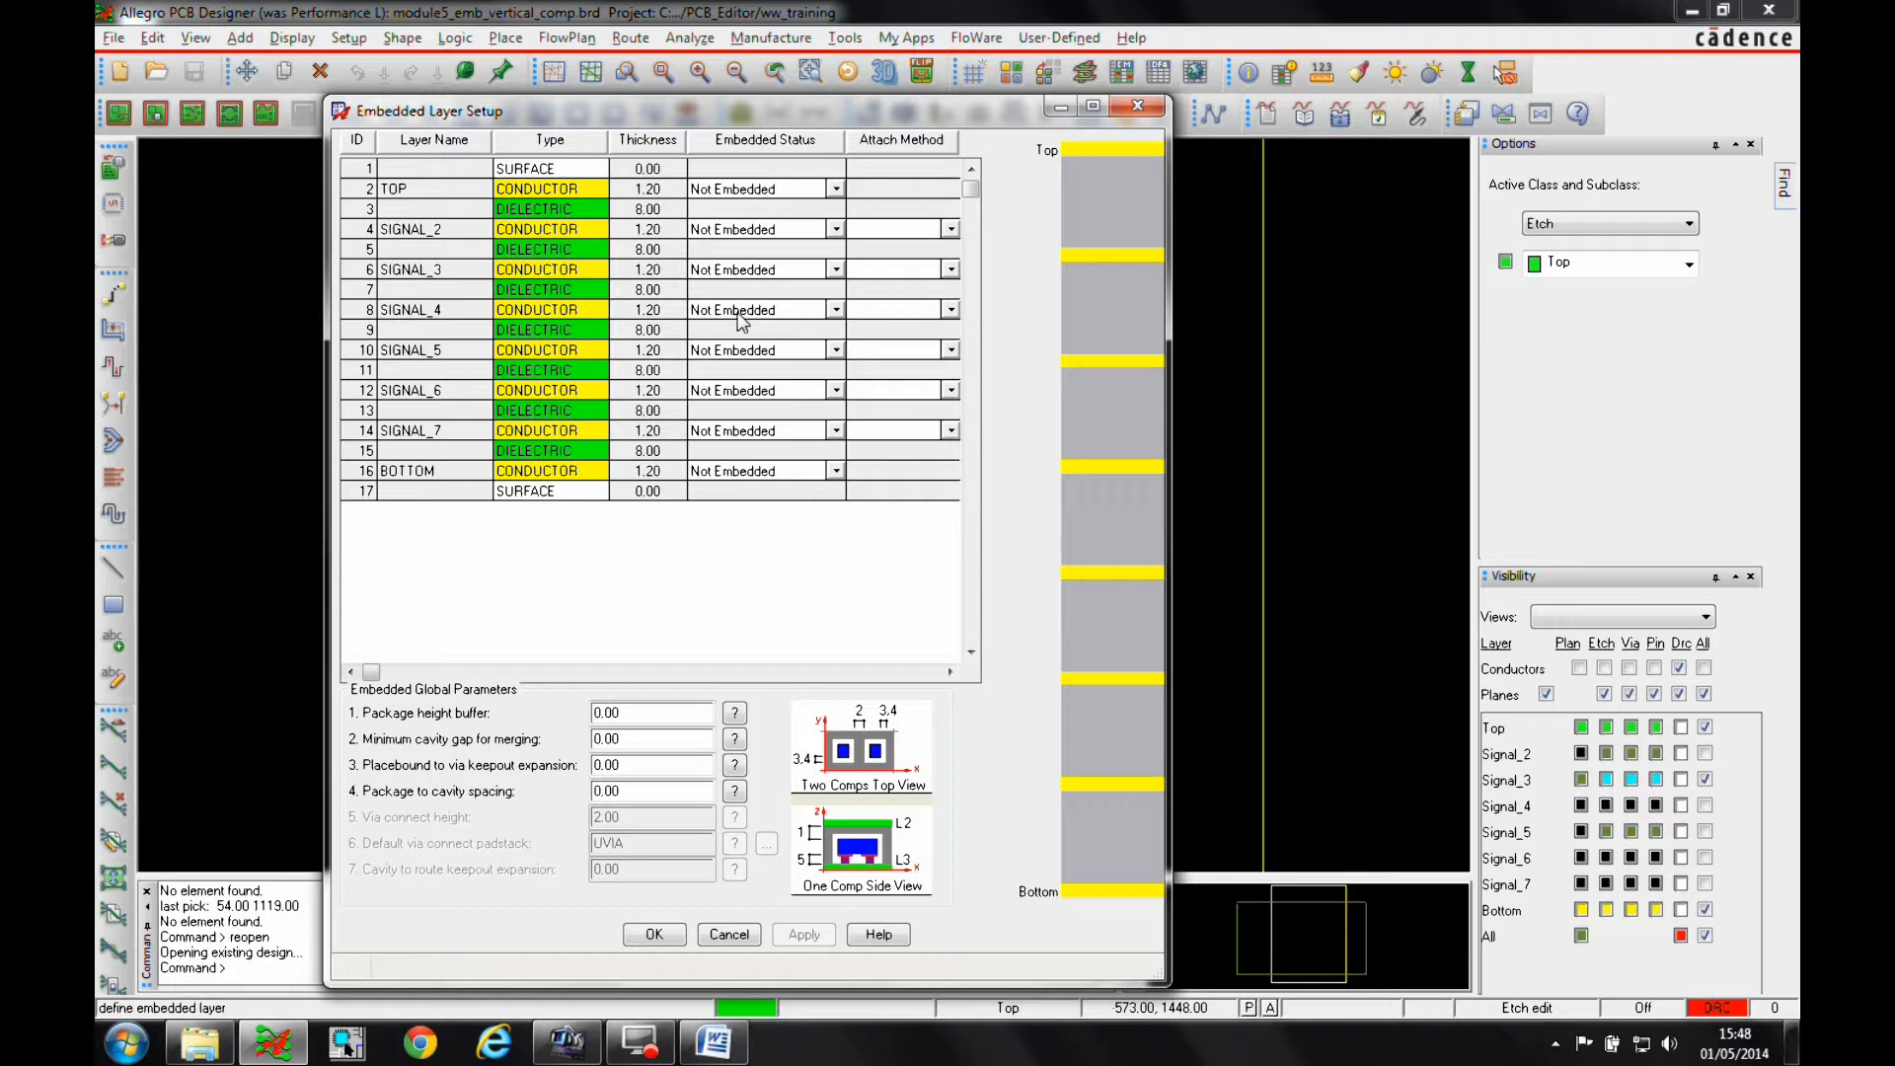
{"action": "mouse_move", "coordinate": [723, 391]}
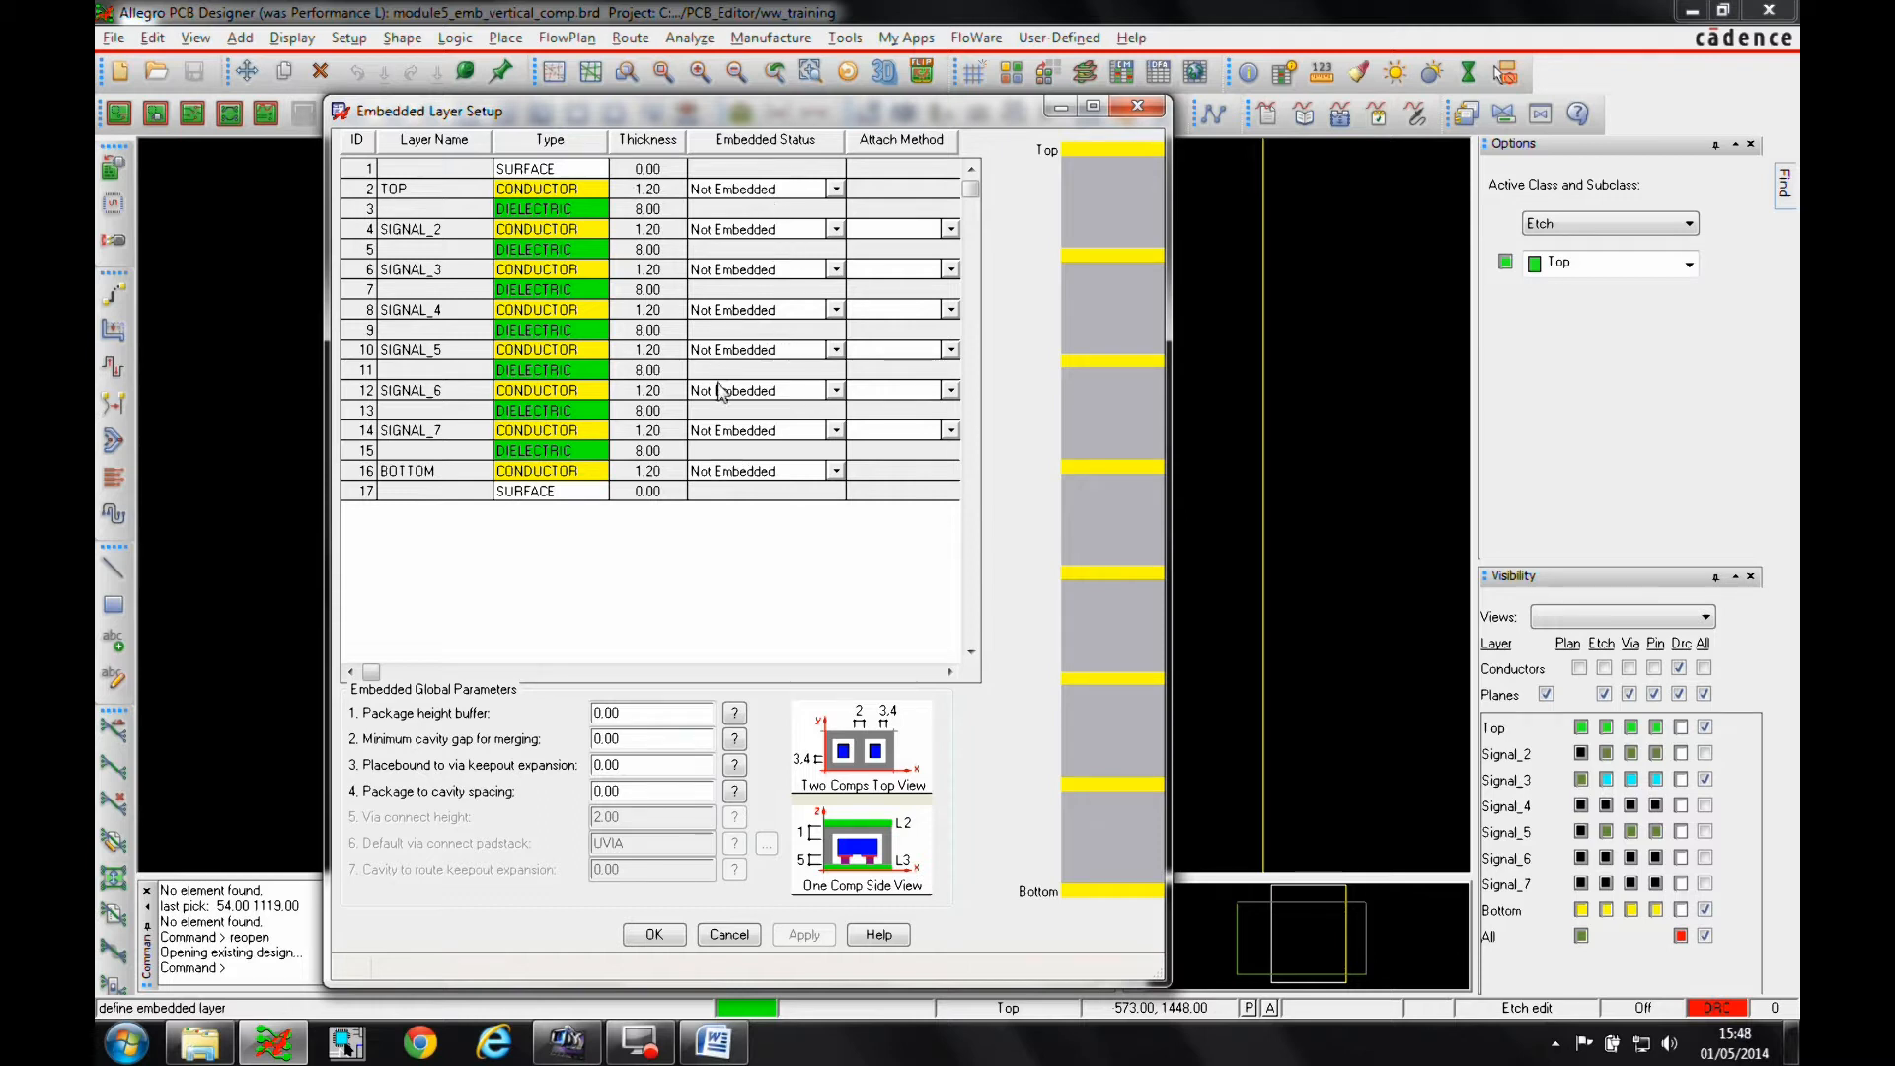
{"action": "mouse_move", "coordinate": [733, 447]}
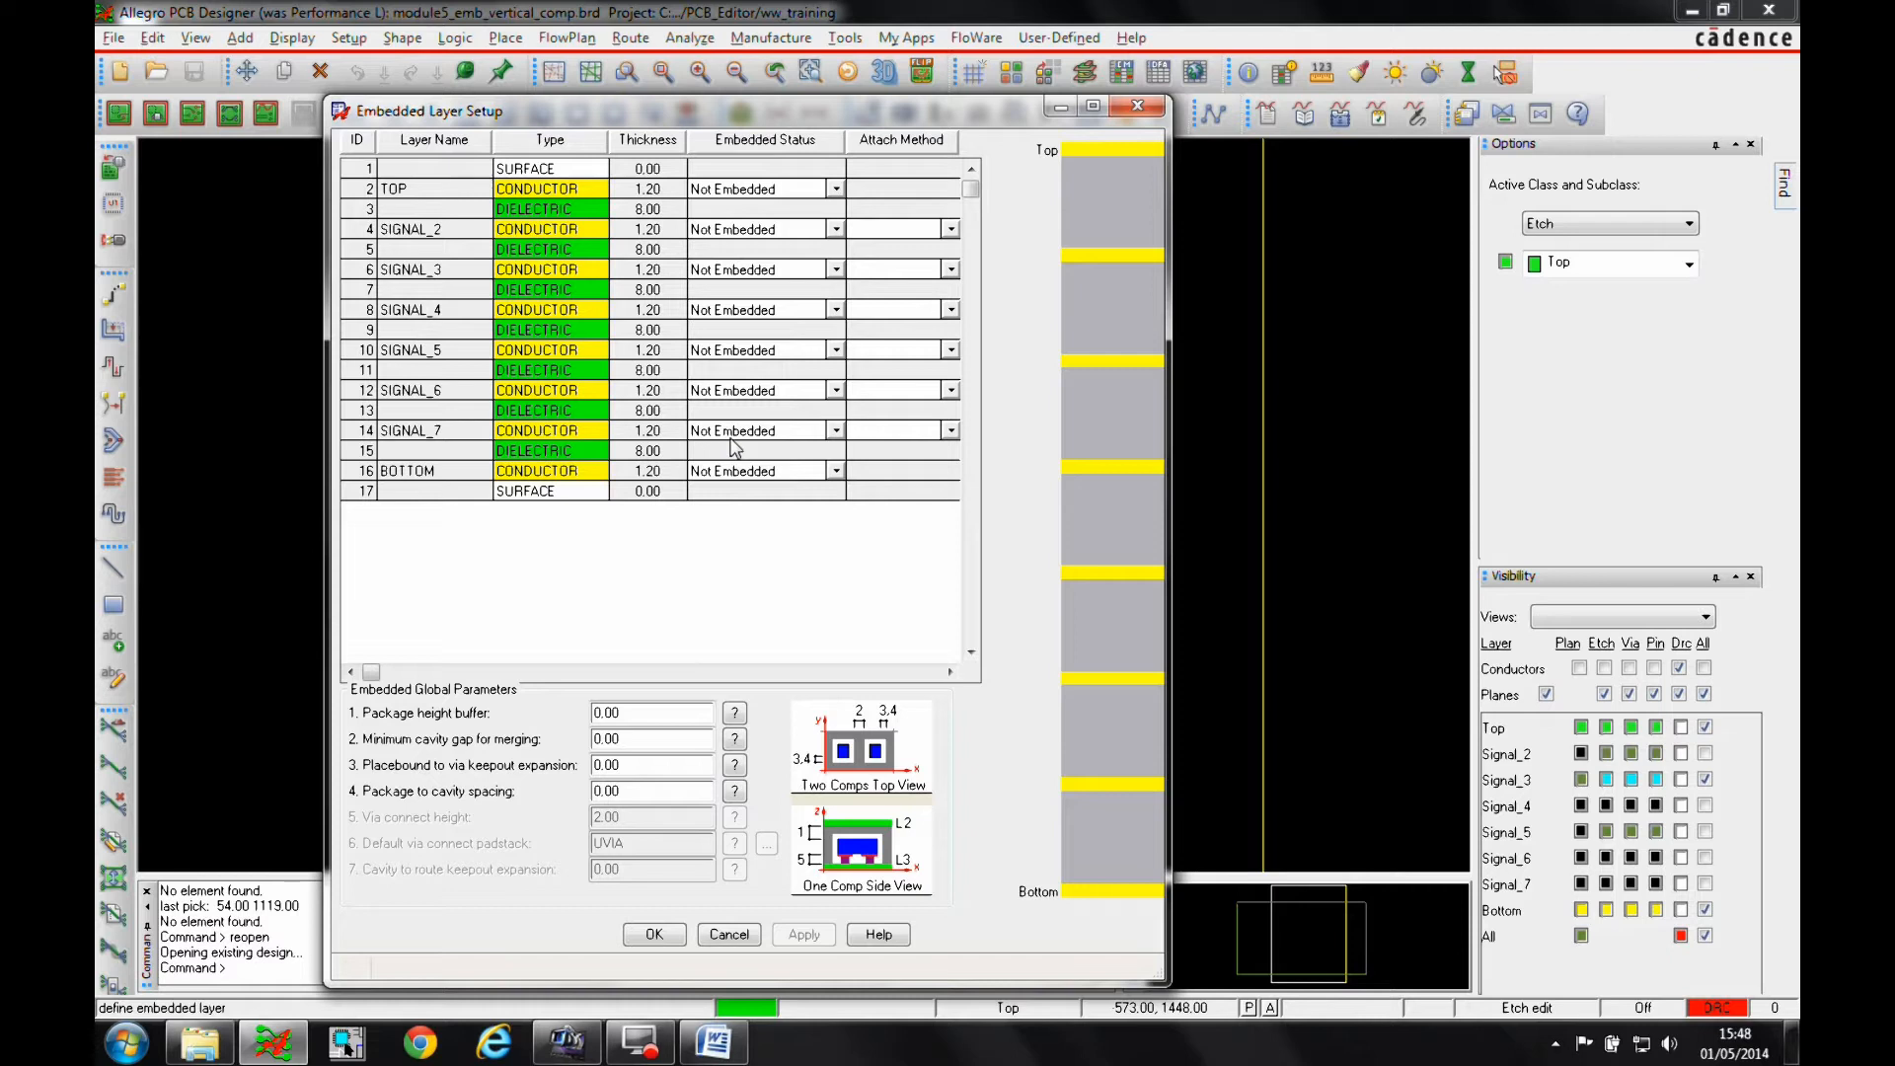
{"action": "mouse_move", "coordinate": [808, 207]}
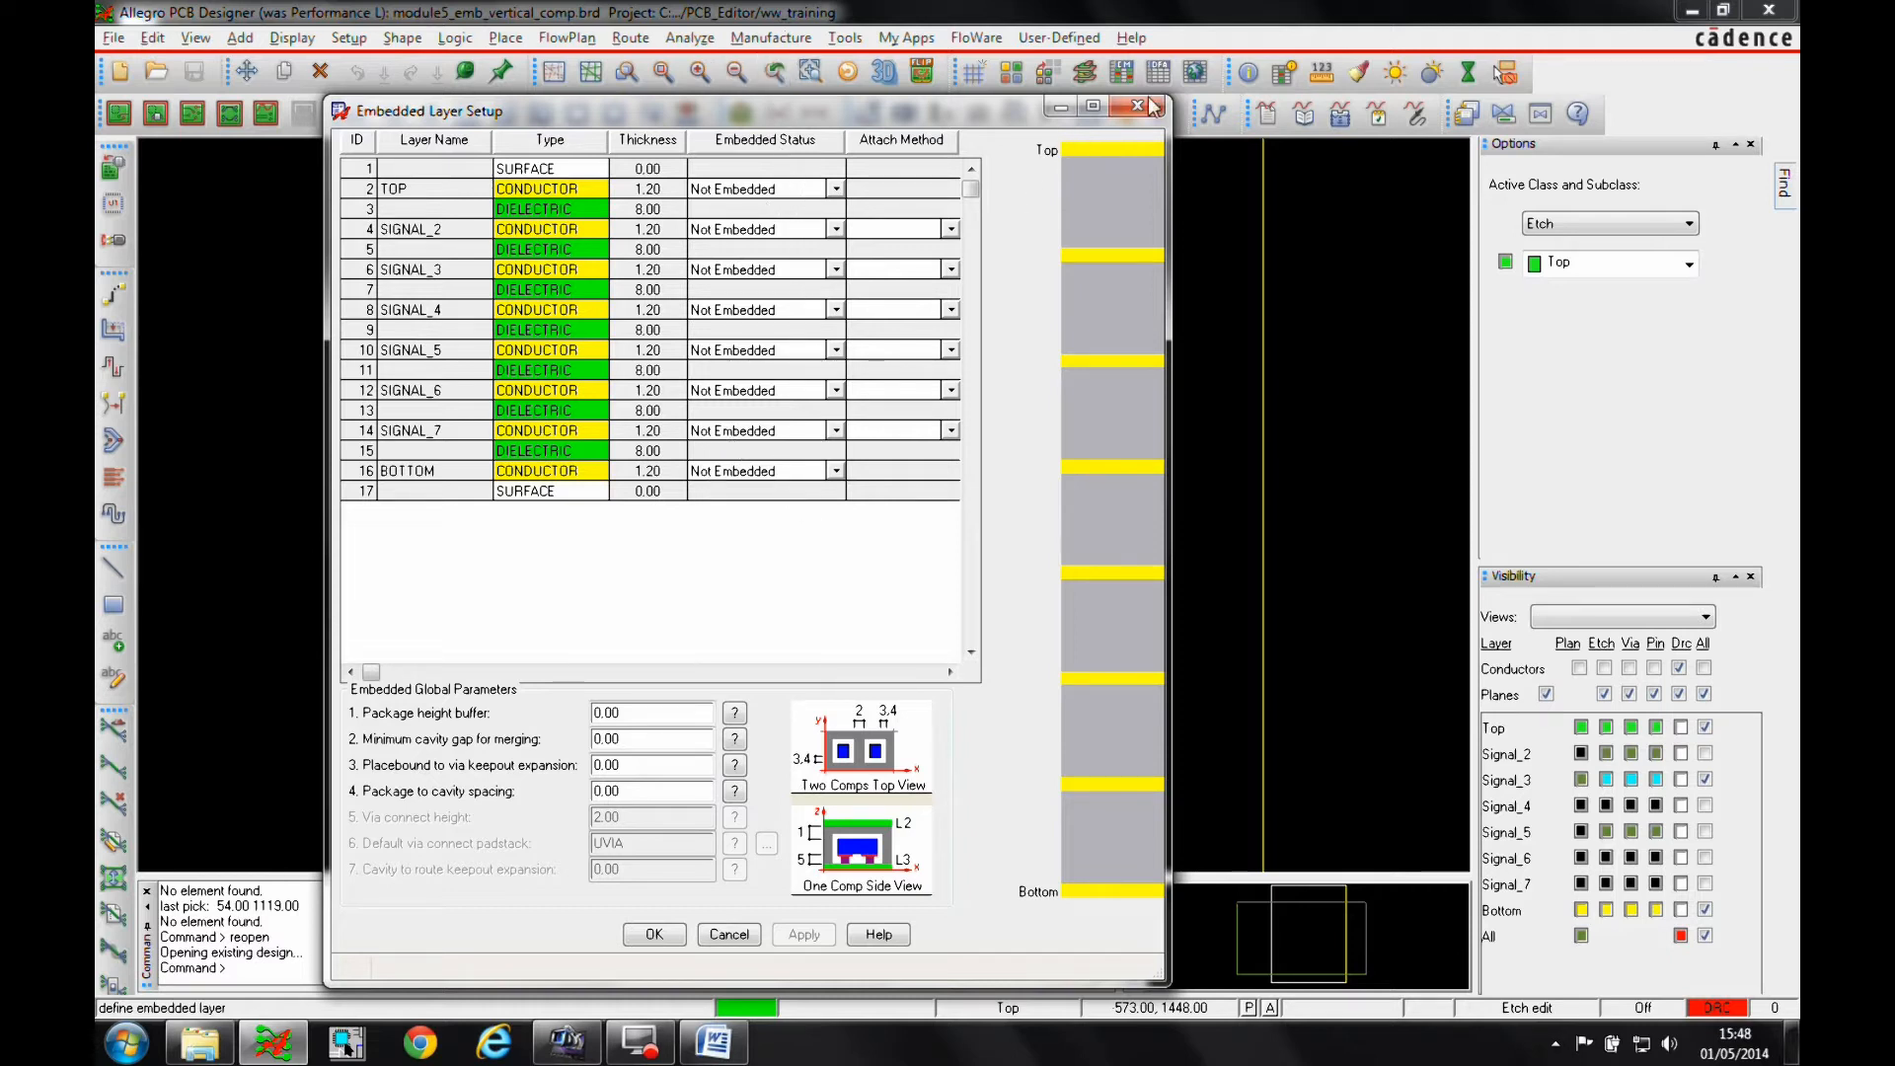
{"action": "left_click", "coordinate": [1137, 106]}
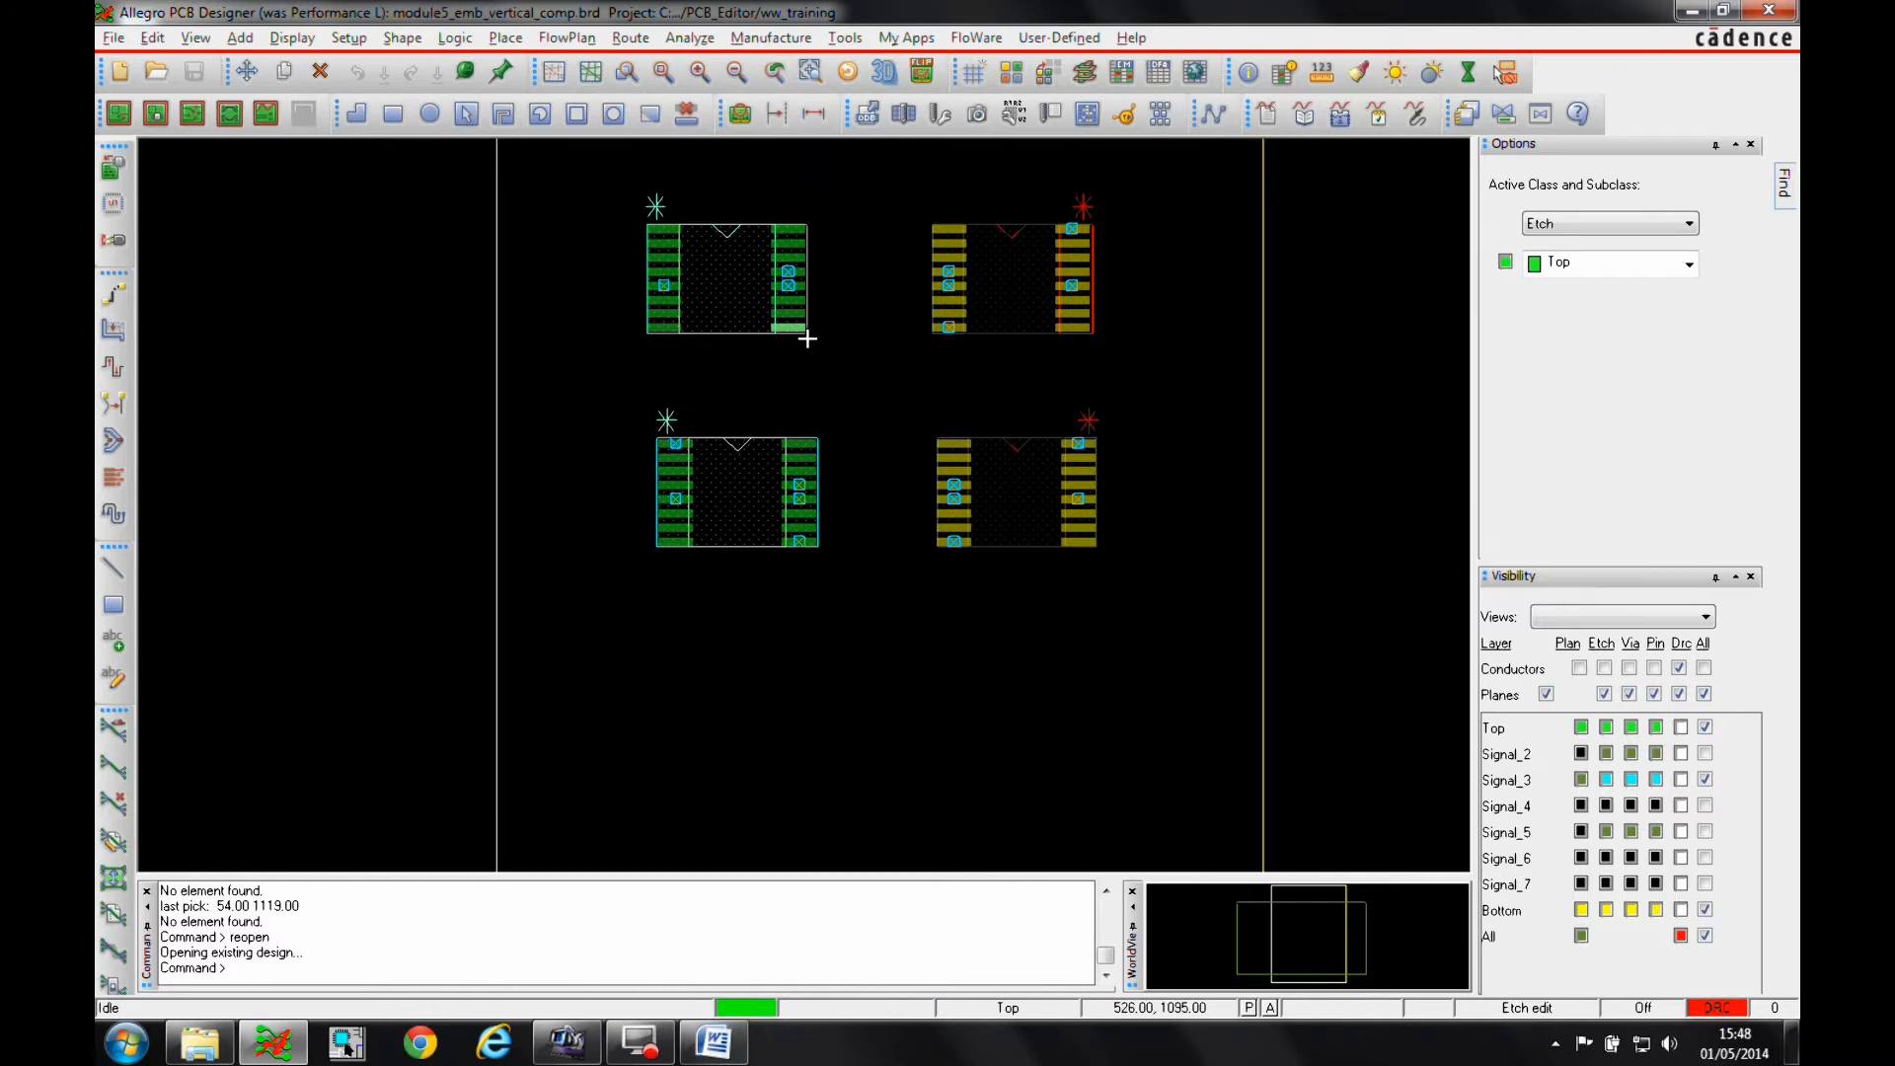
{"action": "left_click", "coordinate": [113, 37]}
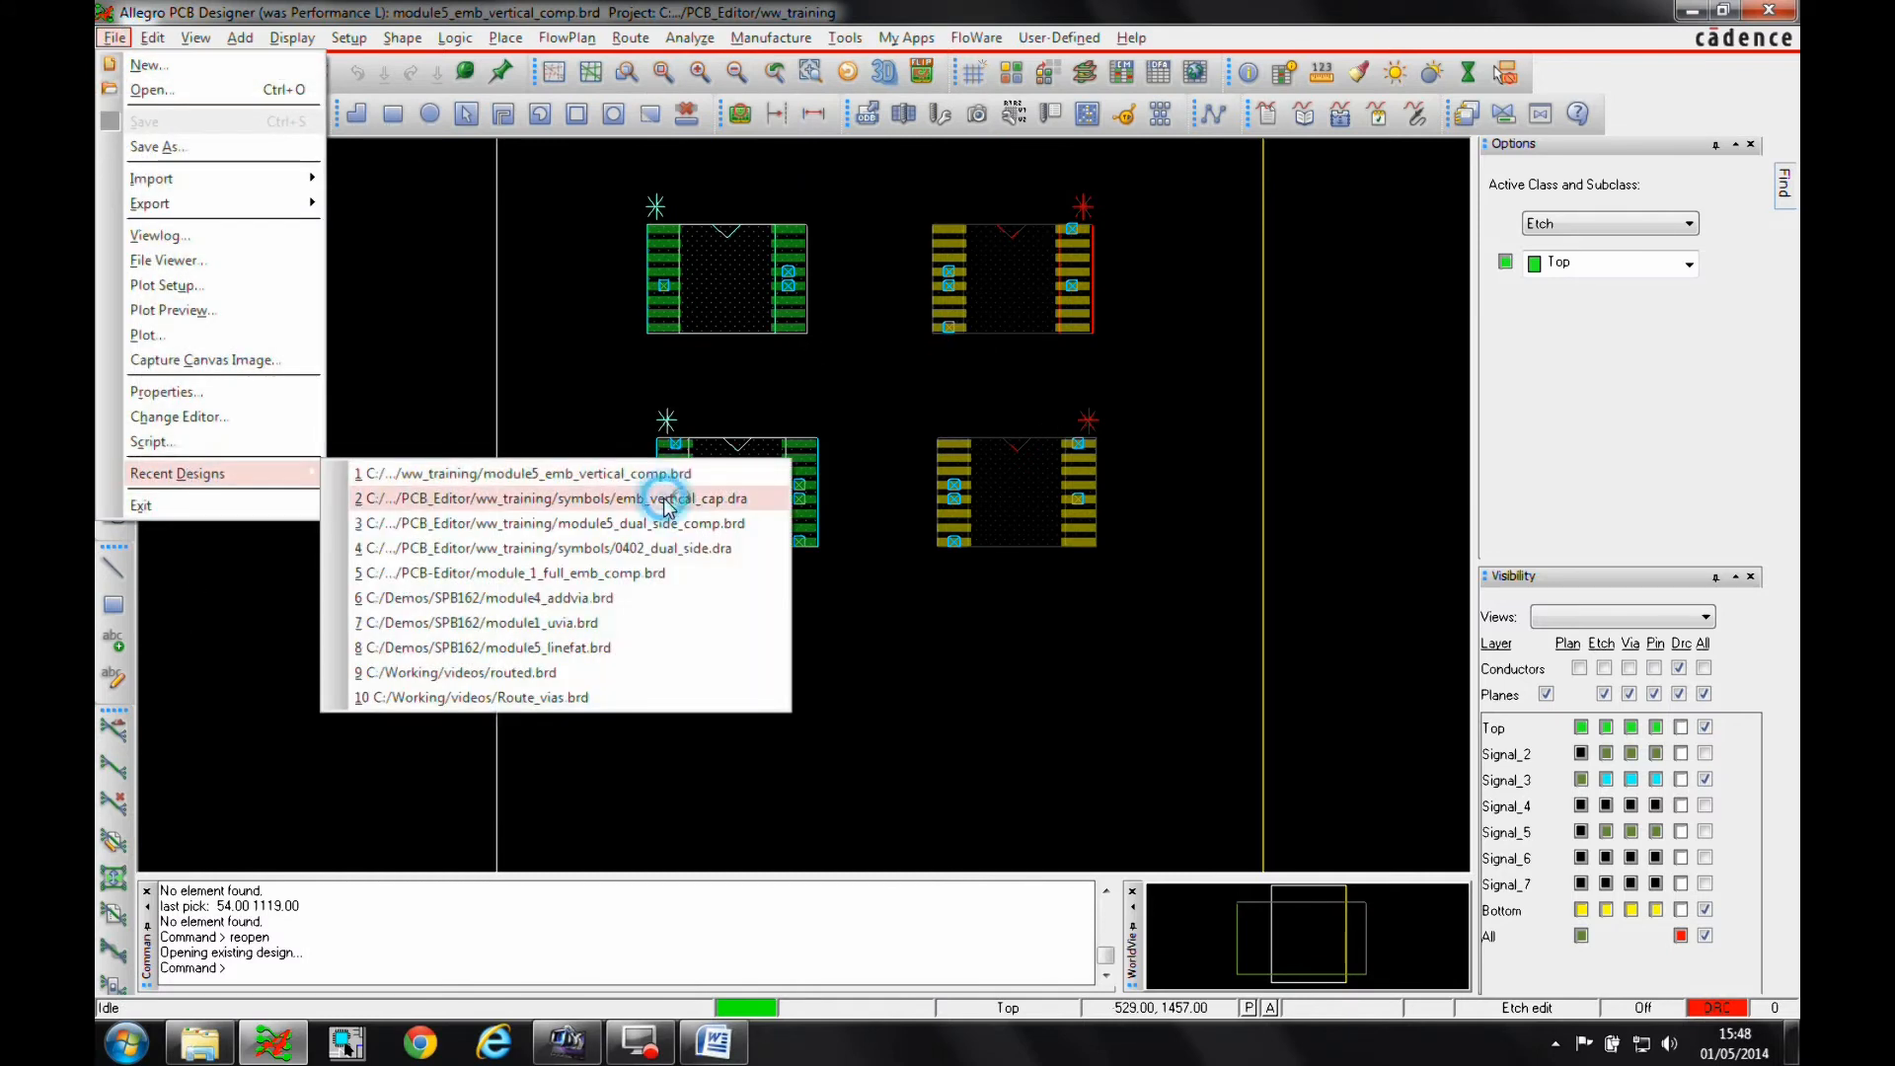
Step: Open emb_vertical_cap.dra from recent designs and inspect the capacitor's 3D model
{"action": "left_click", "coordinate": [547, 497]}
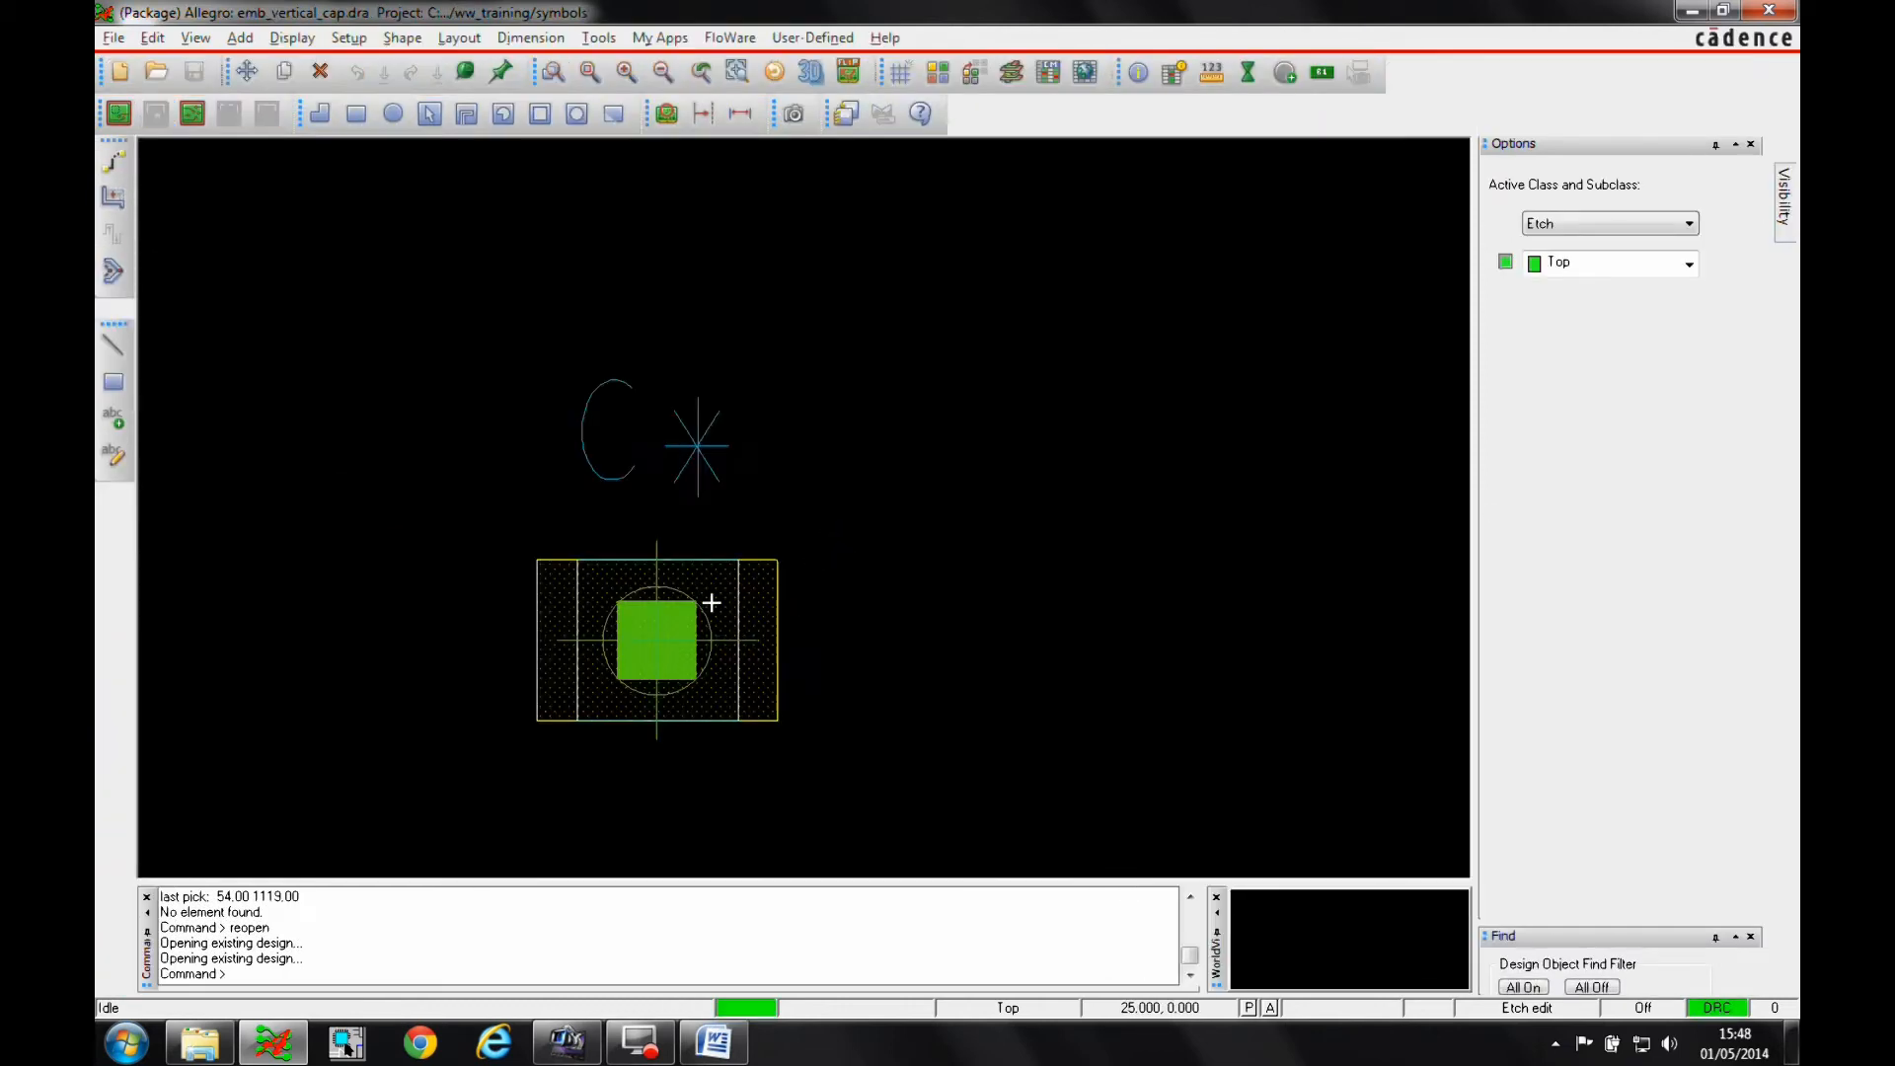
{"action": "mouse_move", "coordinate": [671, 647]}
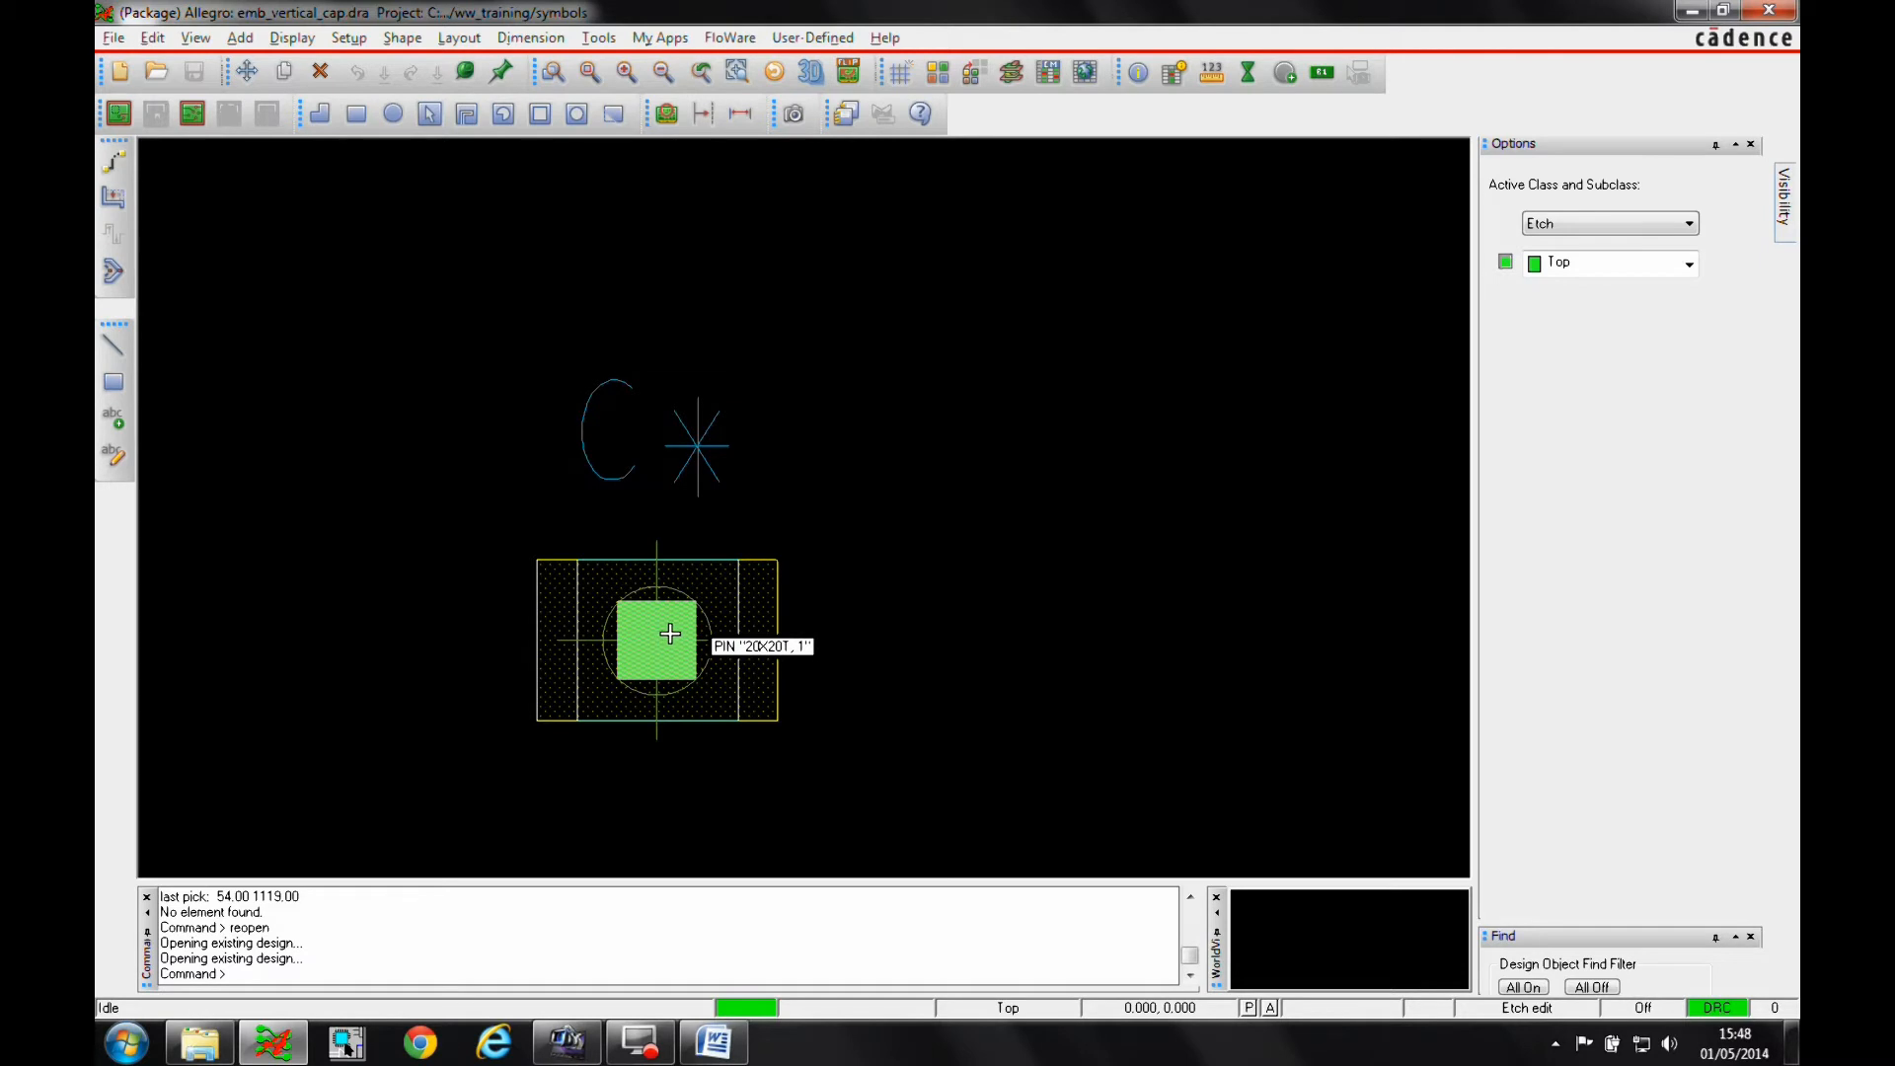
{"action": "mouse_move", "coordinate": [457, 440]}
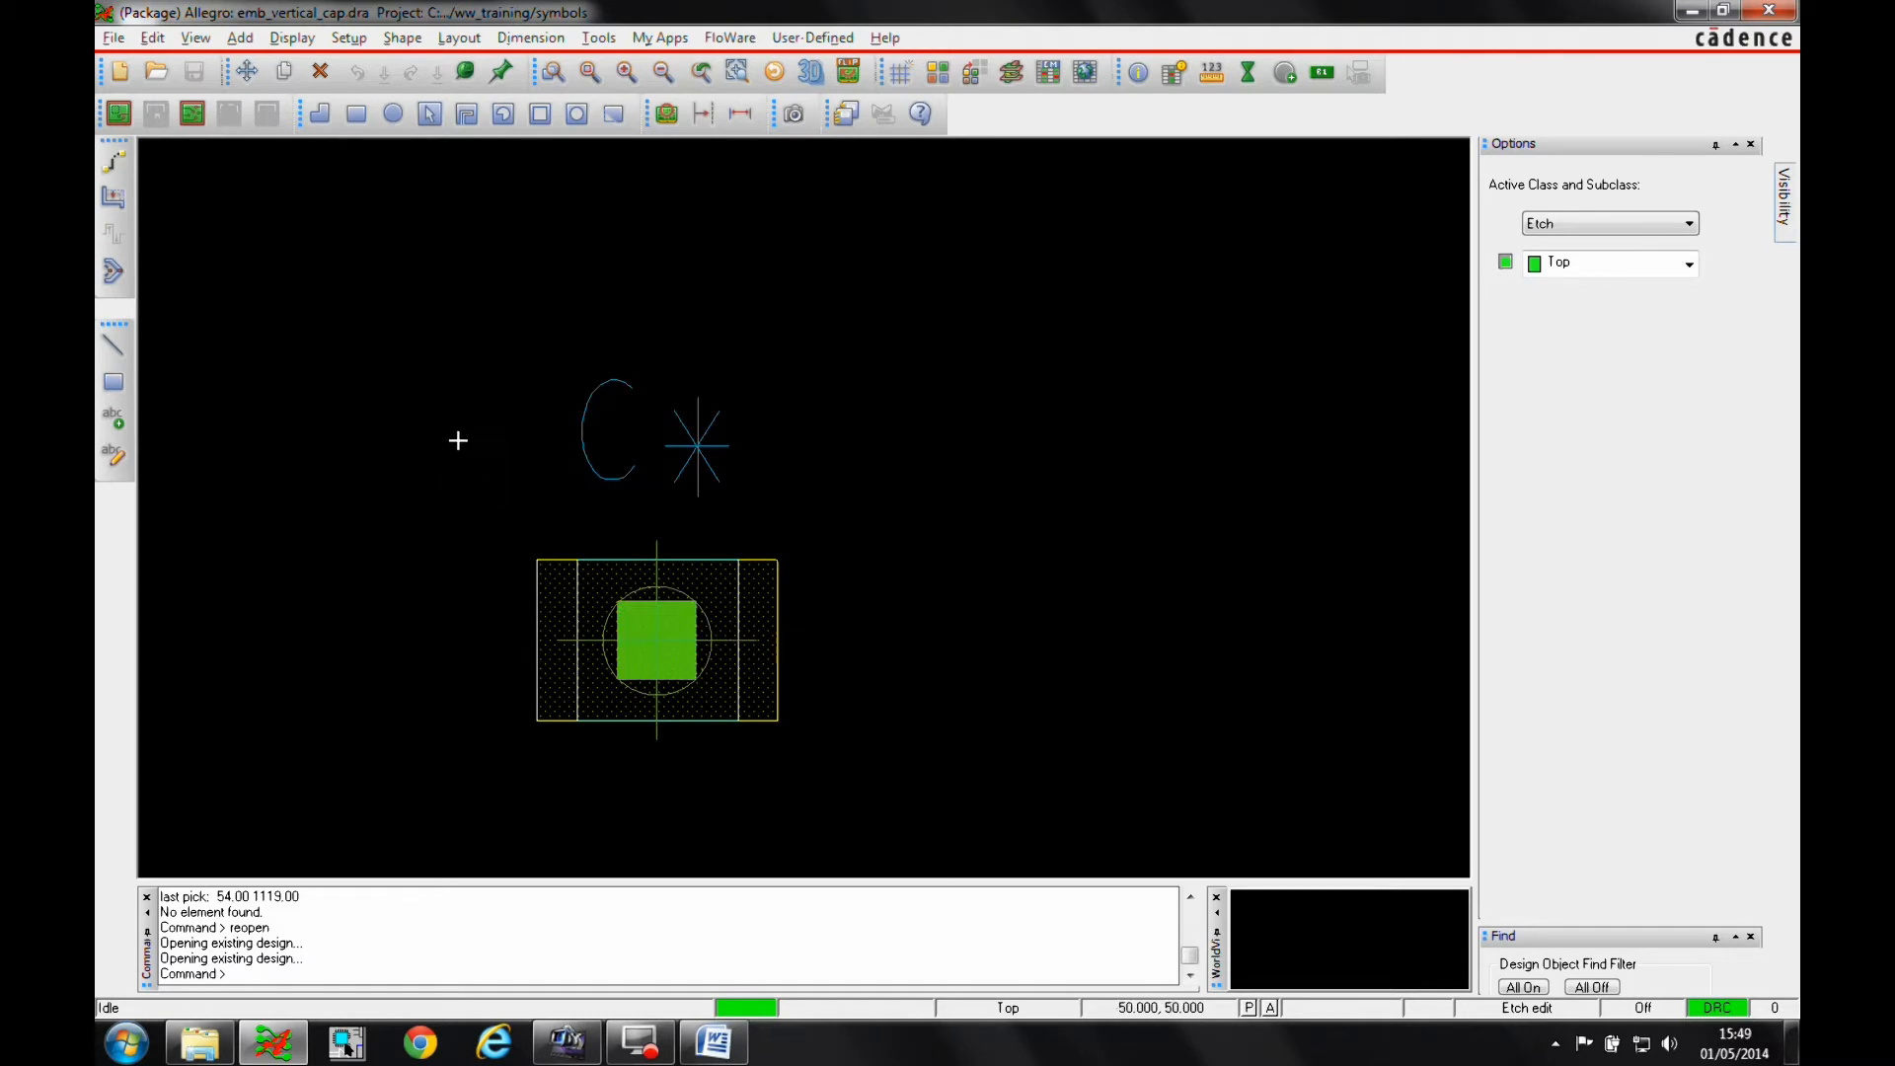
{"action": "right_click", "coordinate": [659, 641]}
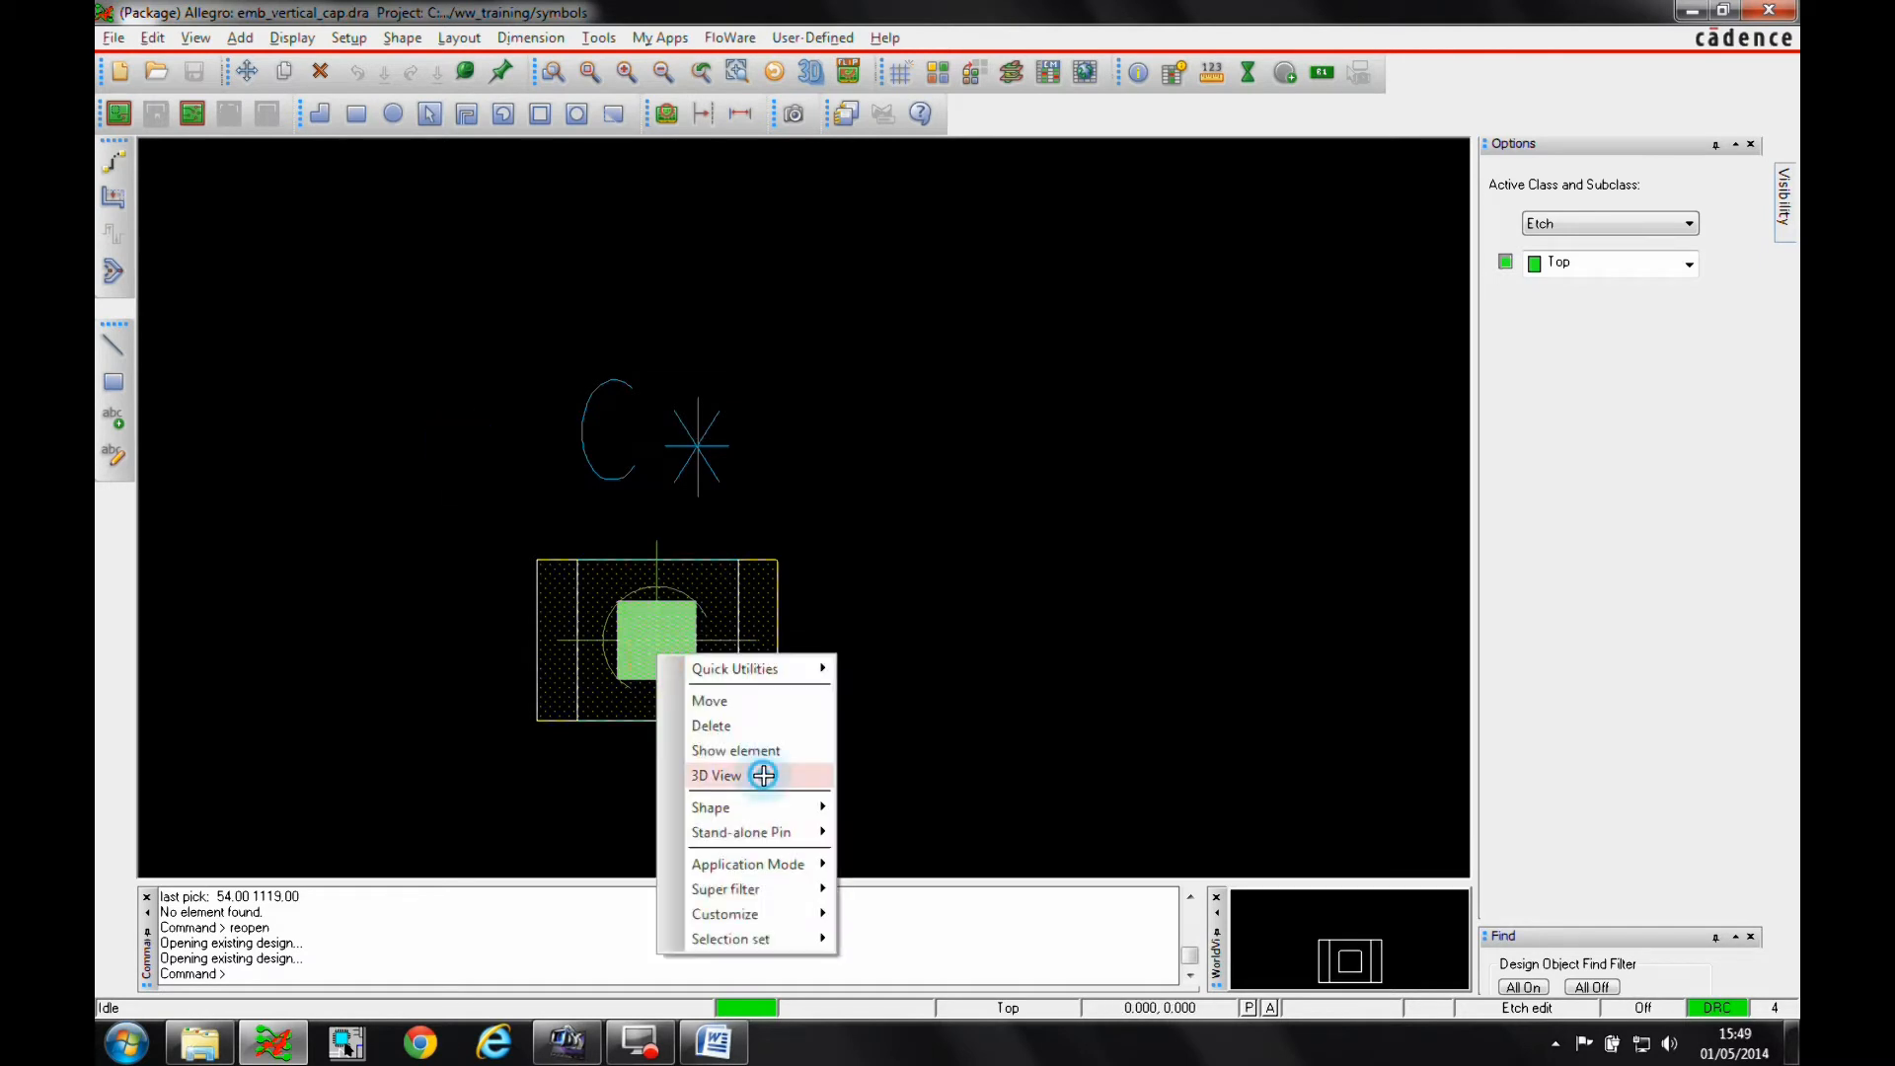
{"action": "left_click", "coordinate": [715, 775]}
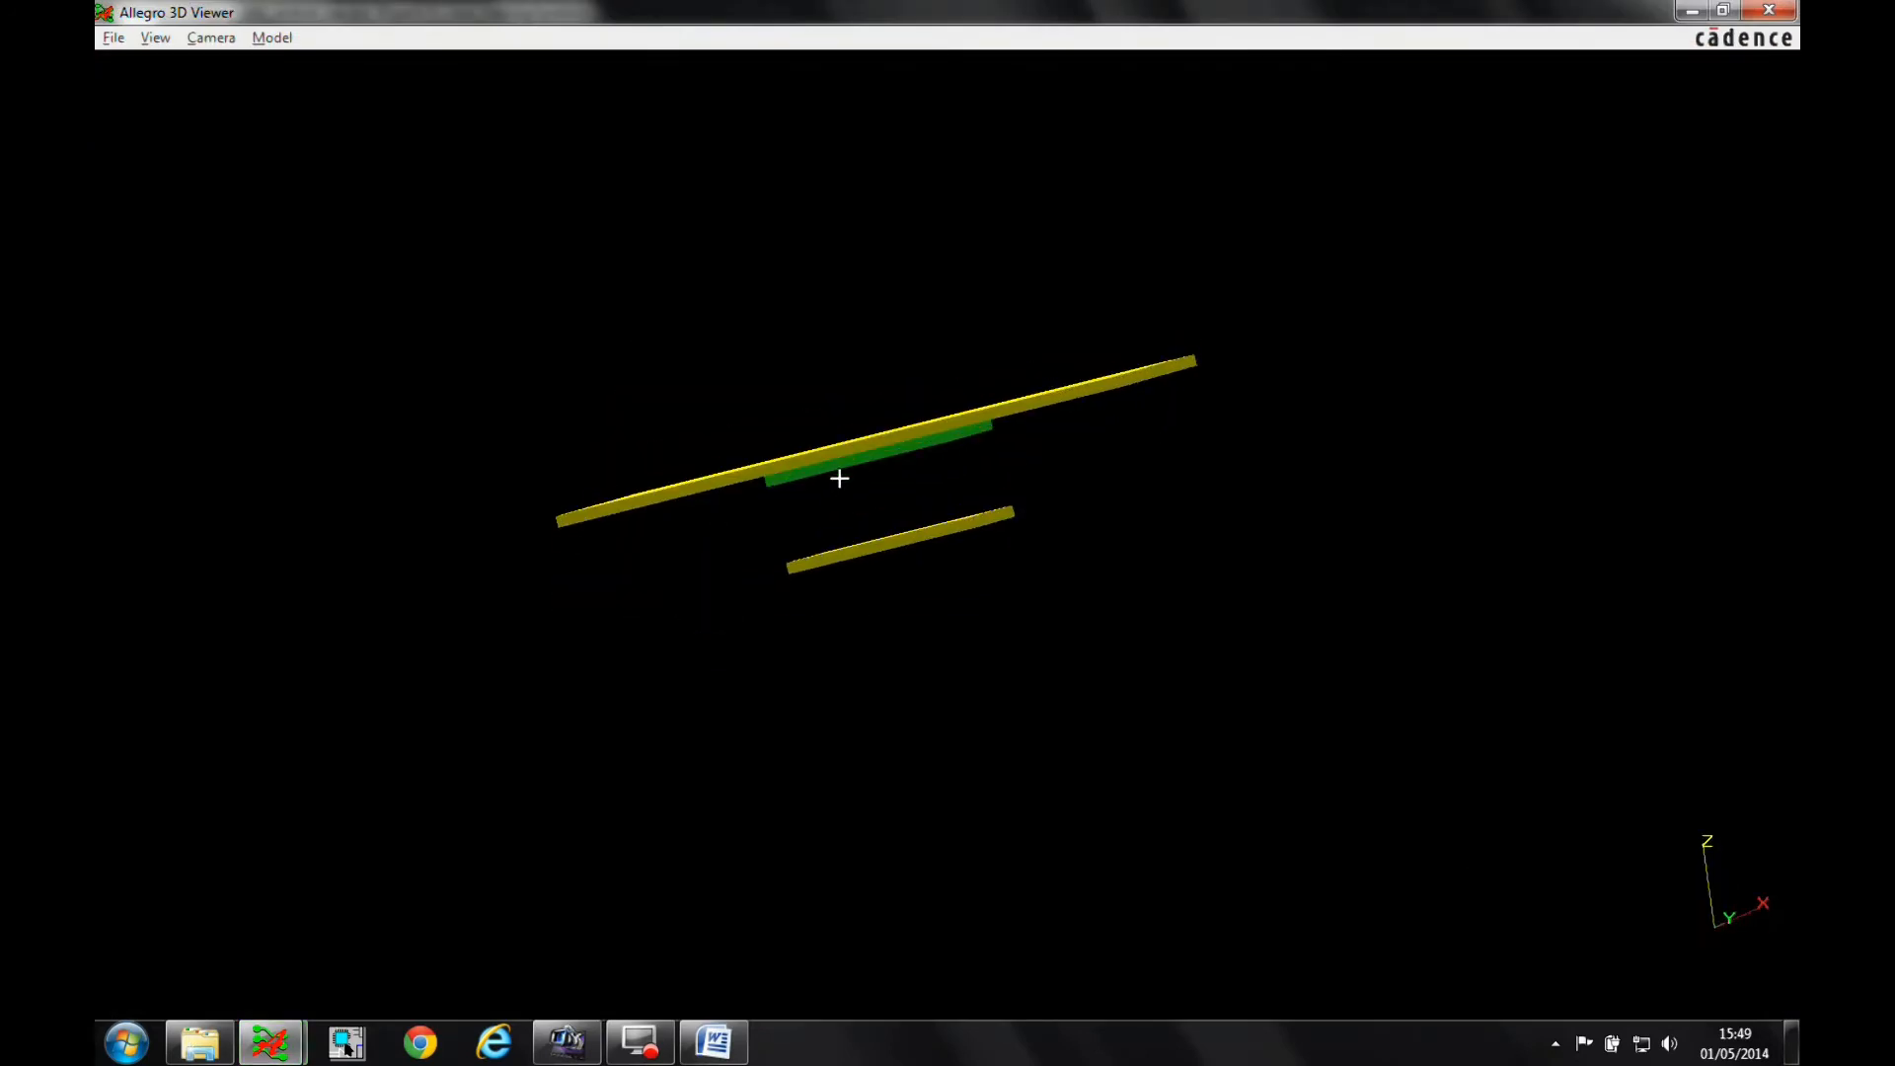
{"action": "mouse_move", "coordinate": [1620, 24]}
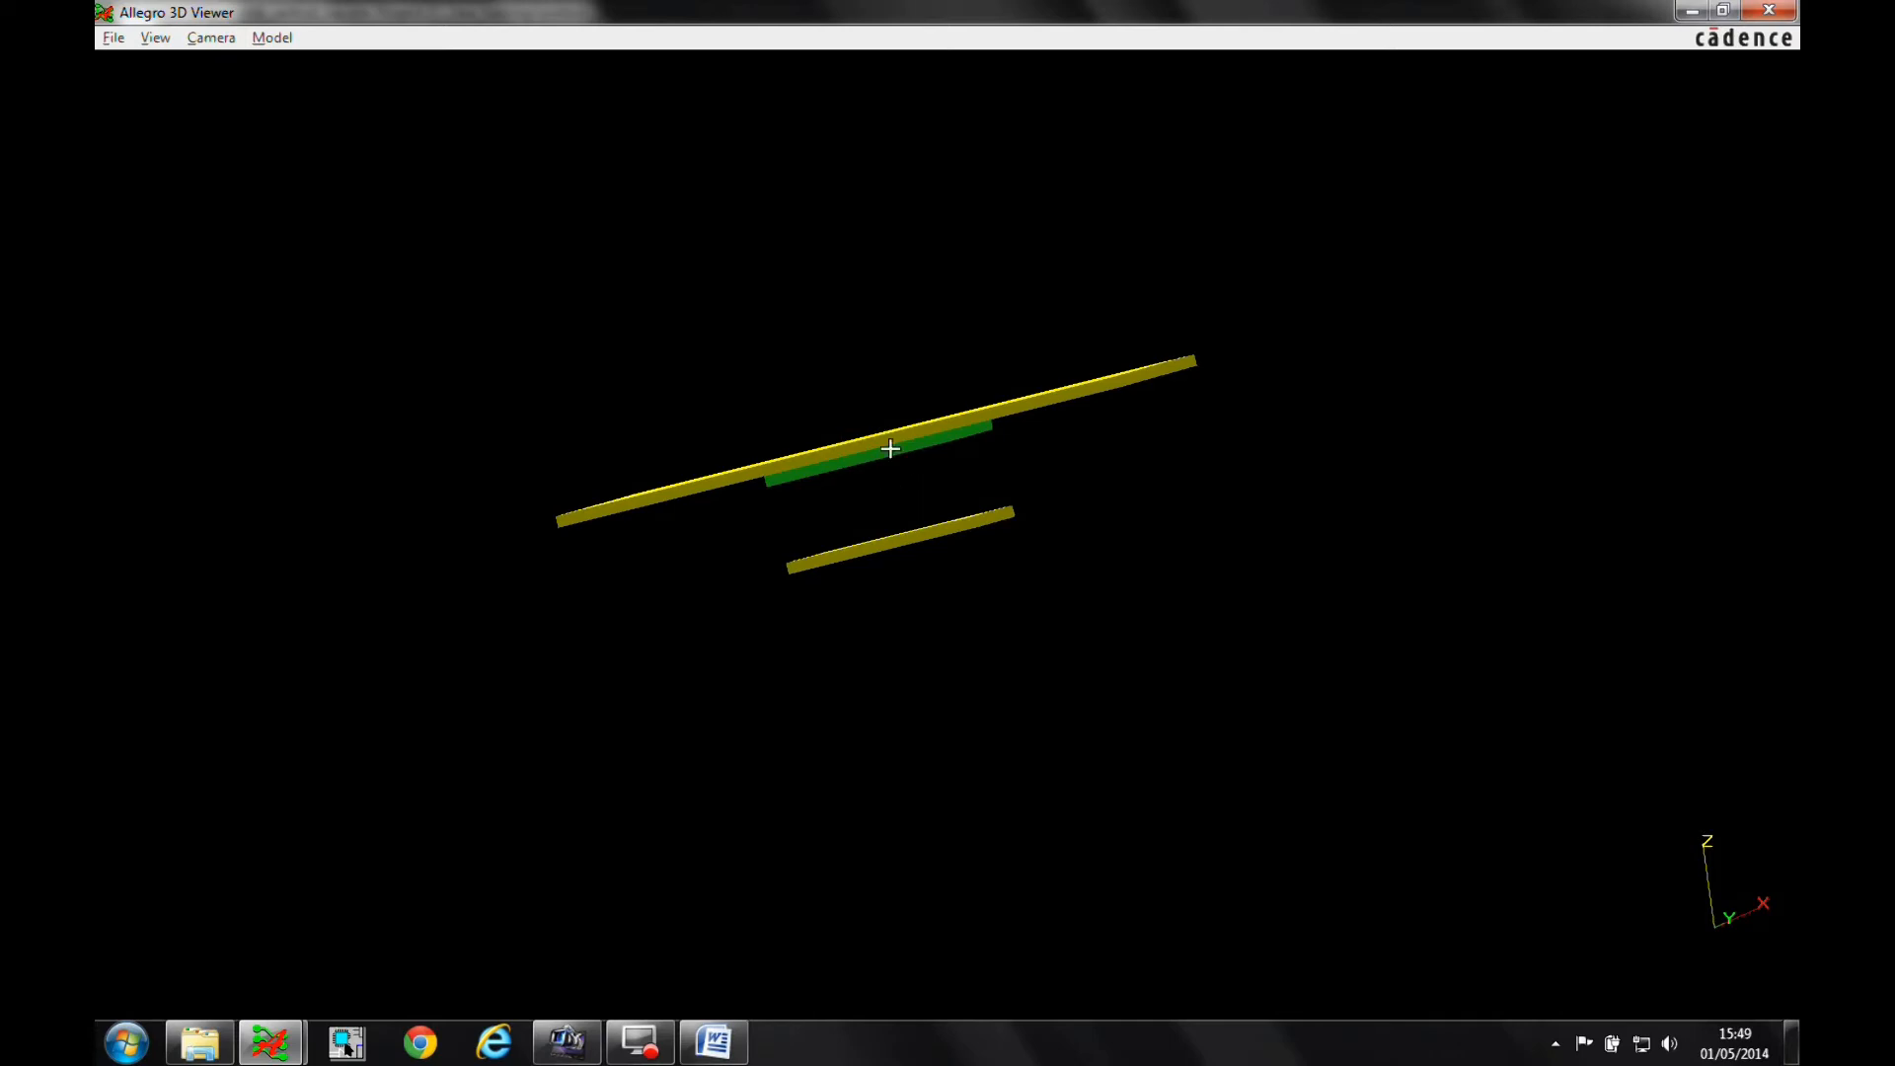
{"action": "left_click", "coordinate": [268, 1040]}
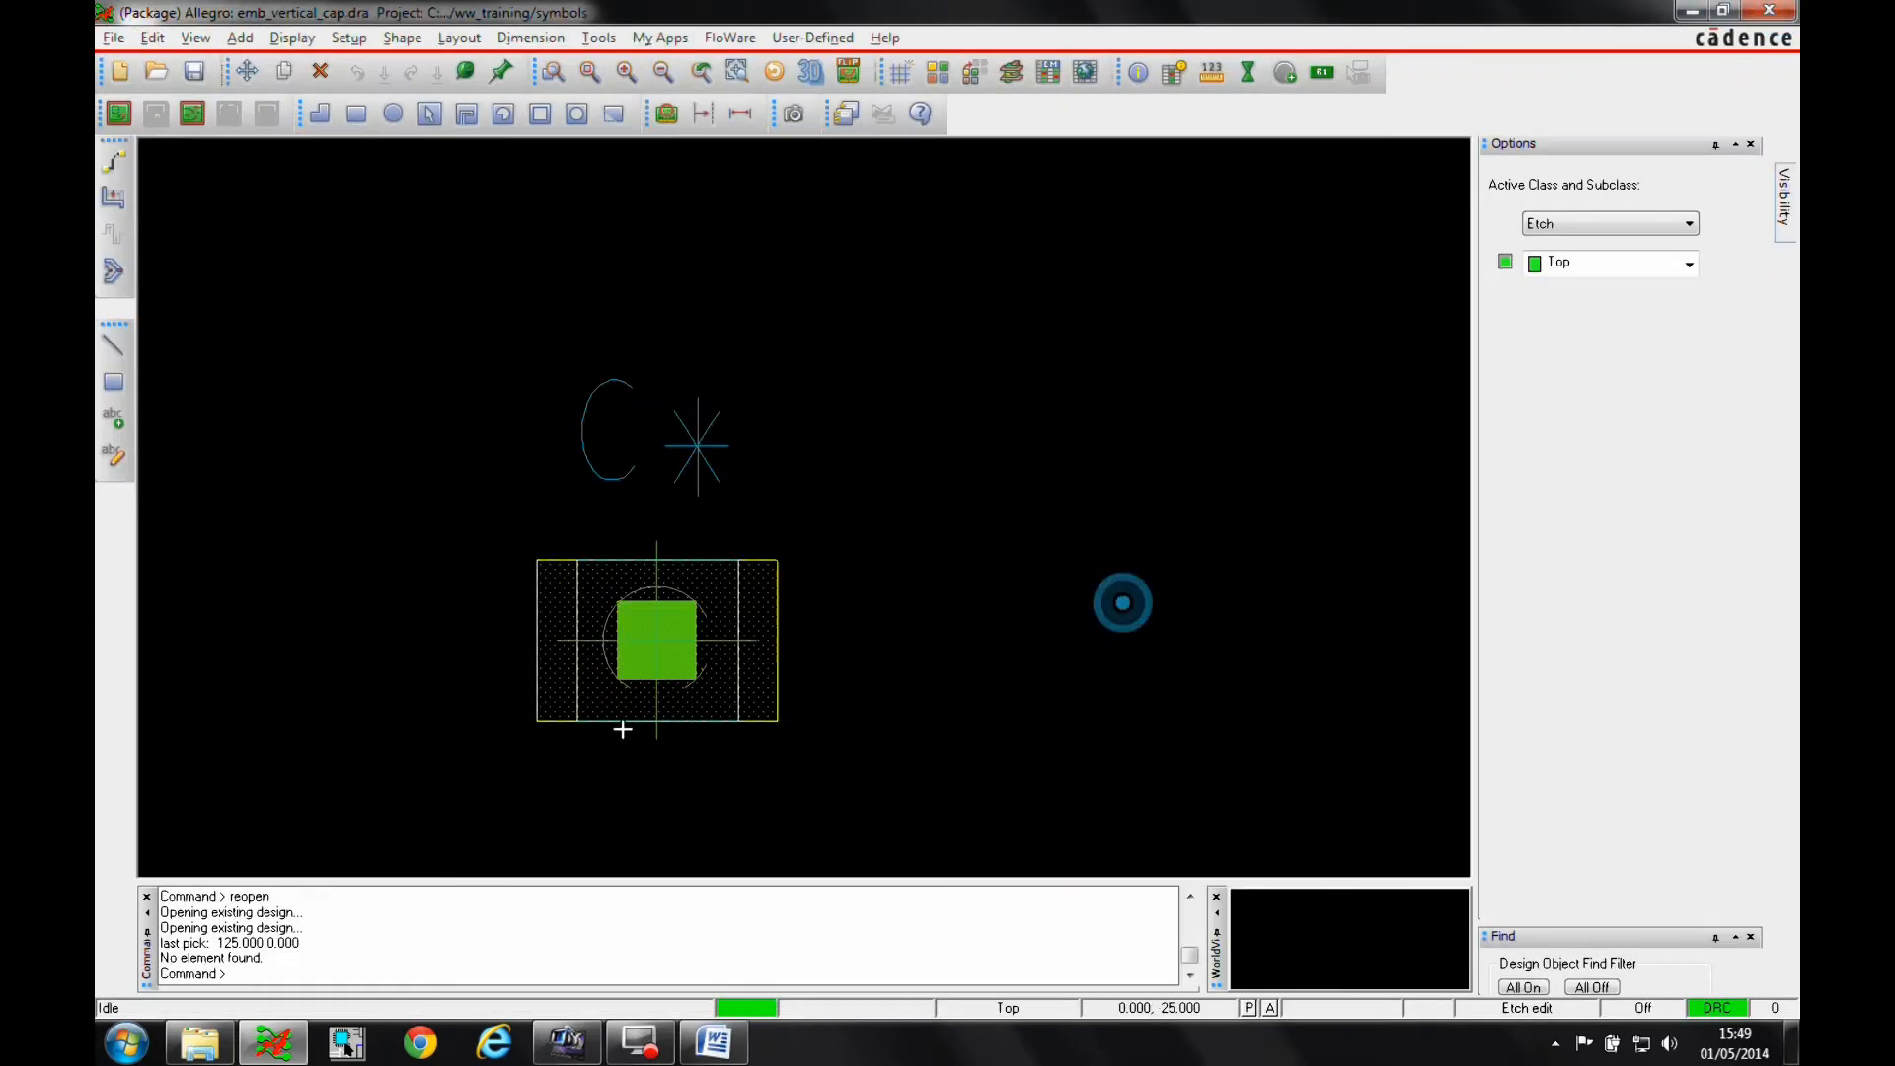
{"action": "mouse_move", "coordinate": [768, 593]}
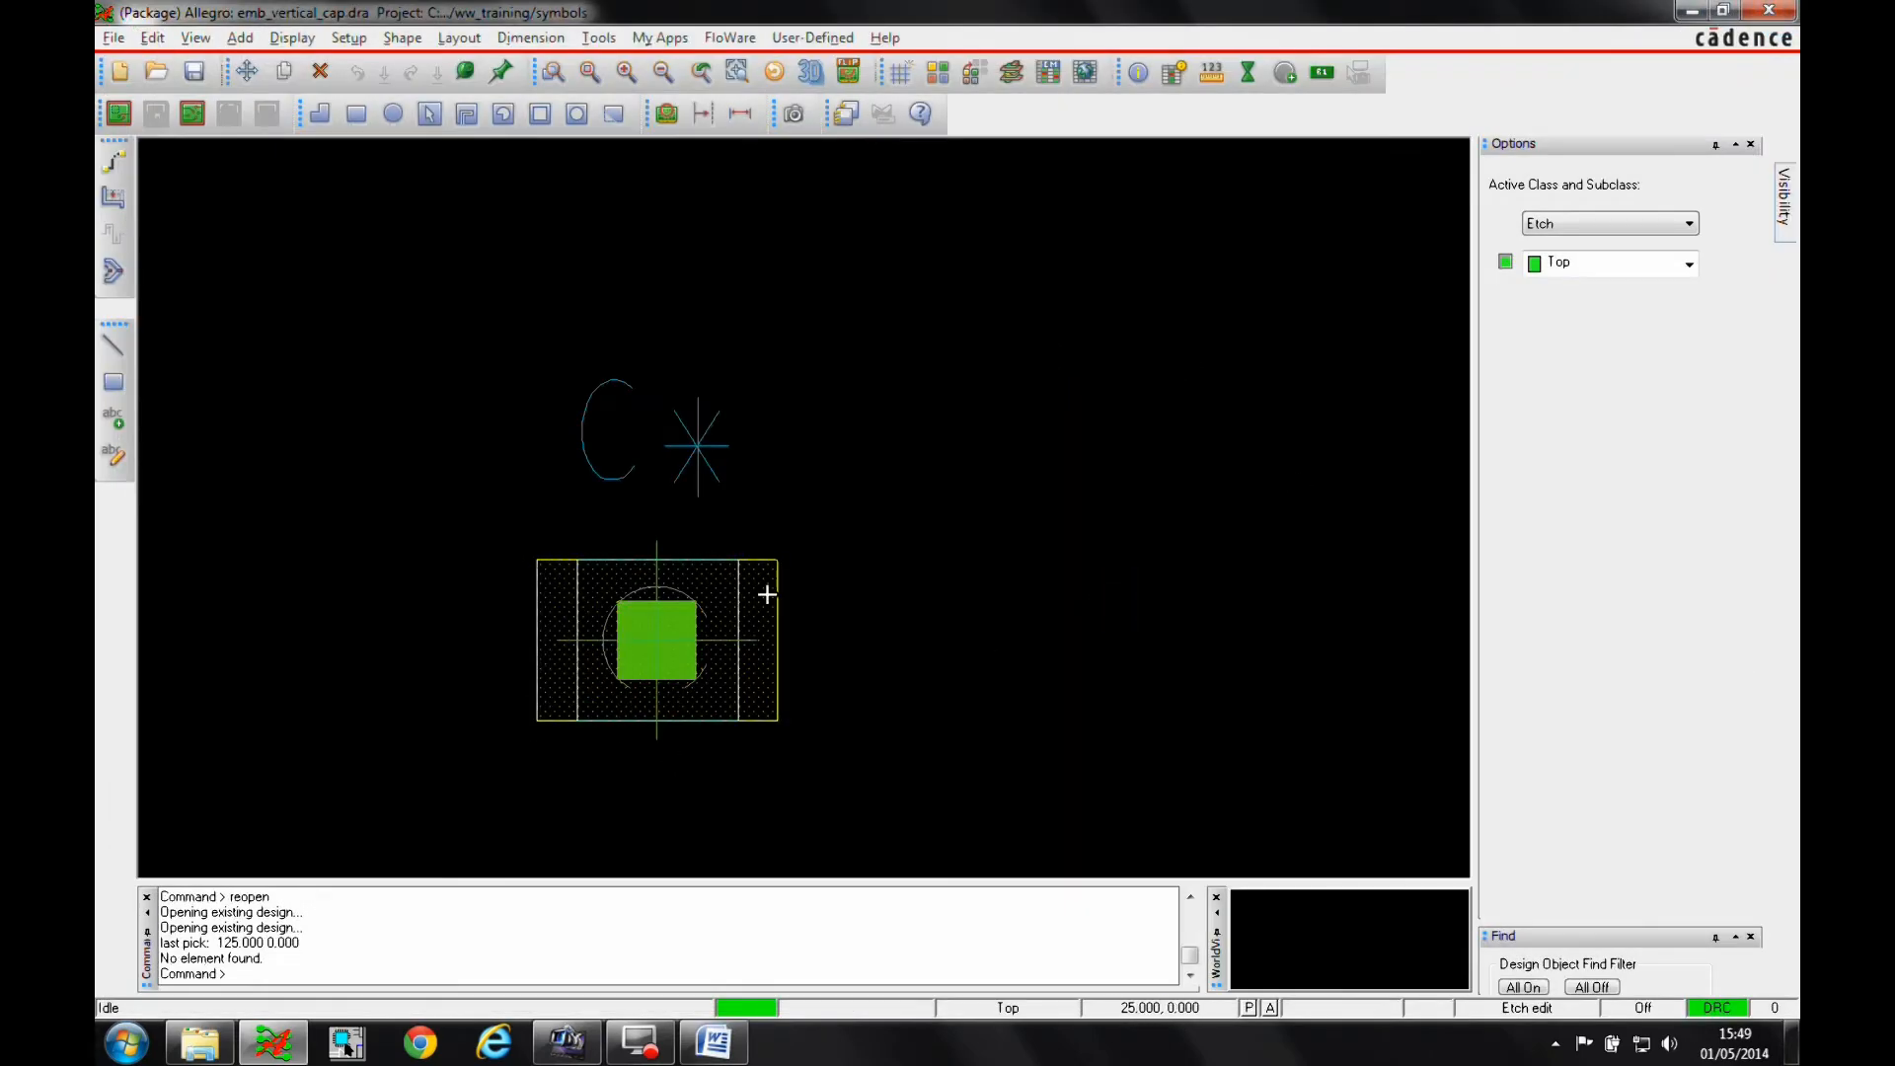
{"action": "mouse_move", "coordinate": [779, 637]}
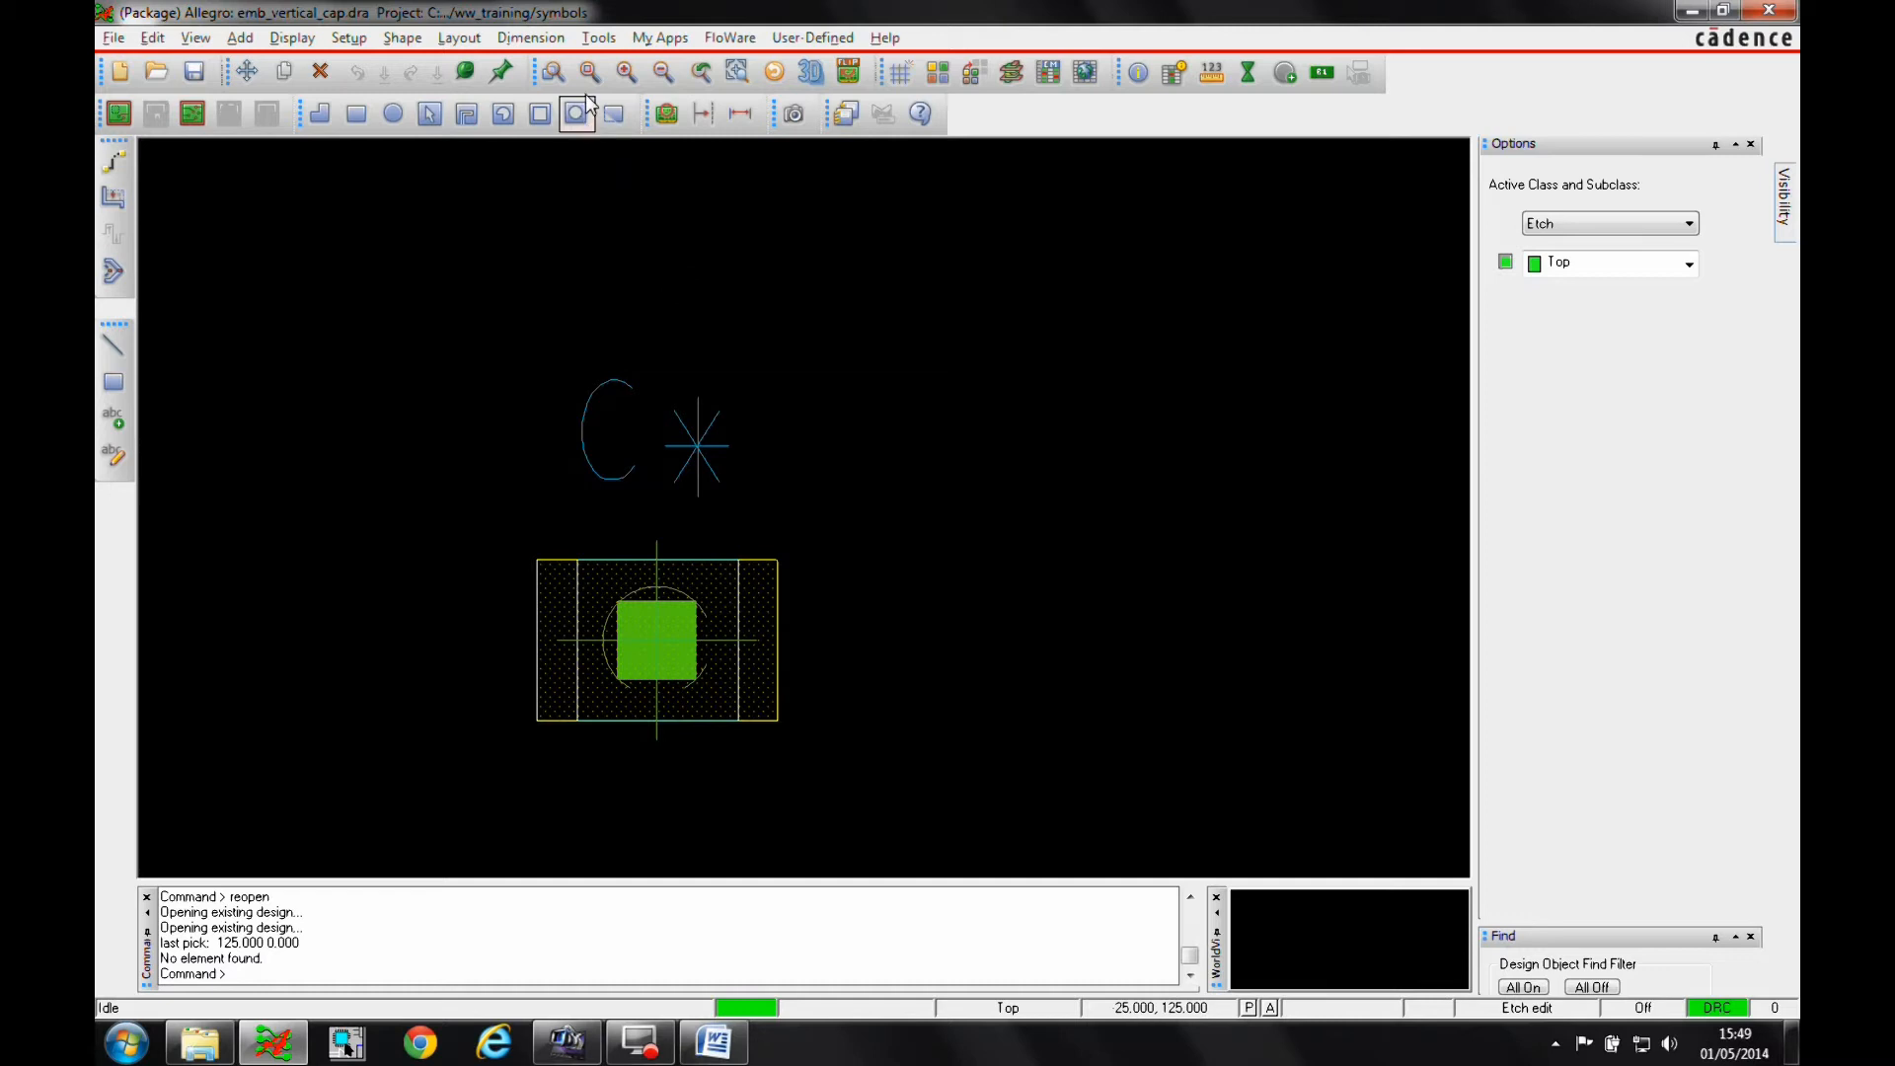
Step: Inspect the 20X20T and 20X20B pad definitions in Modify Design Padstack
{"action": "left_click", "coordinate": [598, 38]}
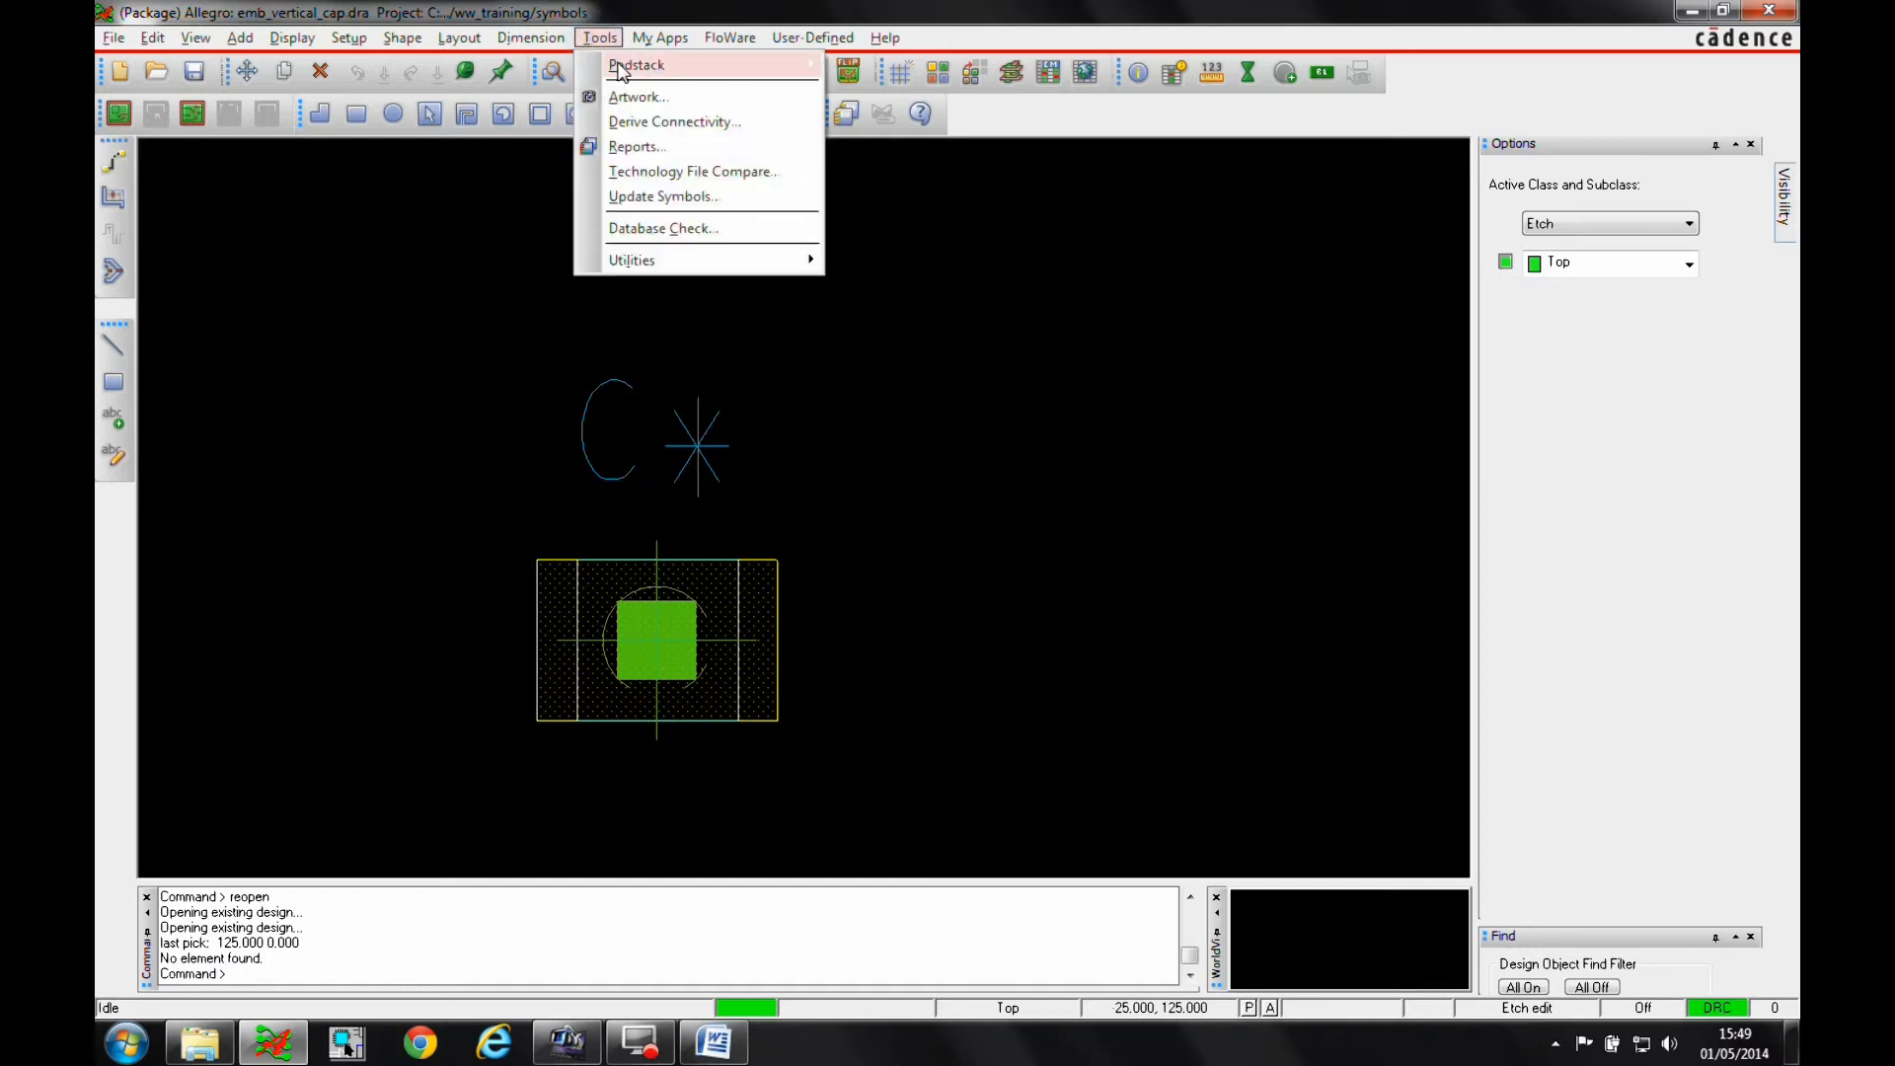
{"action": "left_click", "coordinate": [634, 65]}
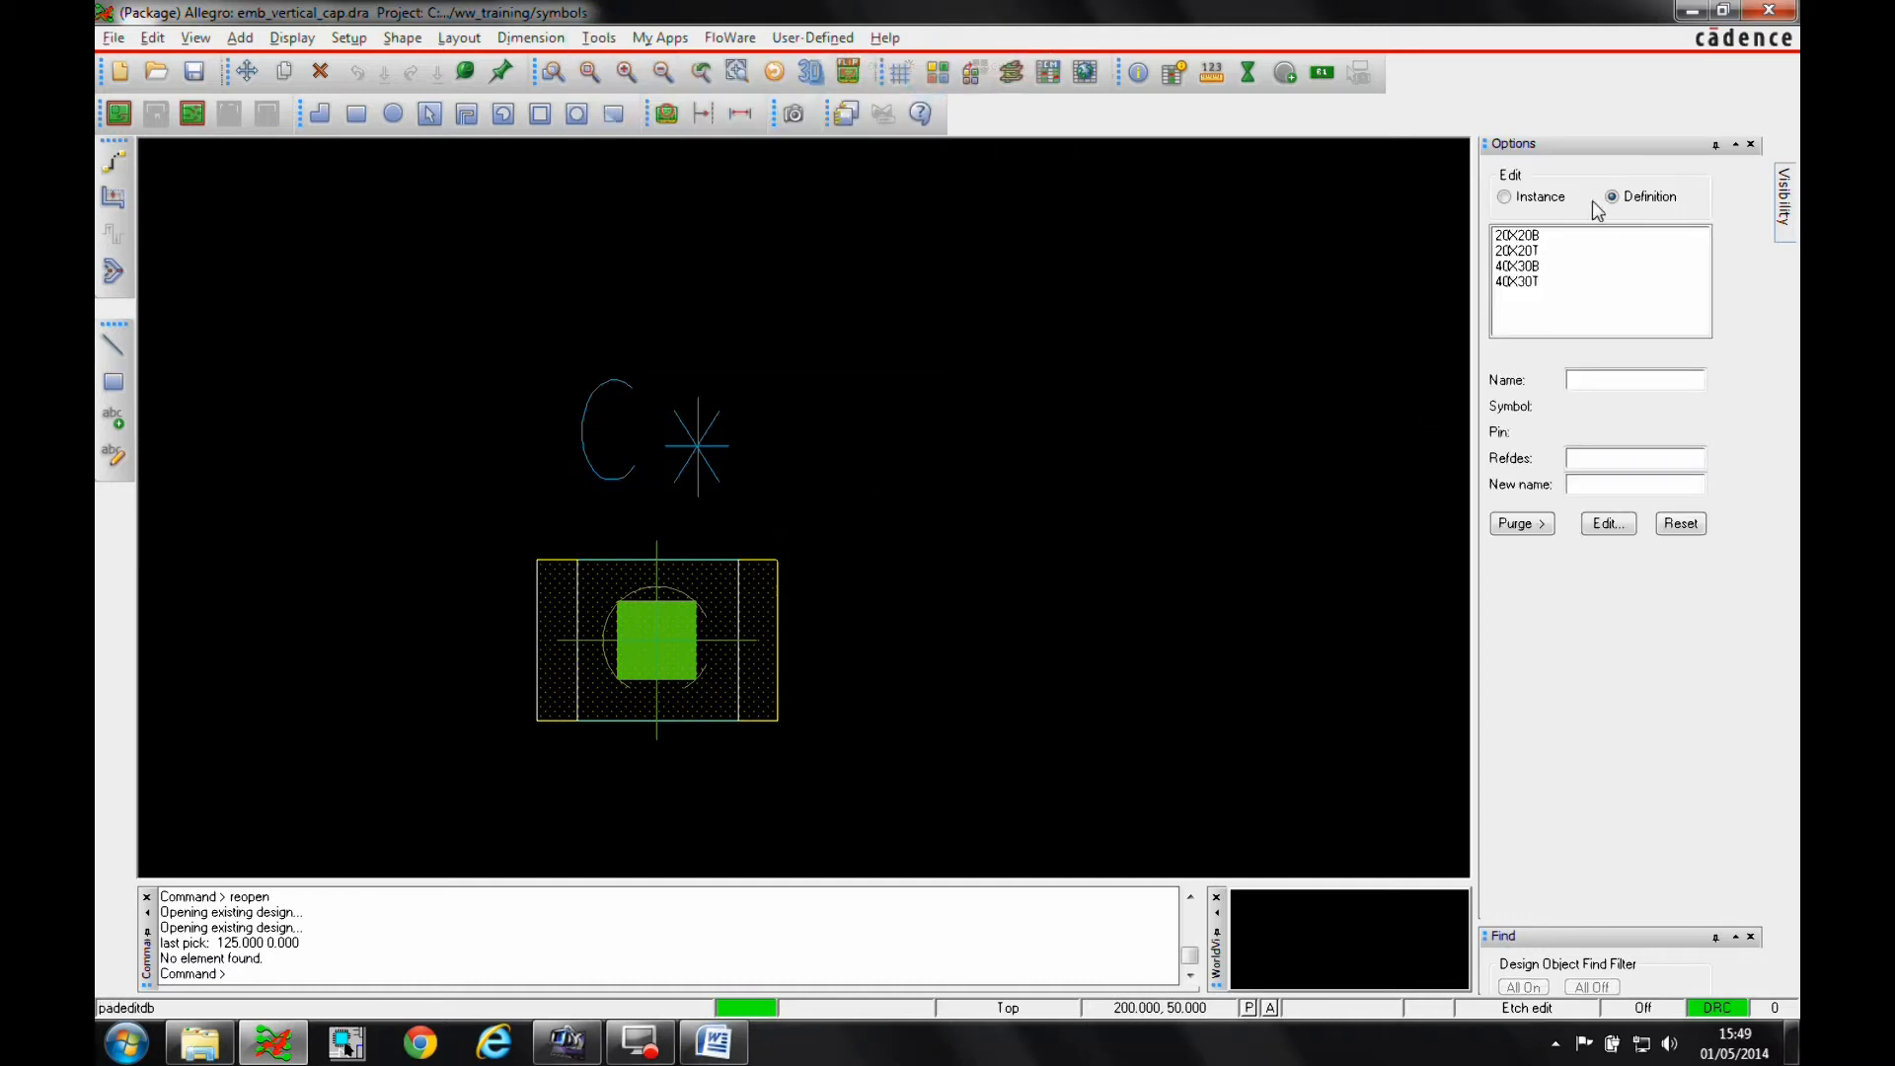
{"action": "left_click", "coordinate": [1608, 522]}
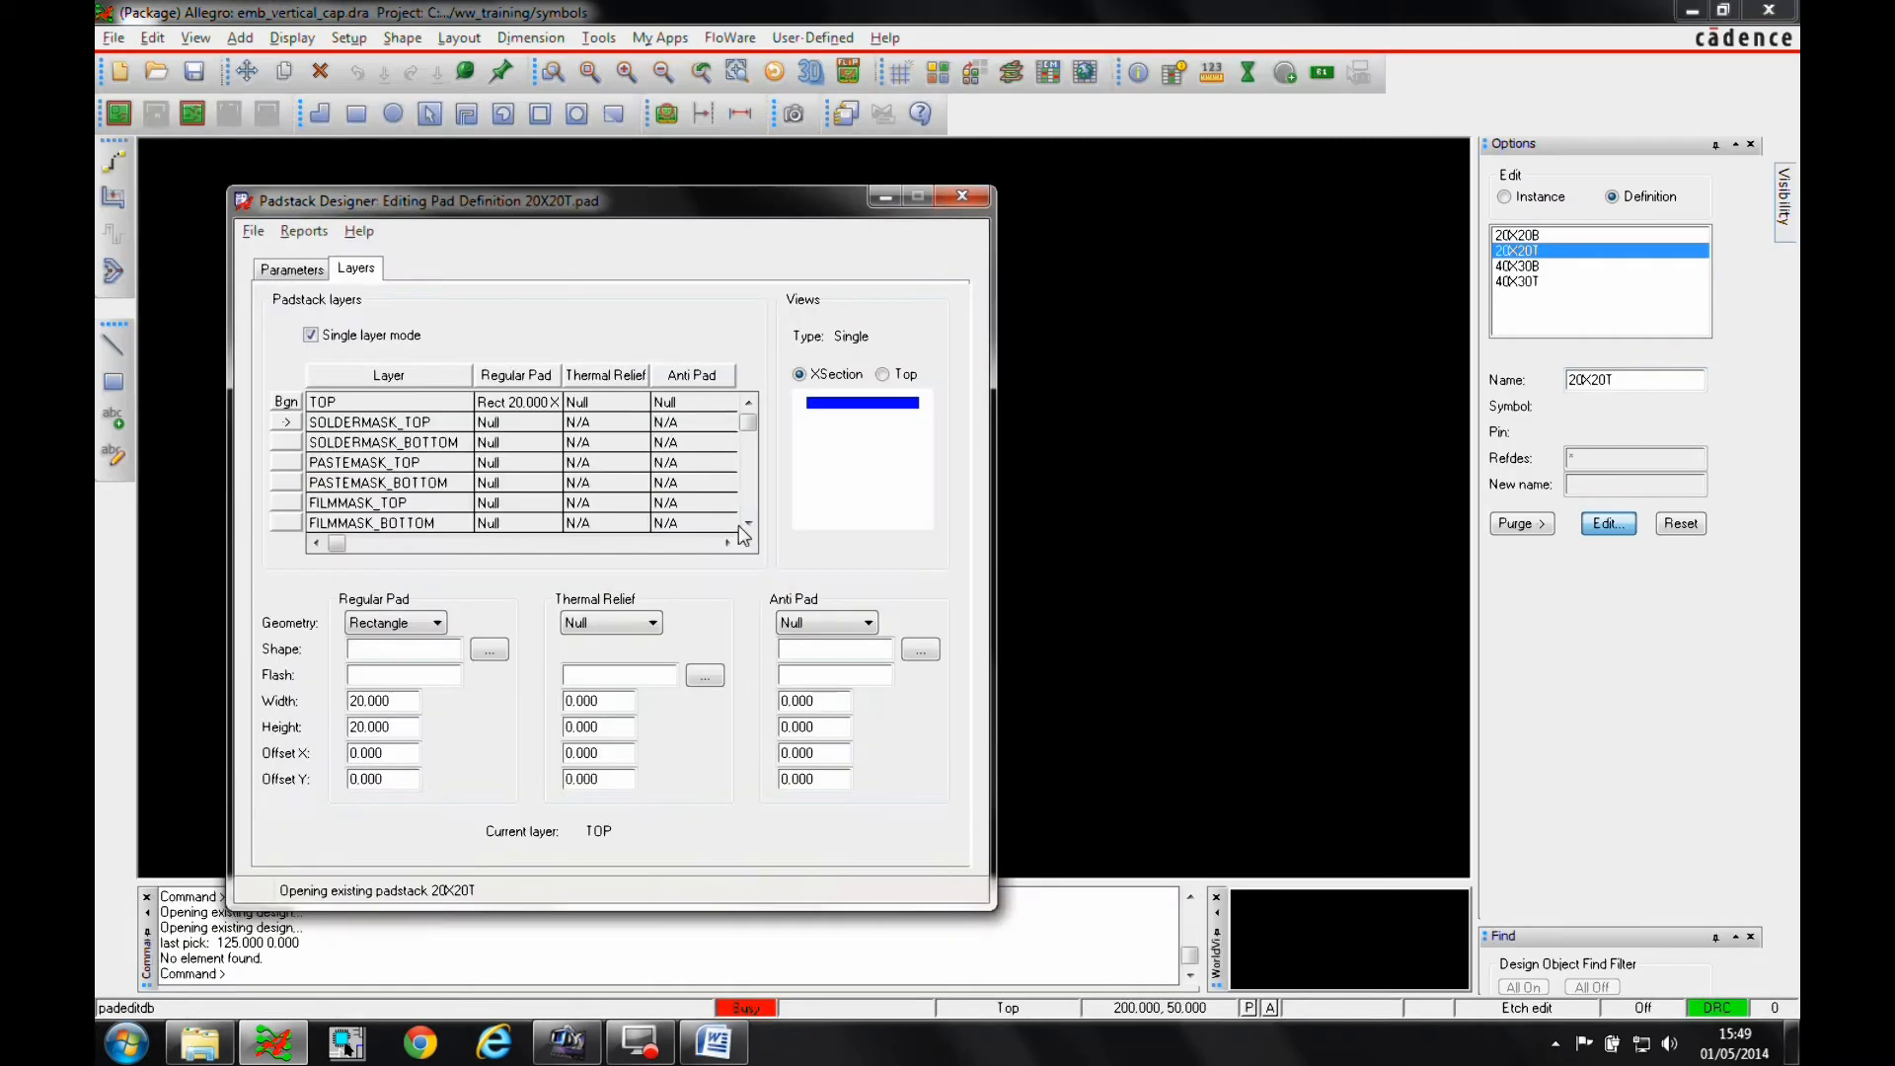
{"action": "mouse_move", "coordinate": [825, 339]}
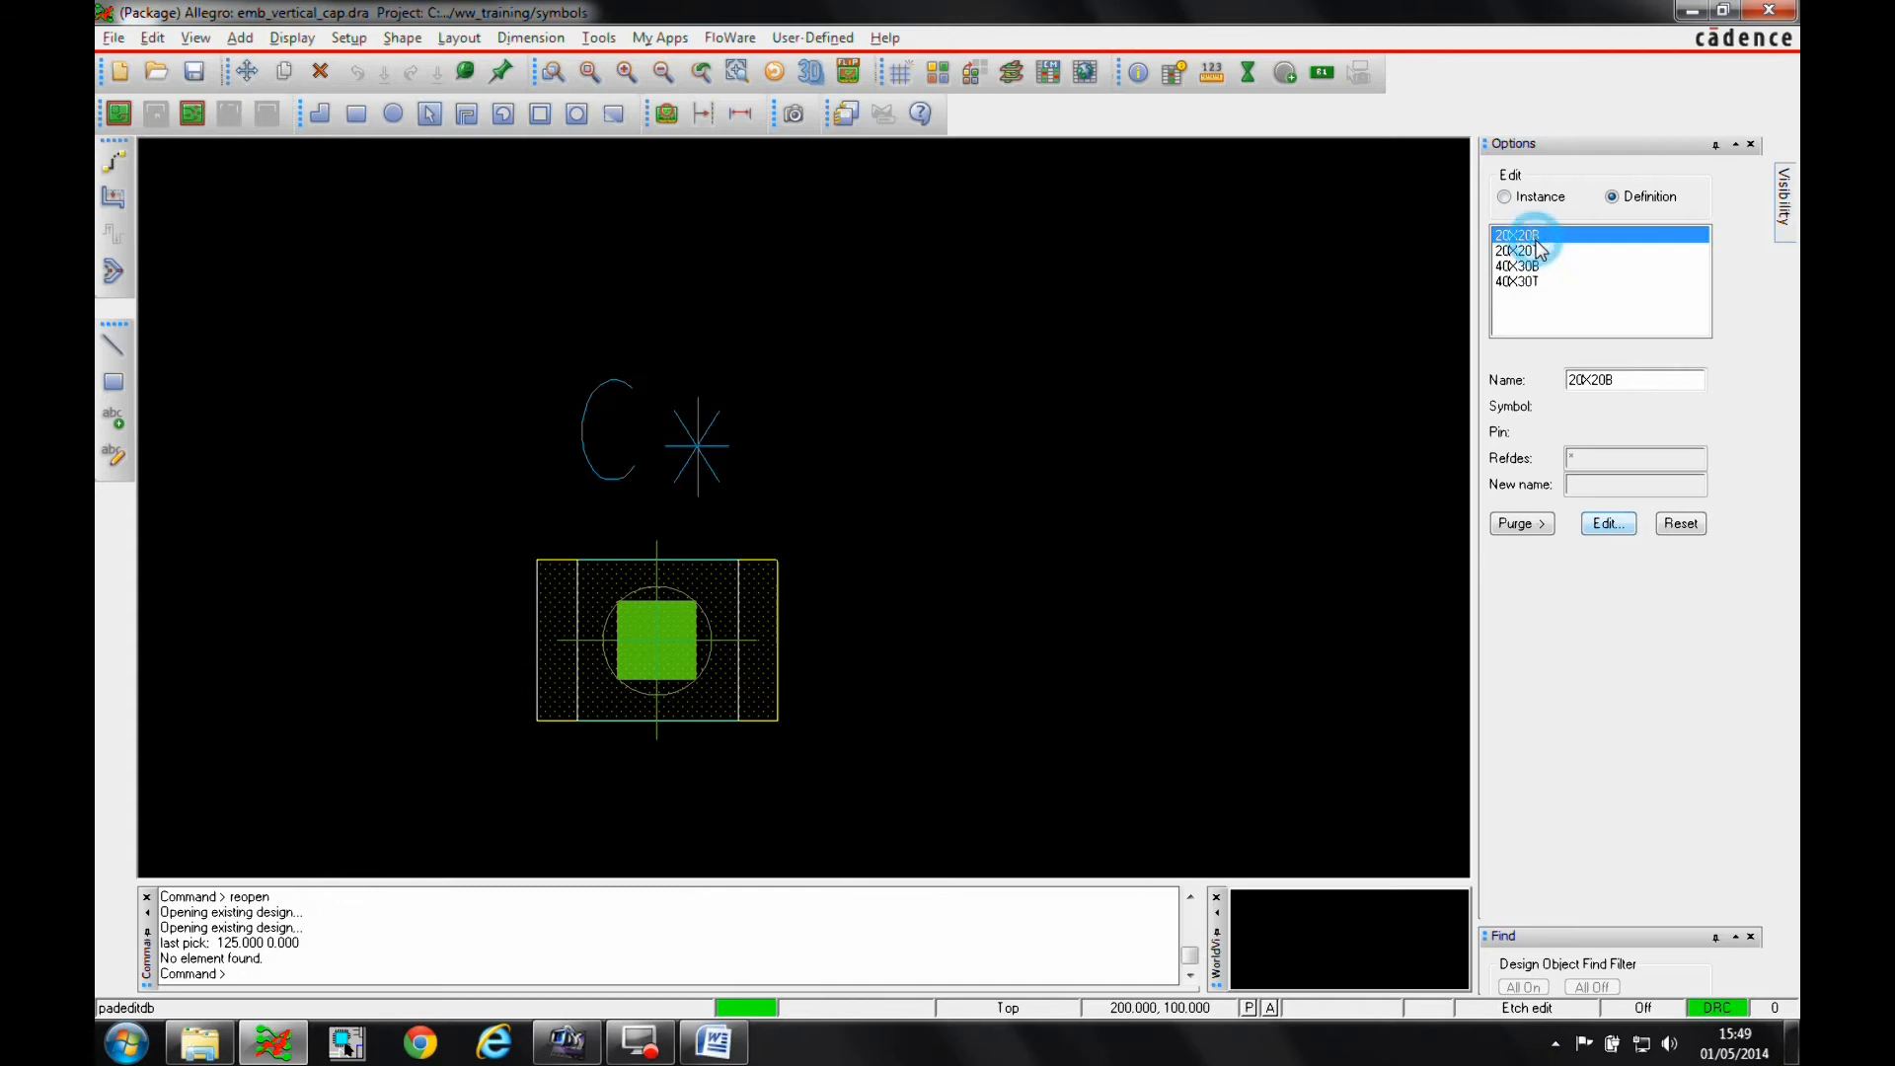
{"action": "left_click", "coordinate": [1606, 522]}
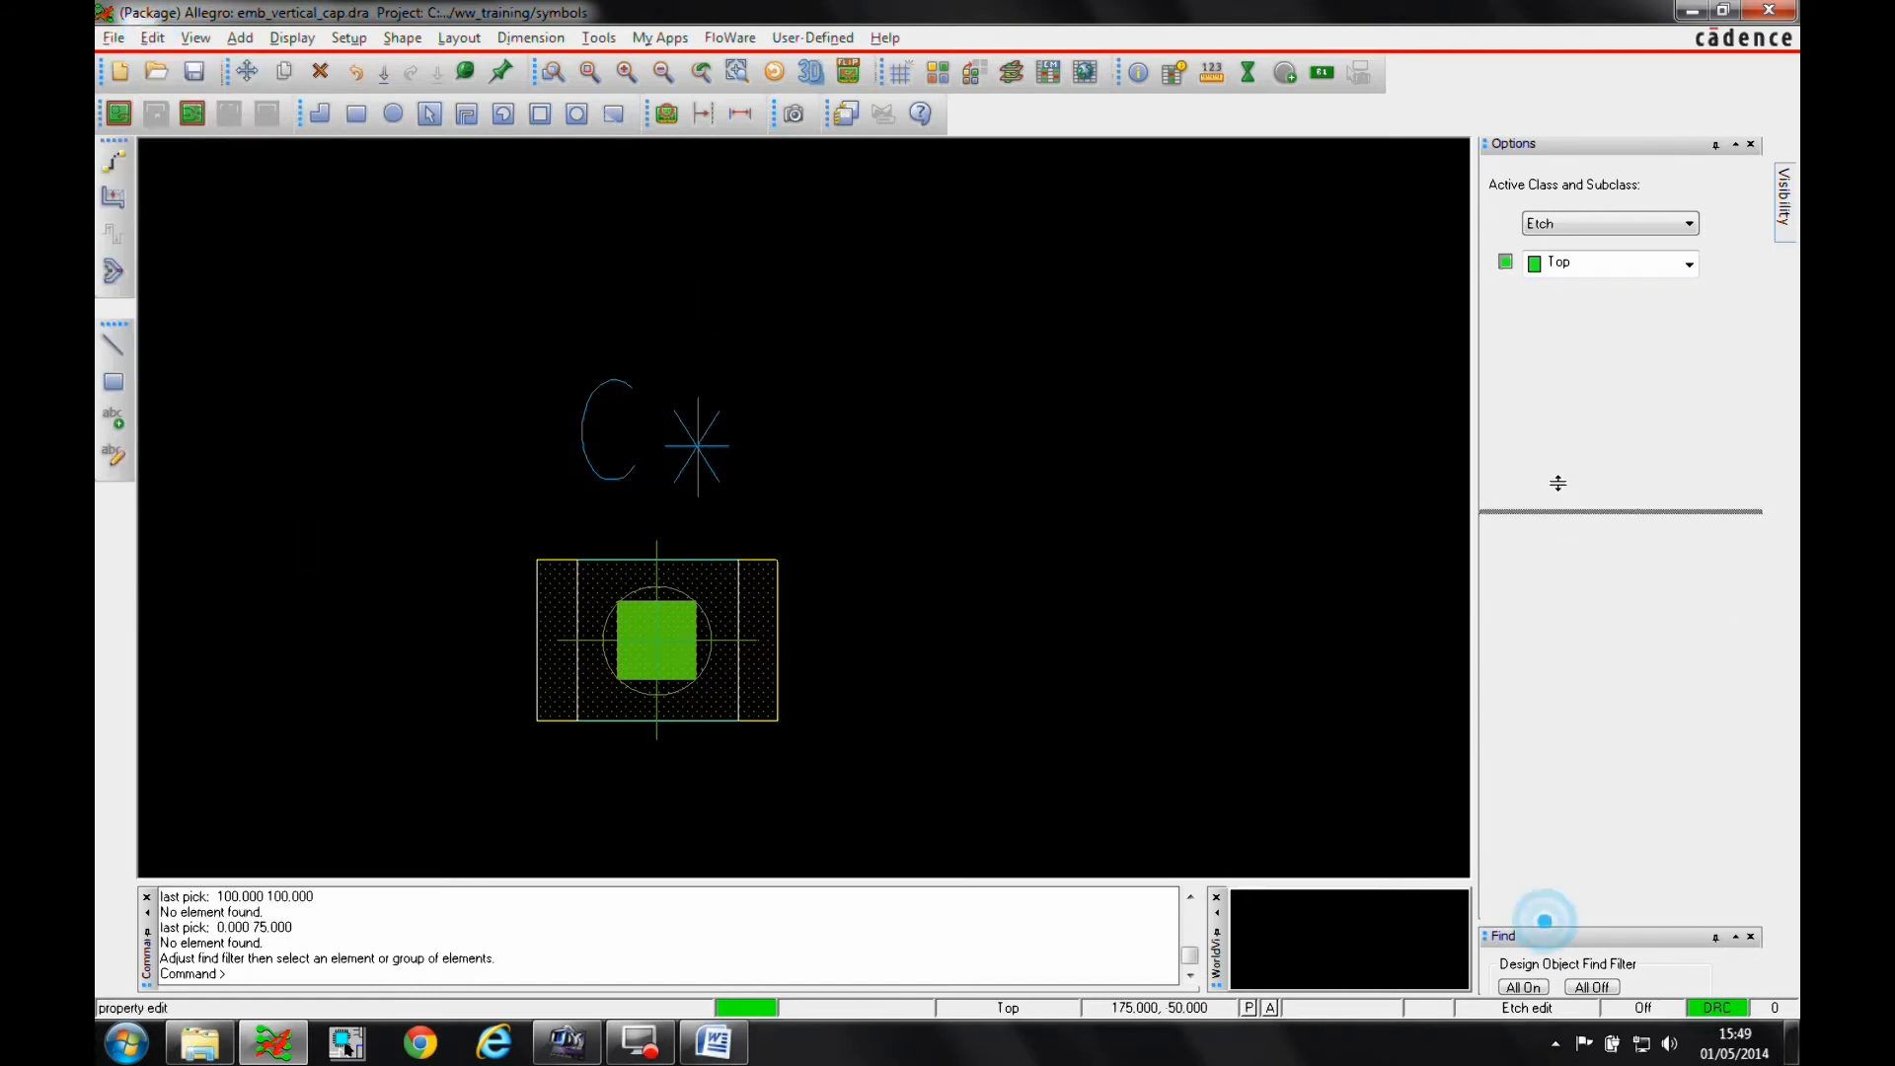
Step: View the drawing properties via Find By Name, then reopen module5_emb_vertical_comp.brd
{"action": "left_click", "coordinate": [1565, 755]}
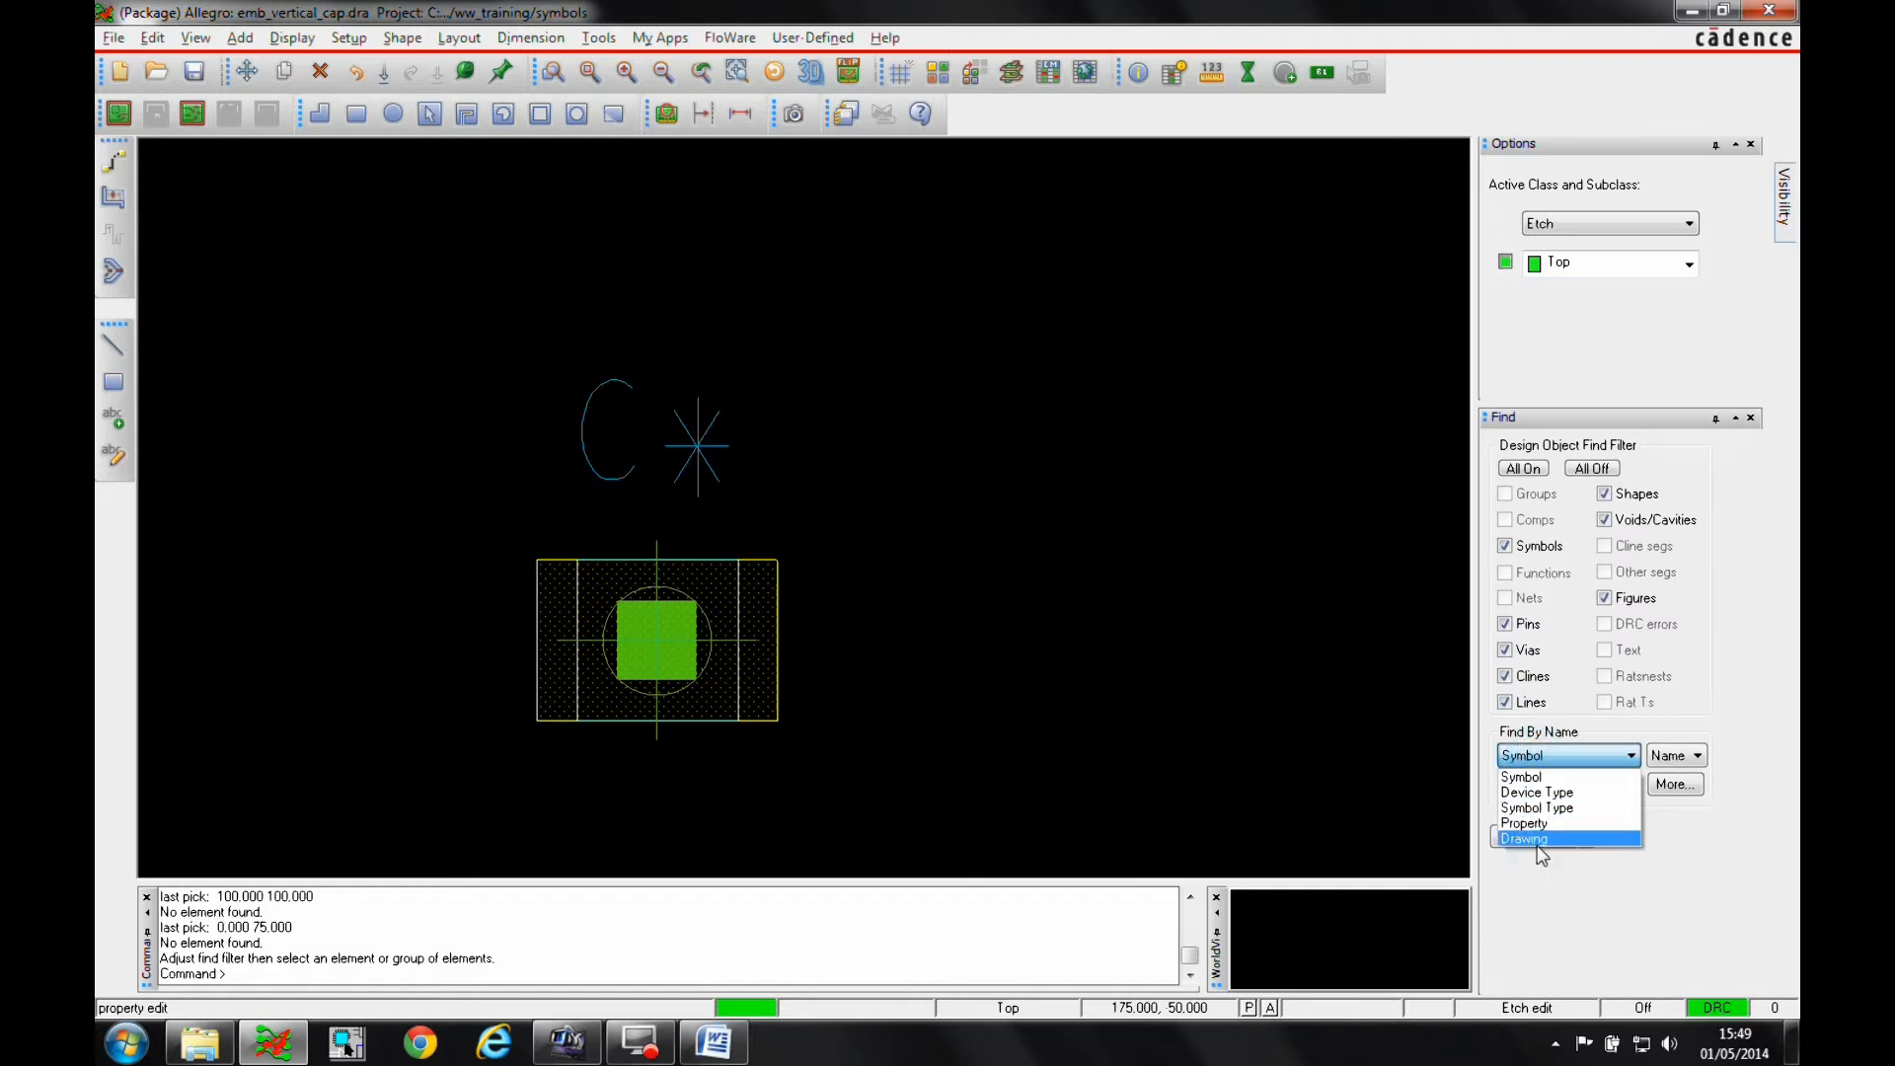
{"action": "left_click", "coordinate": [1524, 839]}
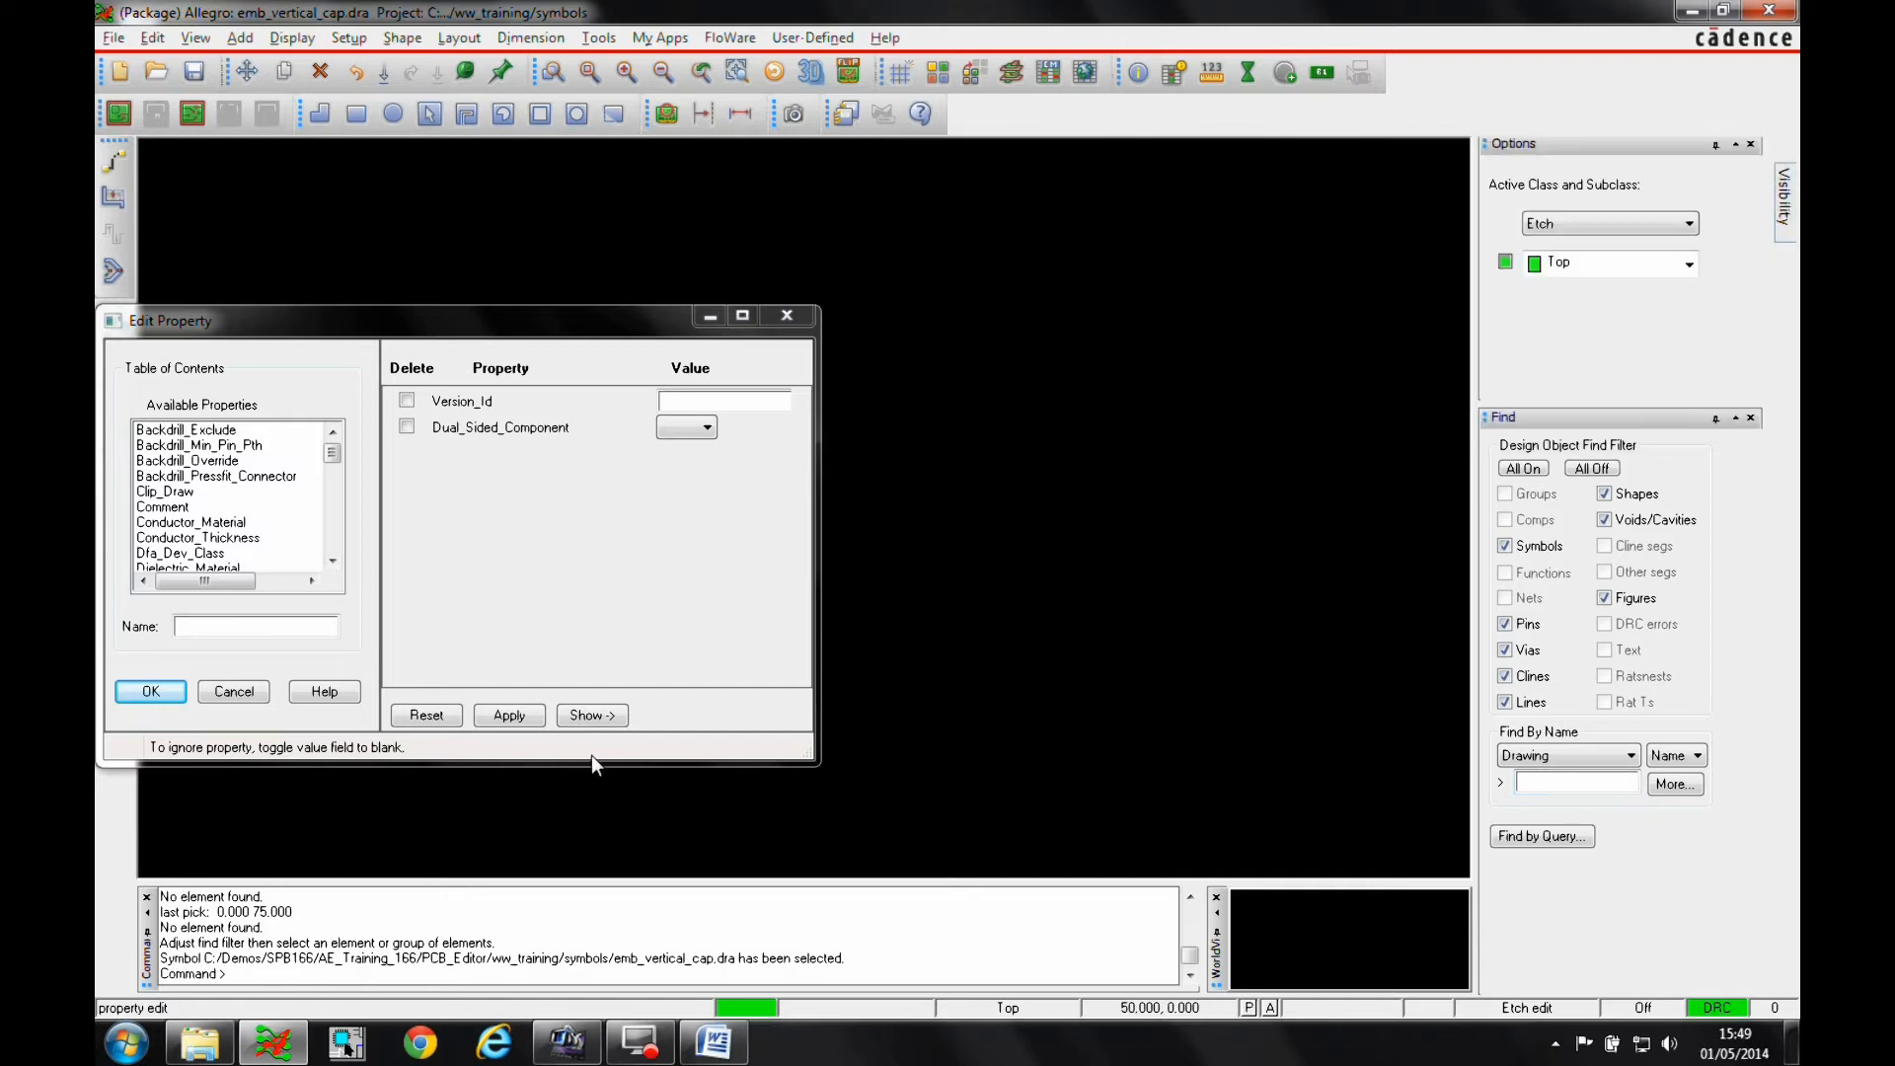
{"action": "left_click", "coordinate": [113, 38]}
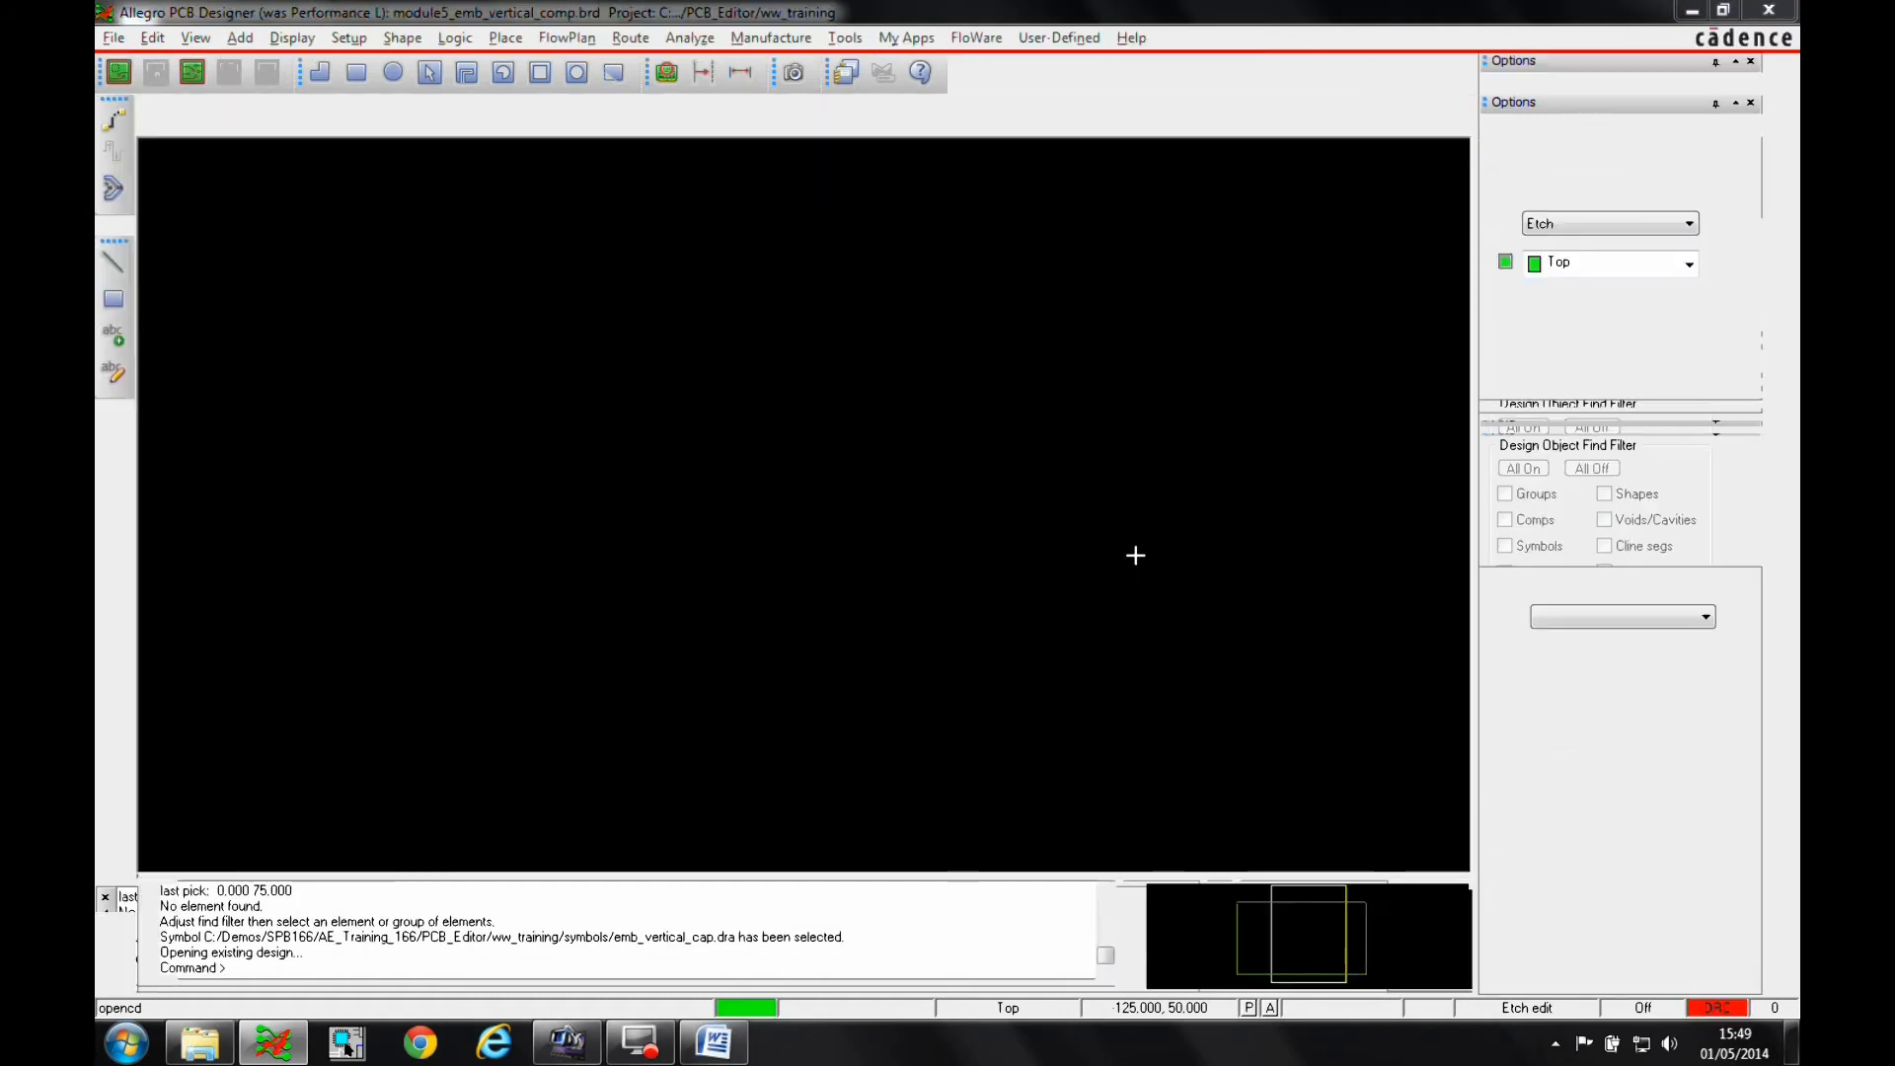
Step: Set SIGNAL_6 embedded status to Body Up with Direct Attach and apply
{"action": "left_click", "coordinate": [349, 38]}
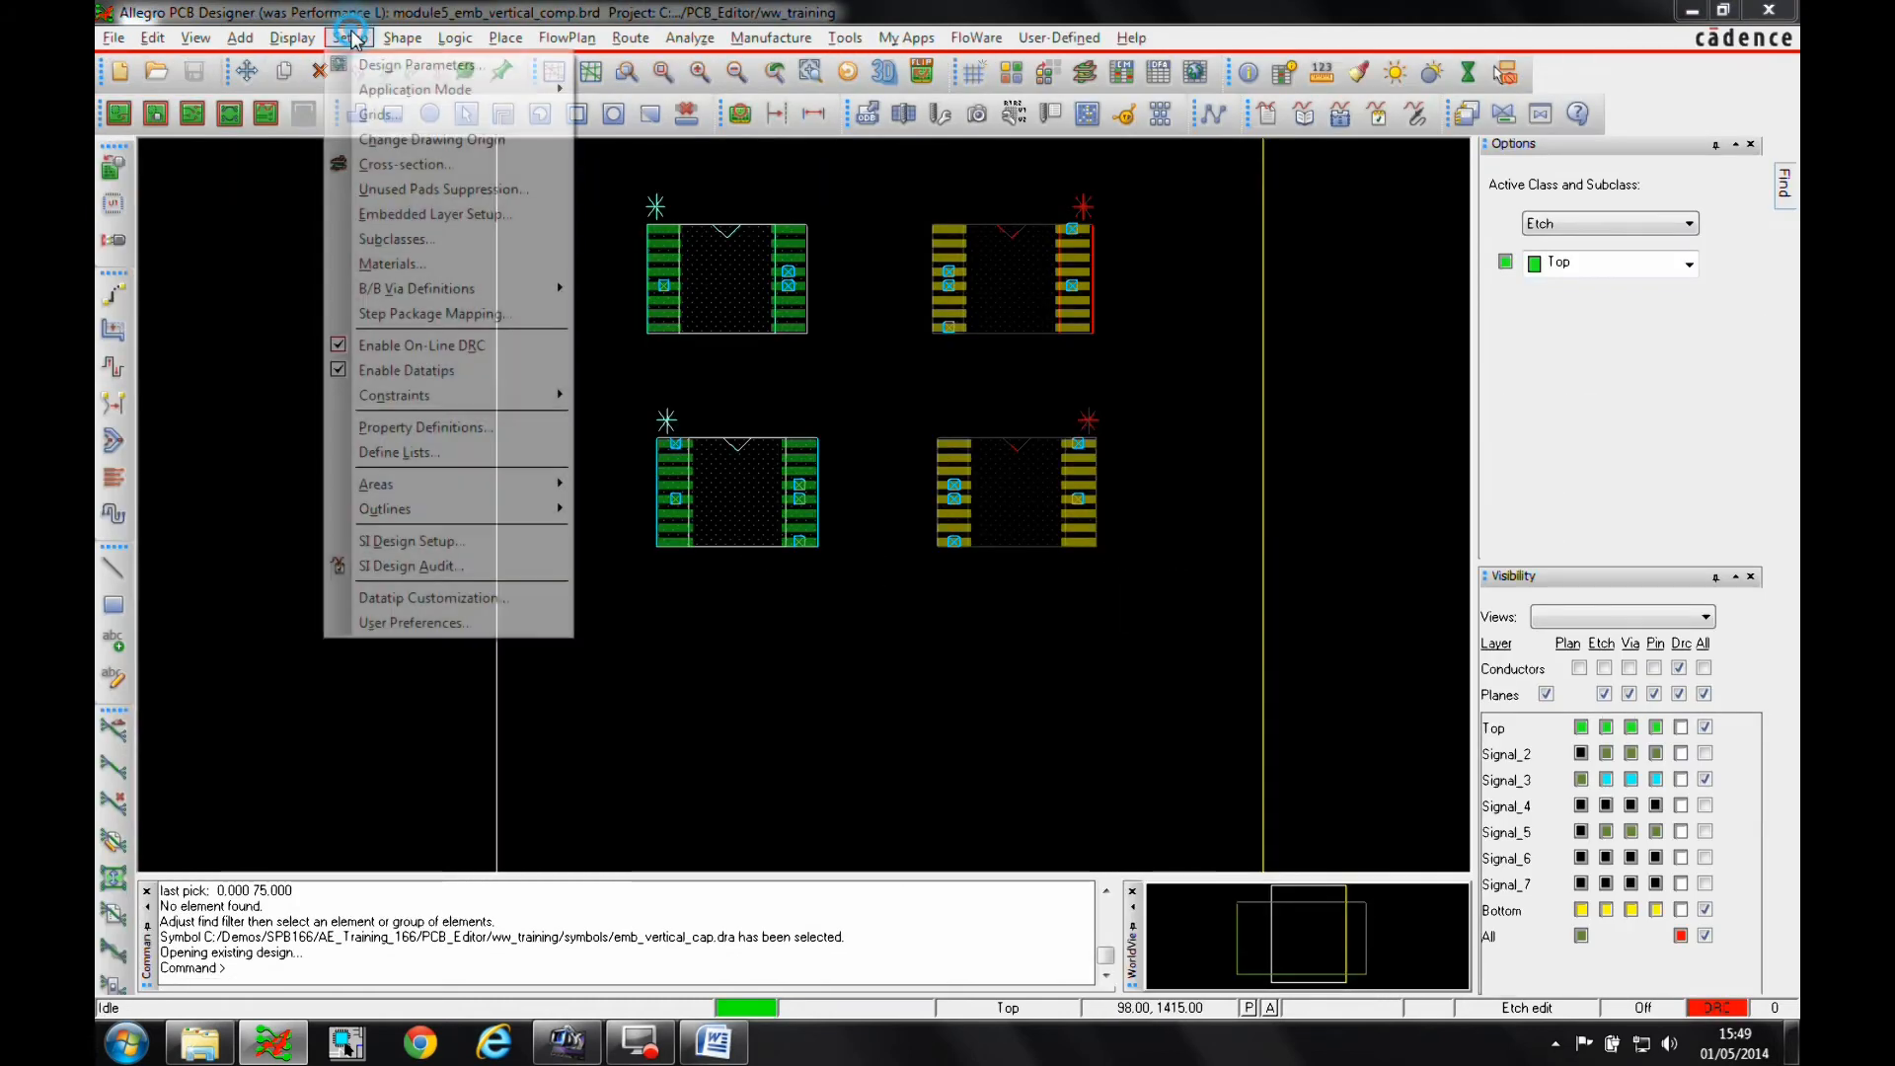
{"action": "left_click", "coordinate": [435, 215]}
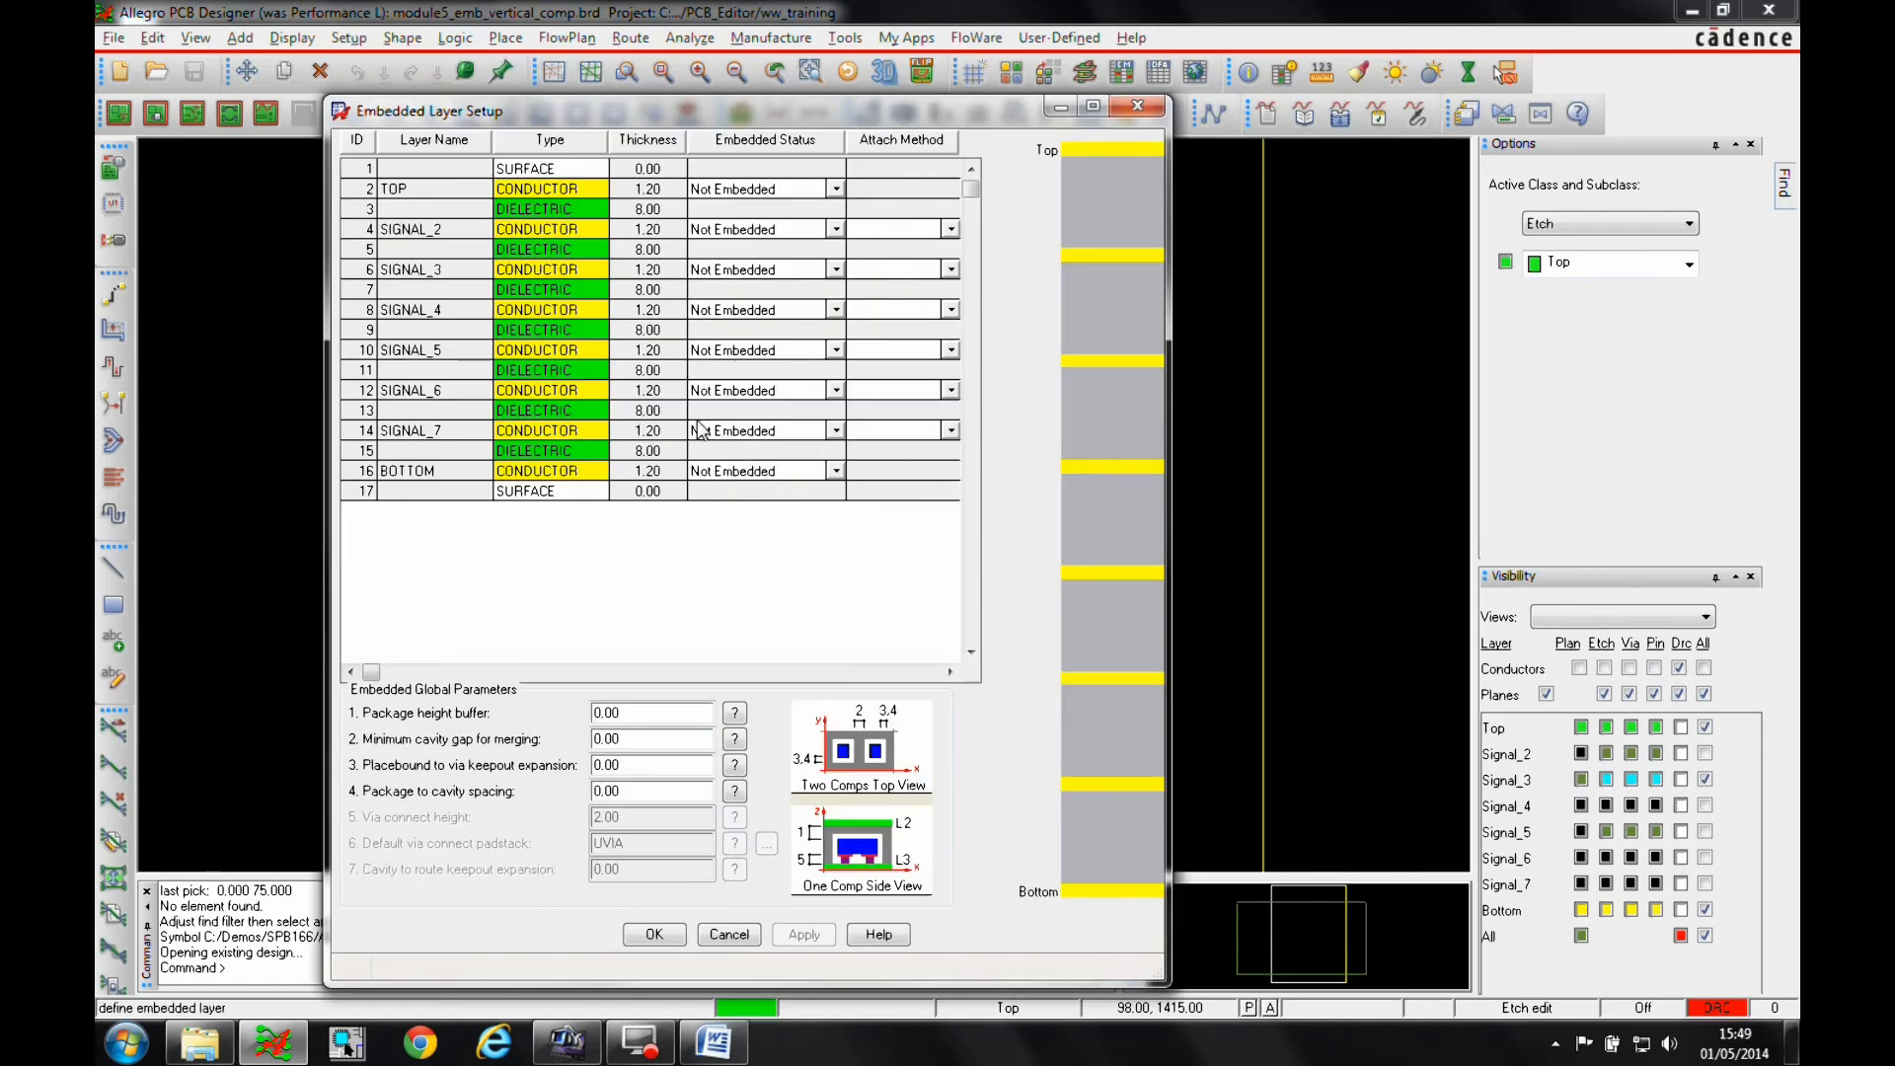
{"action": "left_click", "coordinate": [835, 389]}
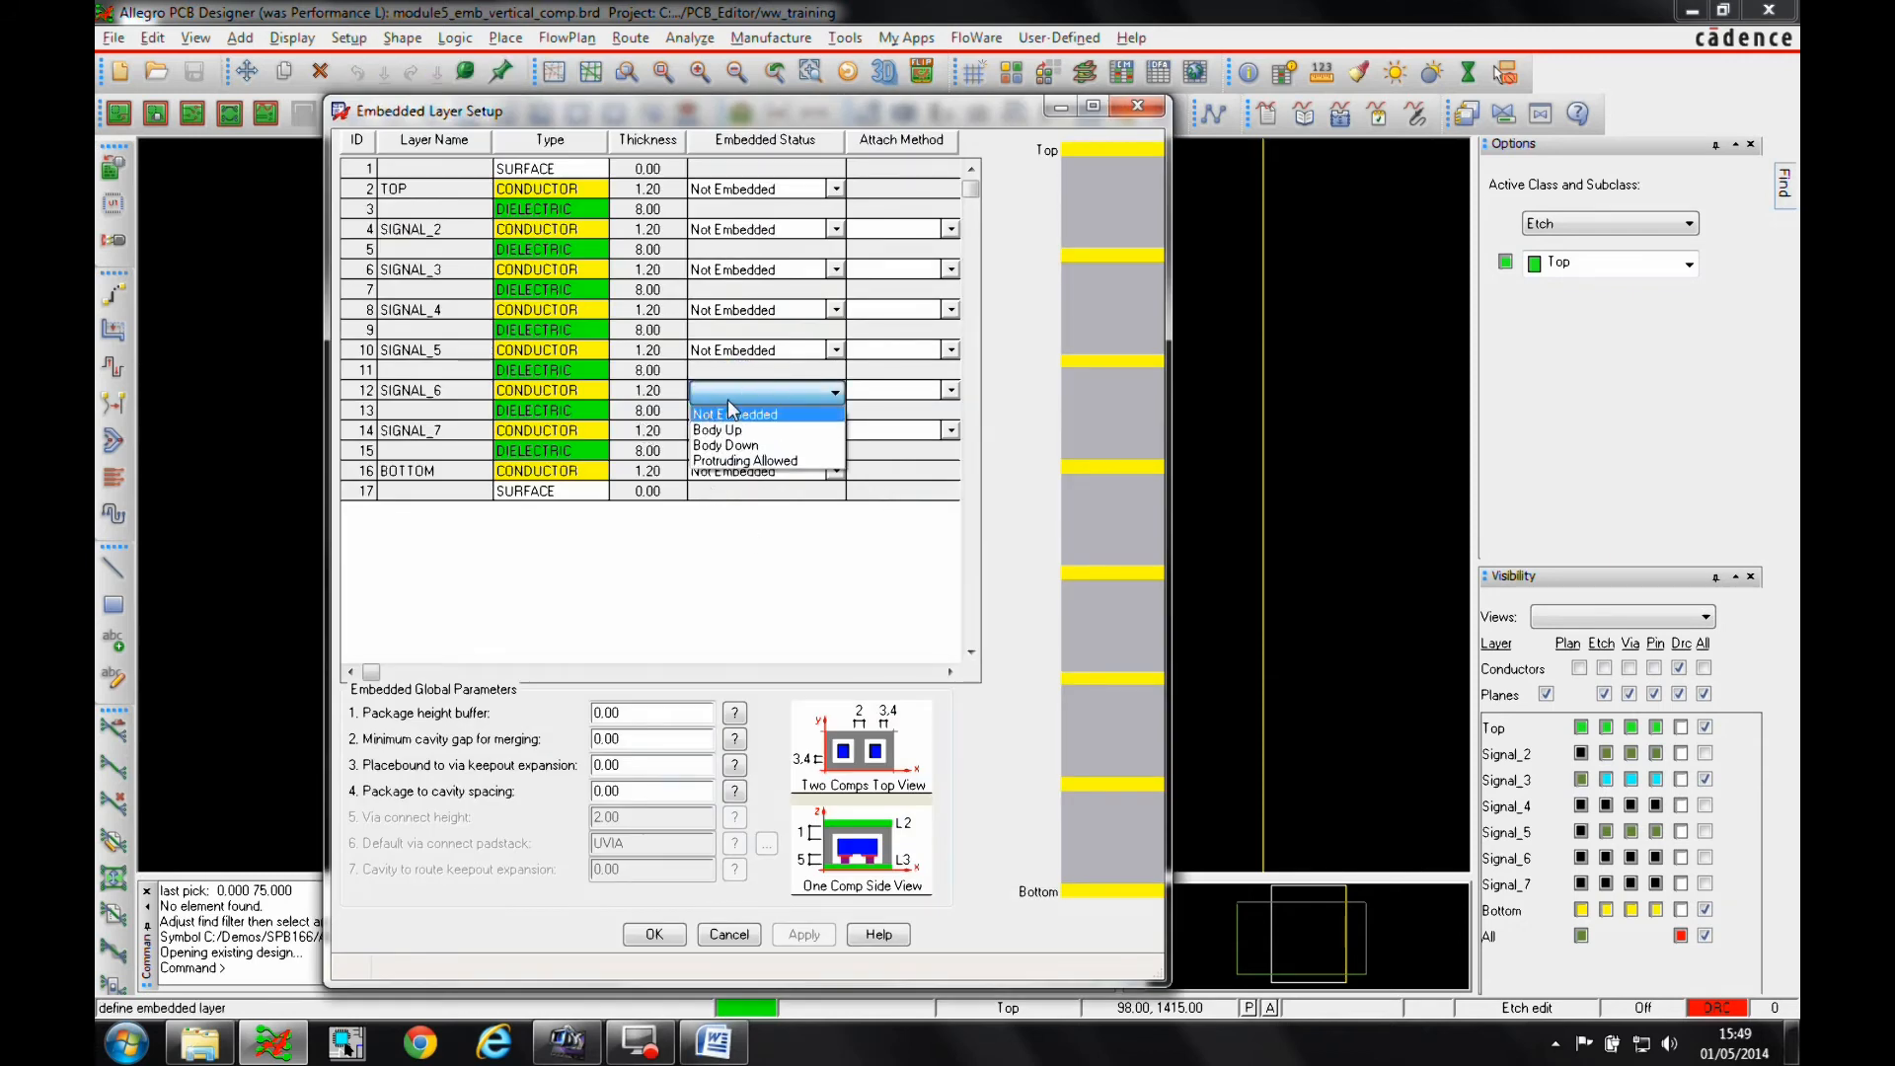
{"action": "left_click", "coordinate": [715, 430]}
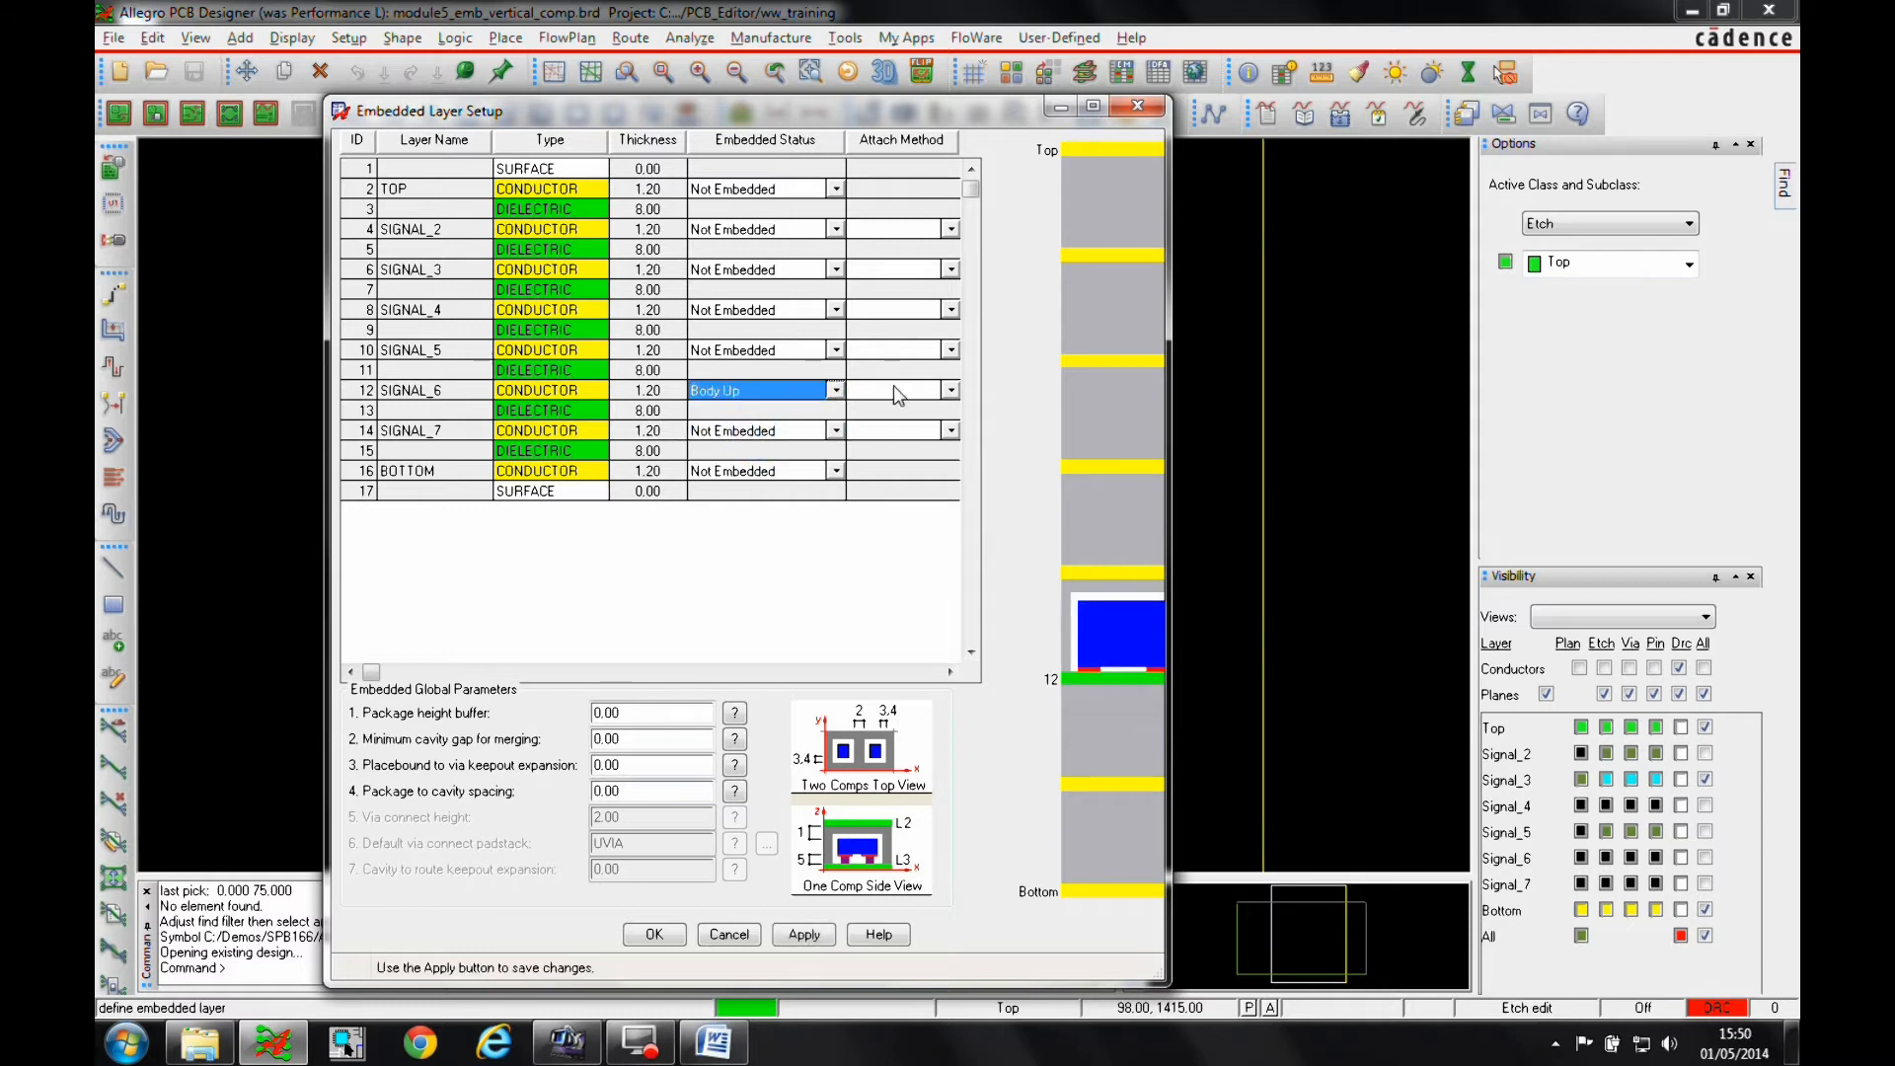
{"action": "left_click", "coordinate": [900, 389]}
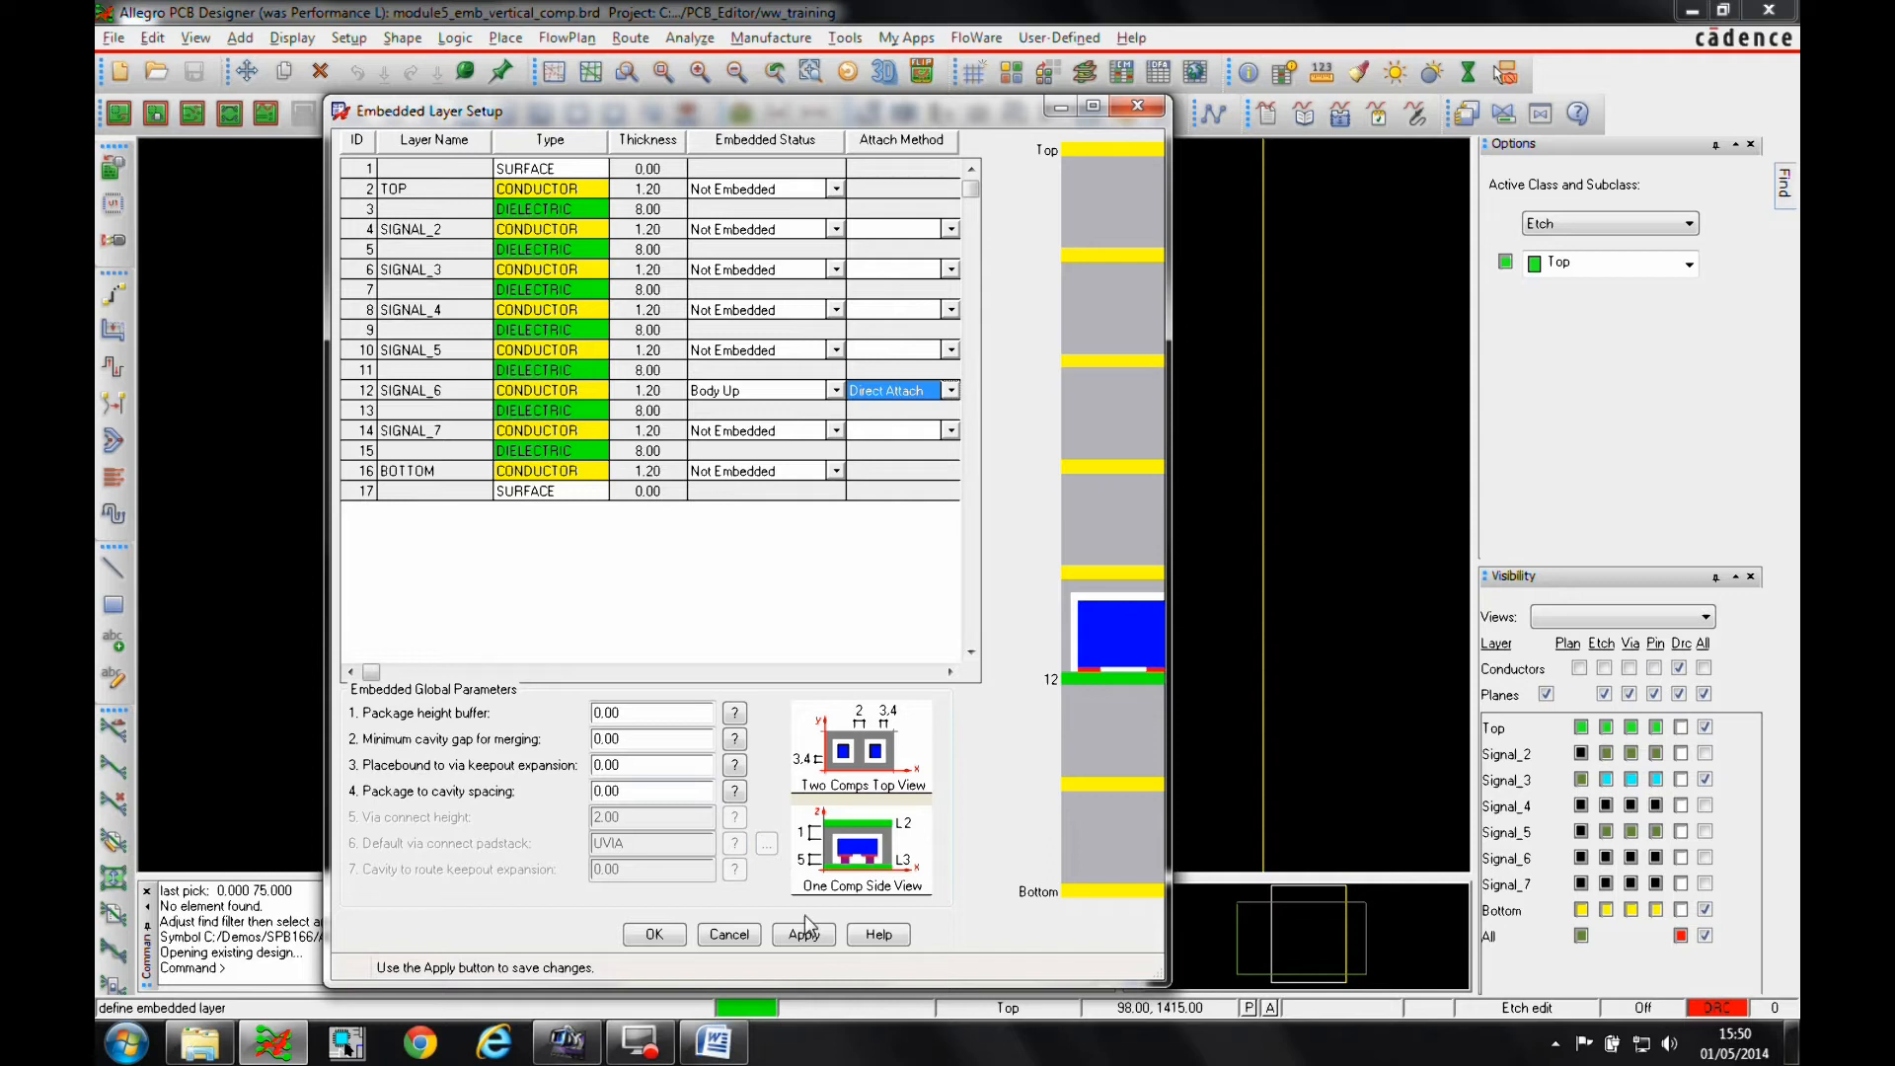
{"action": "left_click", "coordinate": [654, 933]}
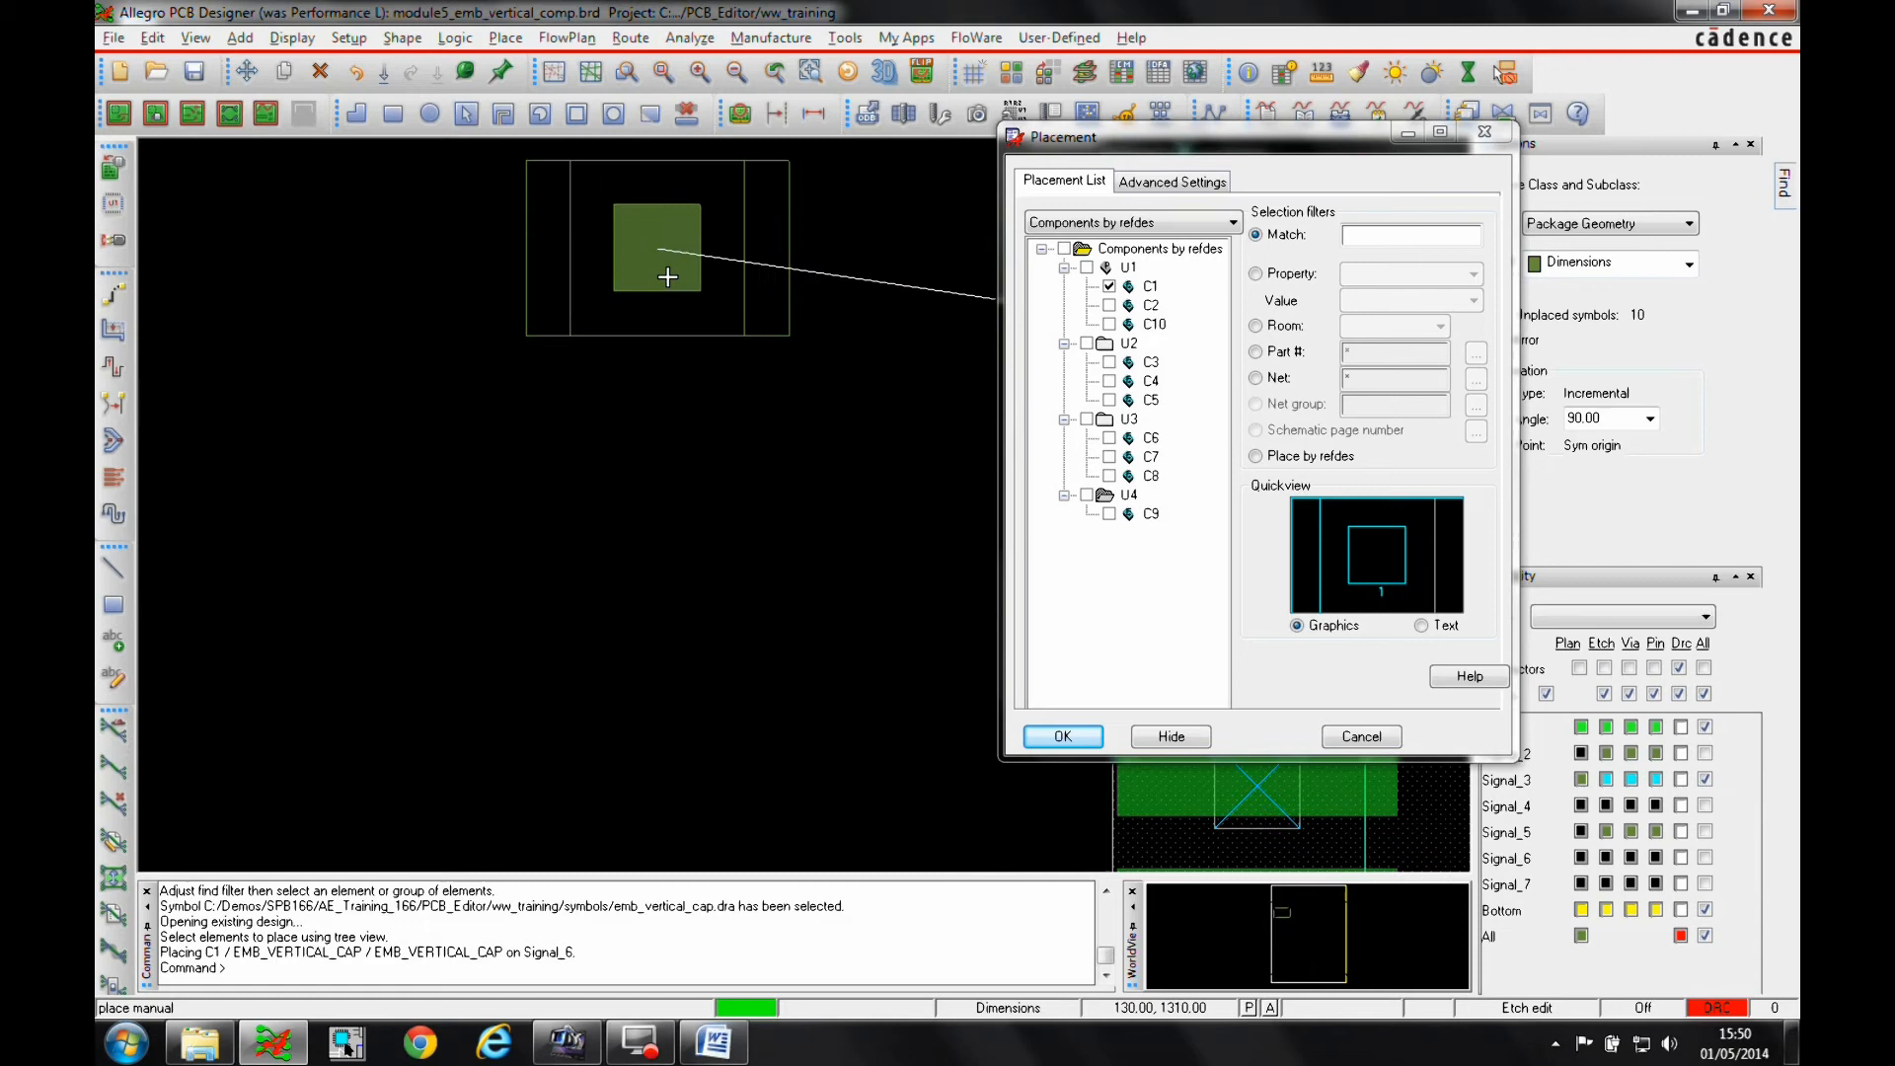
Step: Place C1 on Signal_6 and inspect its 38 MIL package-height DRC error
{"action": "right_click", "coordinate": [581, 478]}
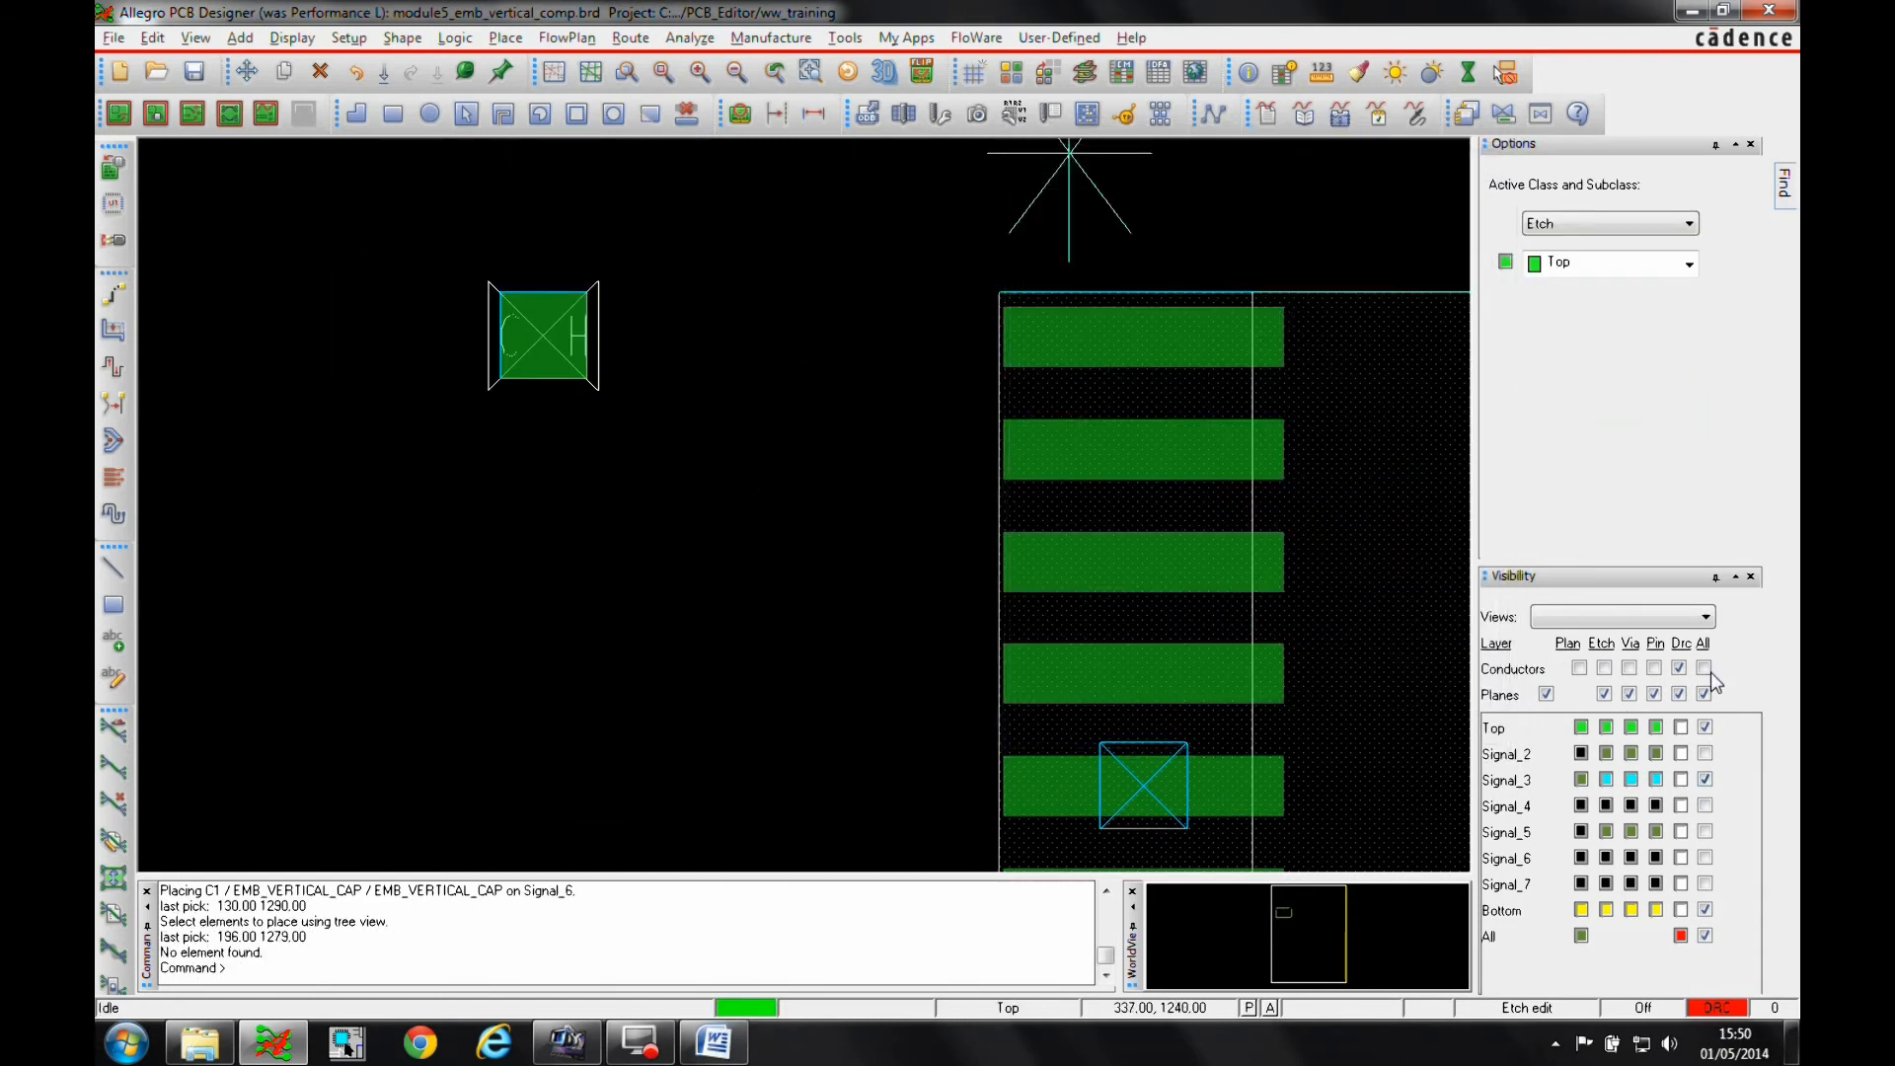
{"action": "left_click", "coordinate": [1705, 668]}
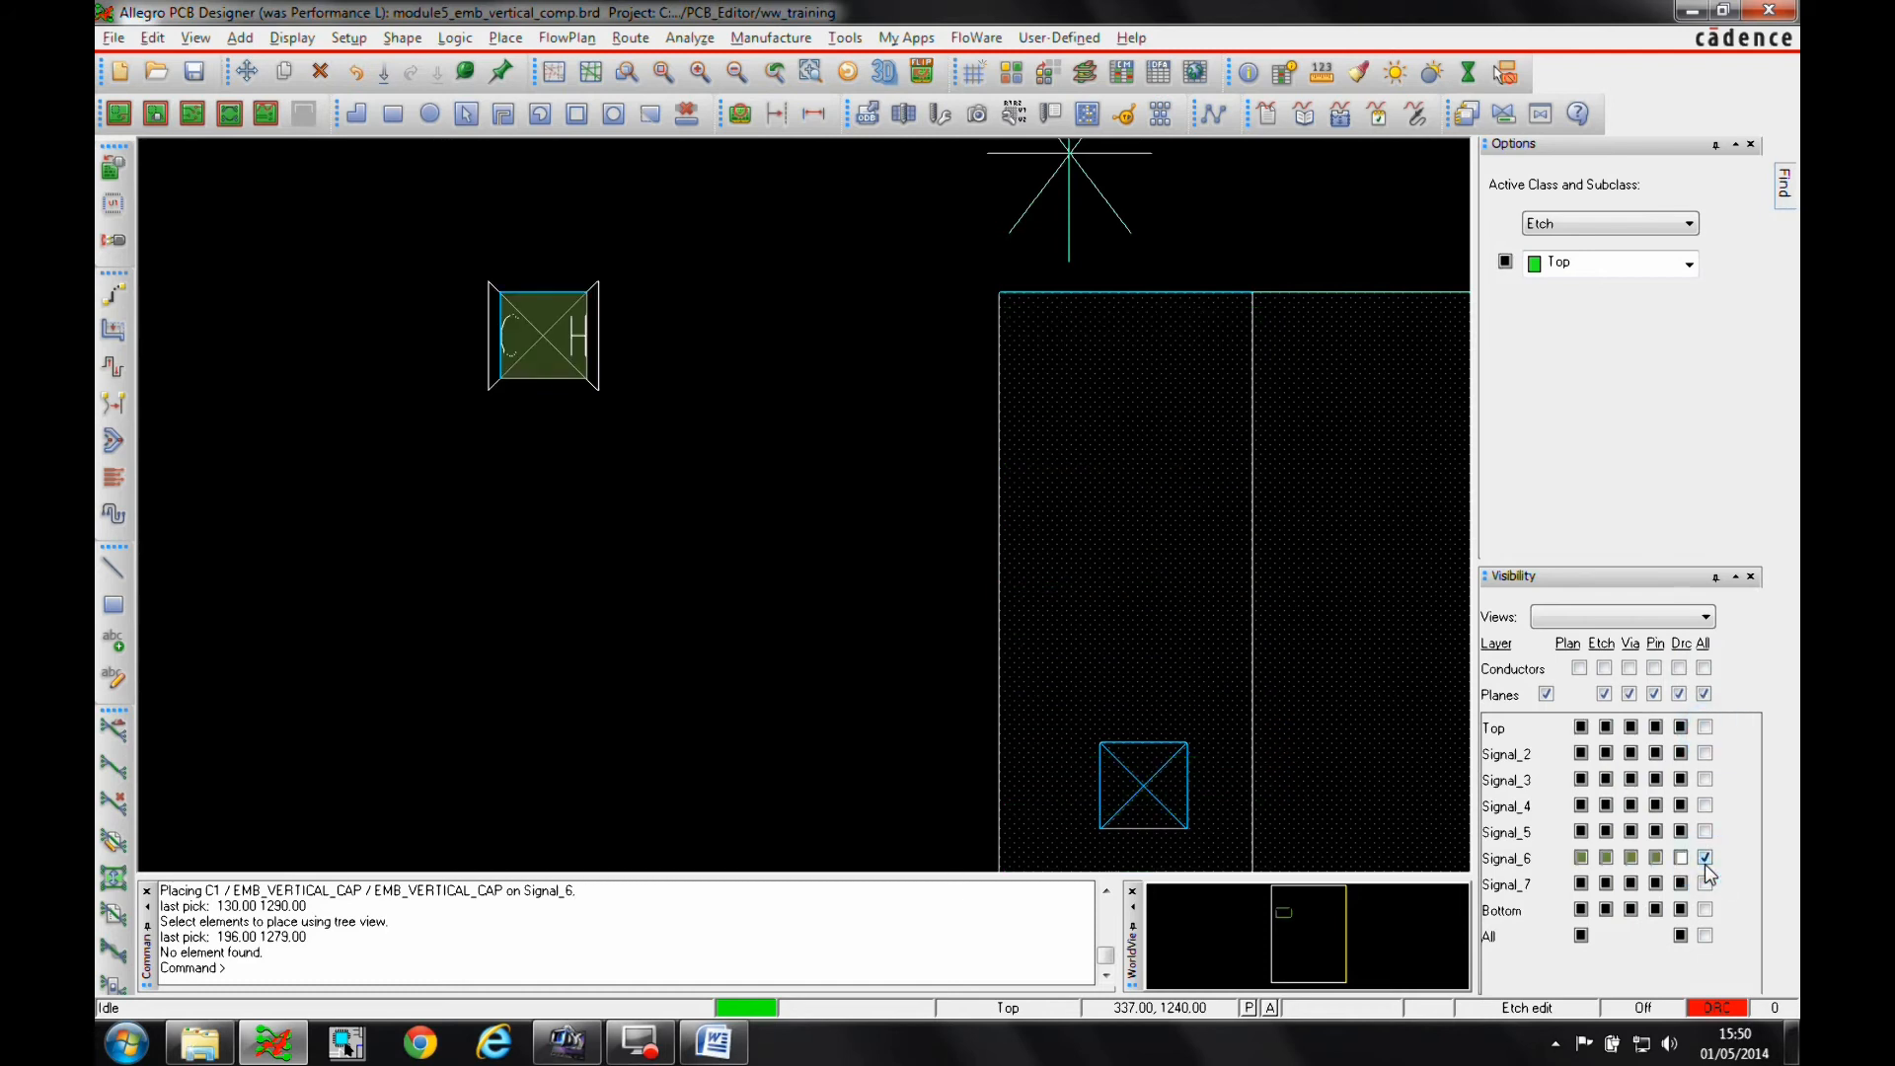
{"action": "right_click", "coordinate": [732, 324]}
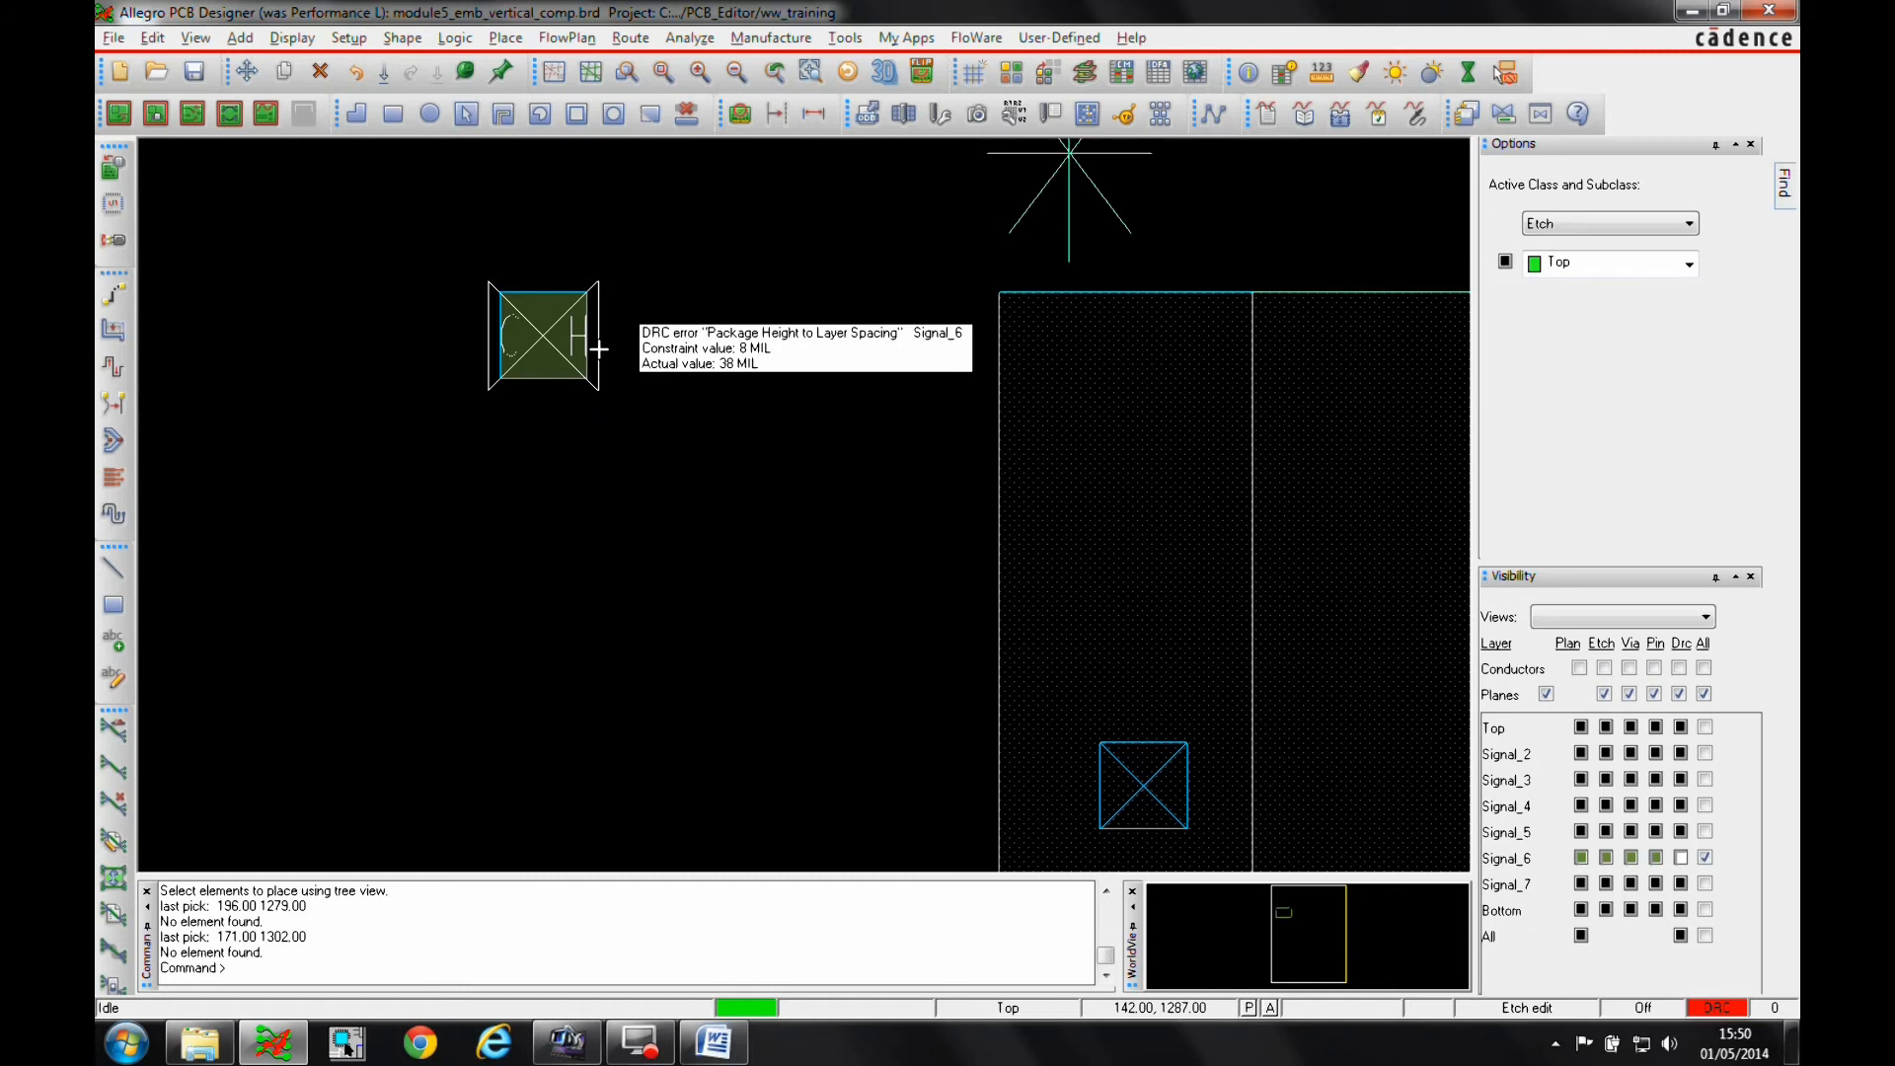
{"action": "mouse_move", "coordinate": [601, 353]}
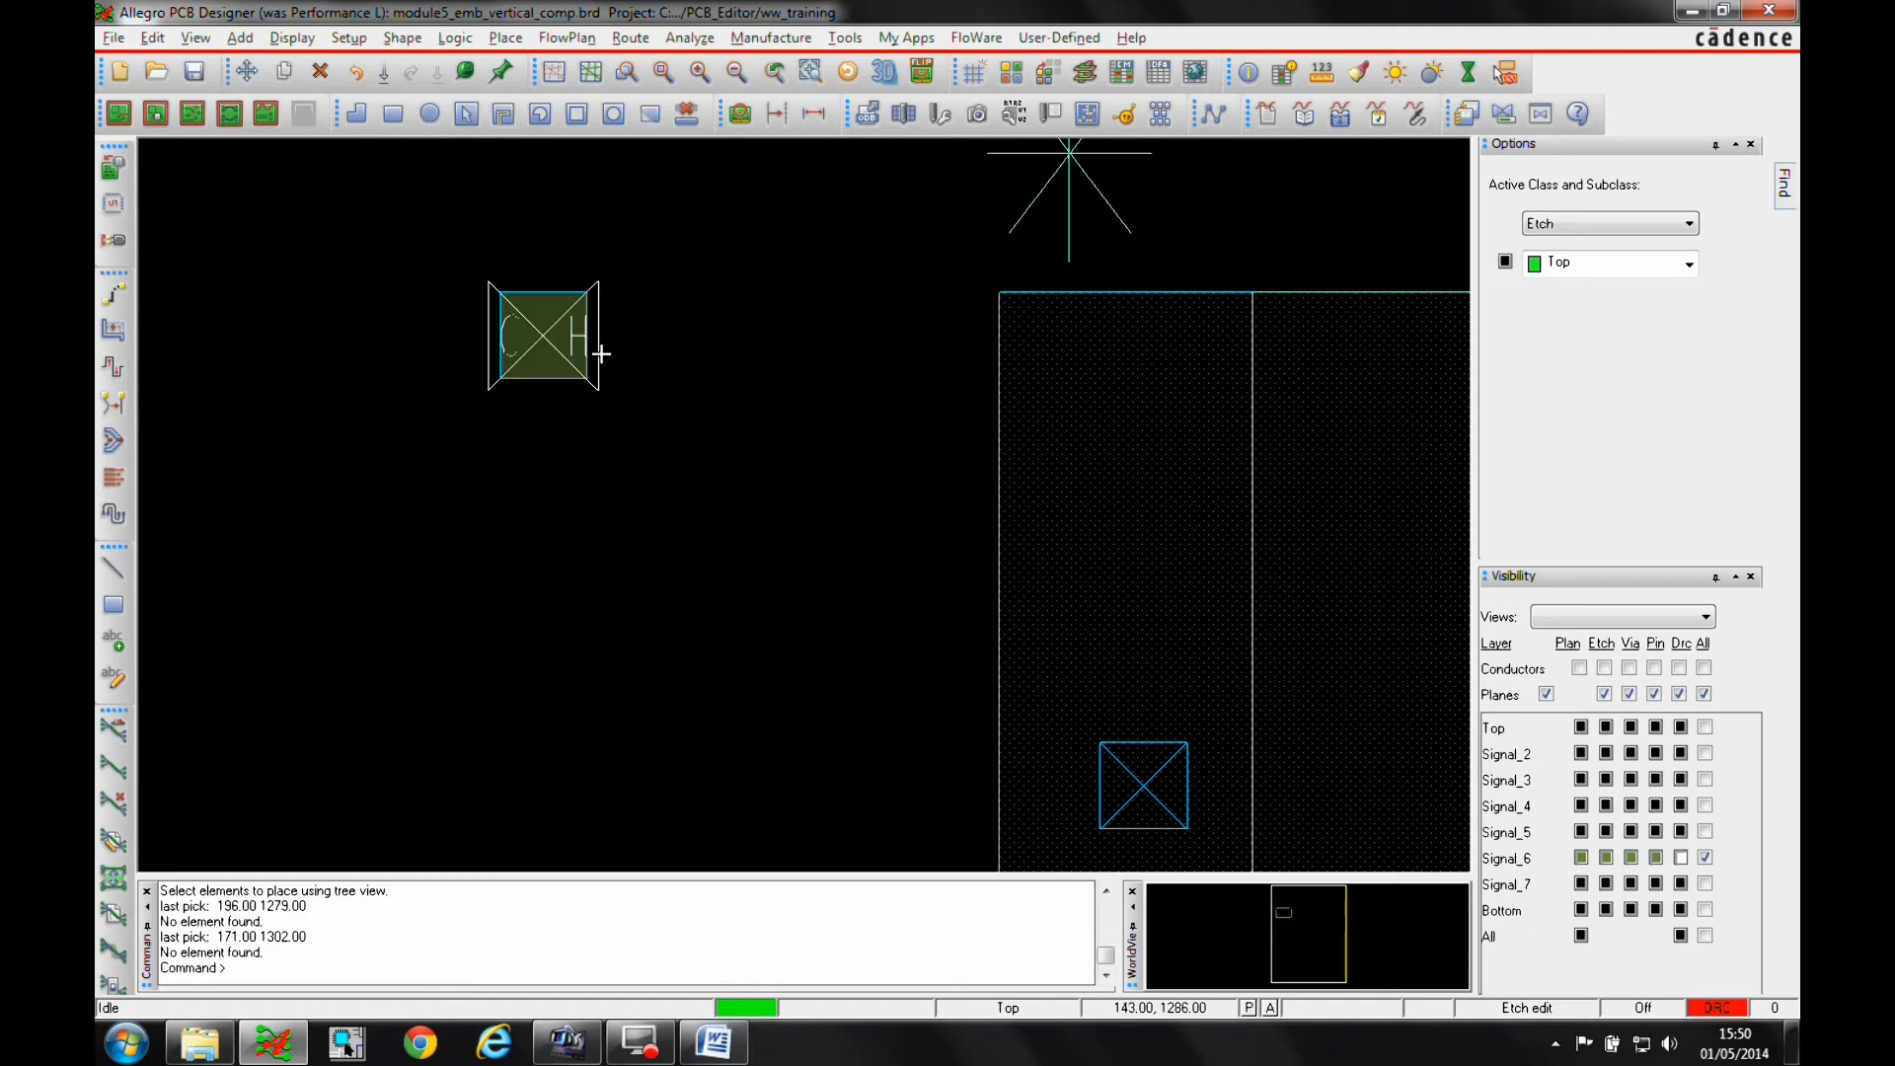
{"action": "mouse_move", "coordinate": [594, 354]}
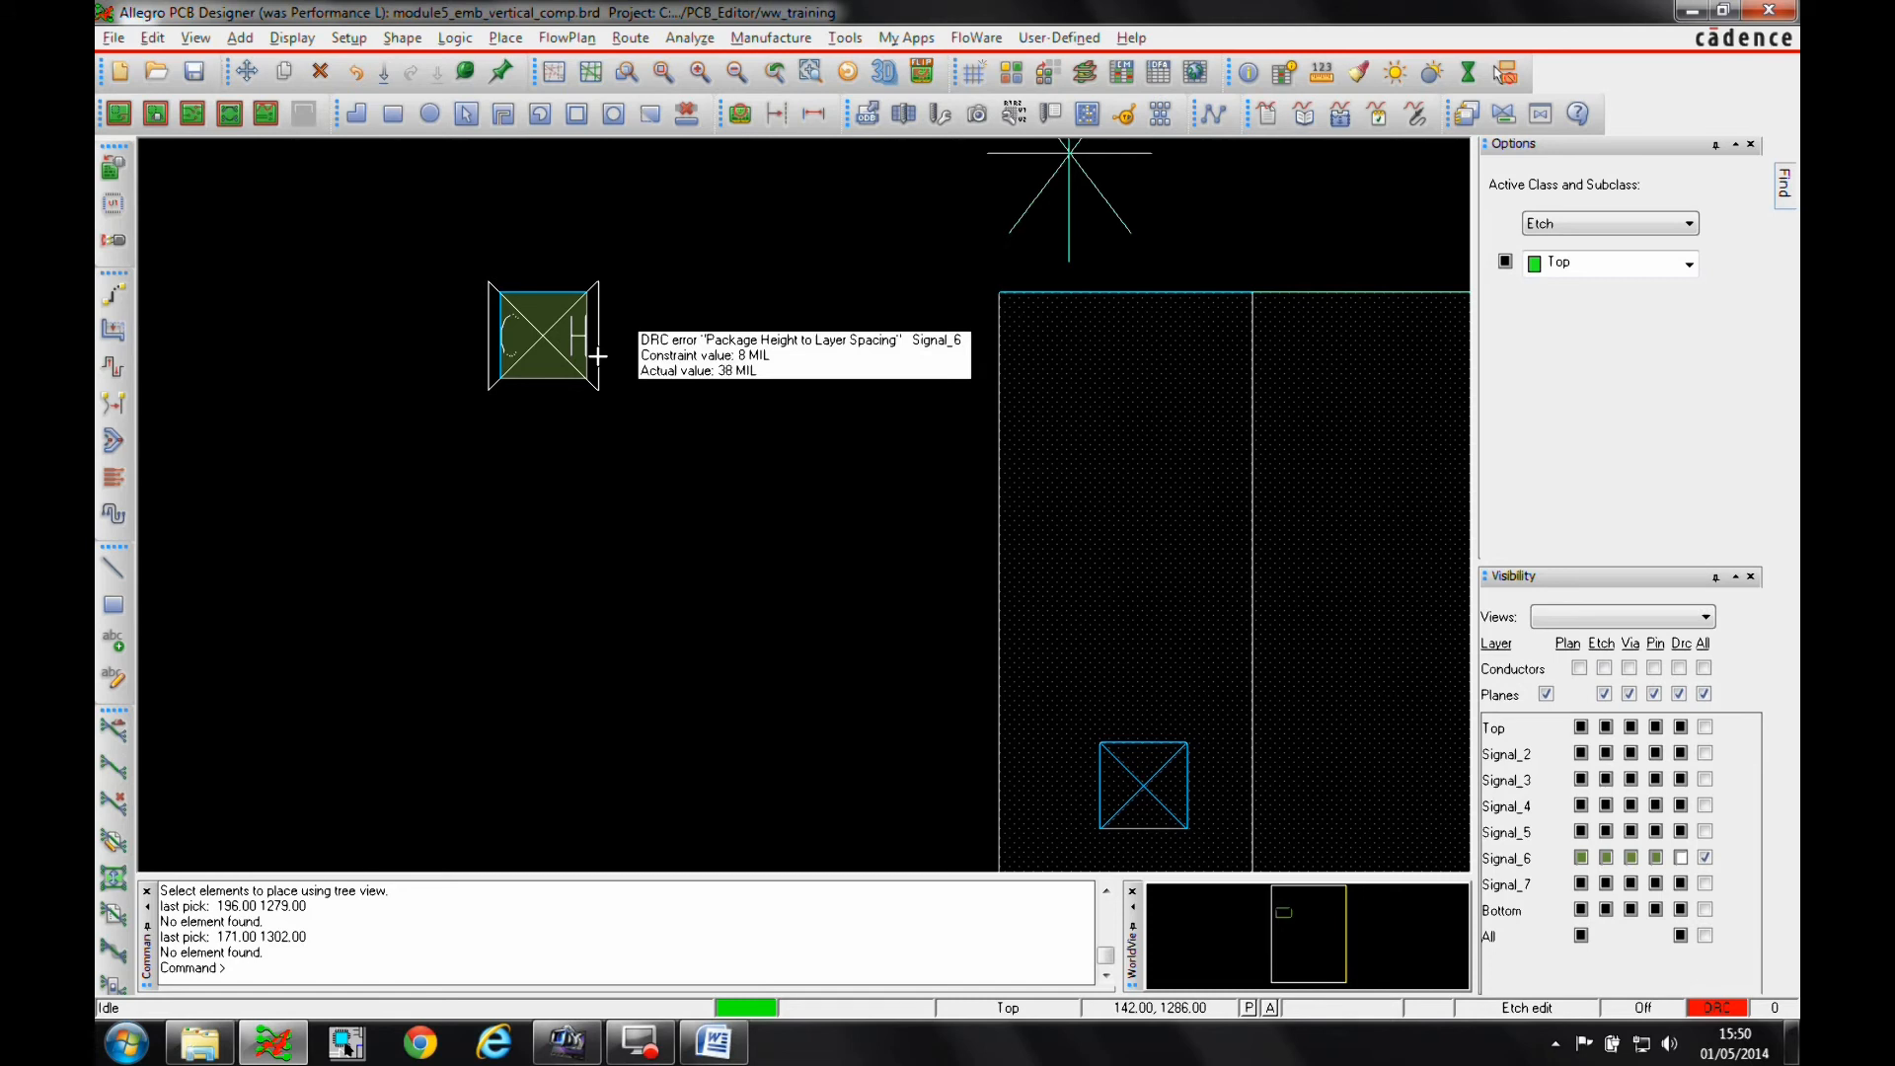
{"action": "left_click", "coordinate": [1704, 668]}
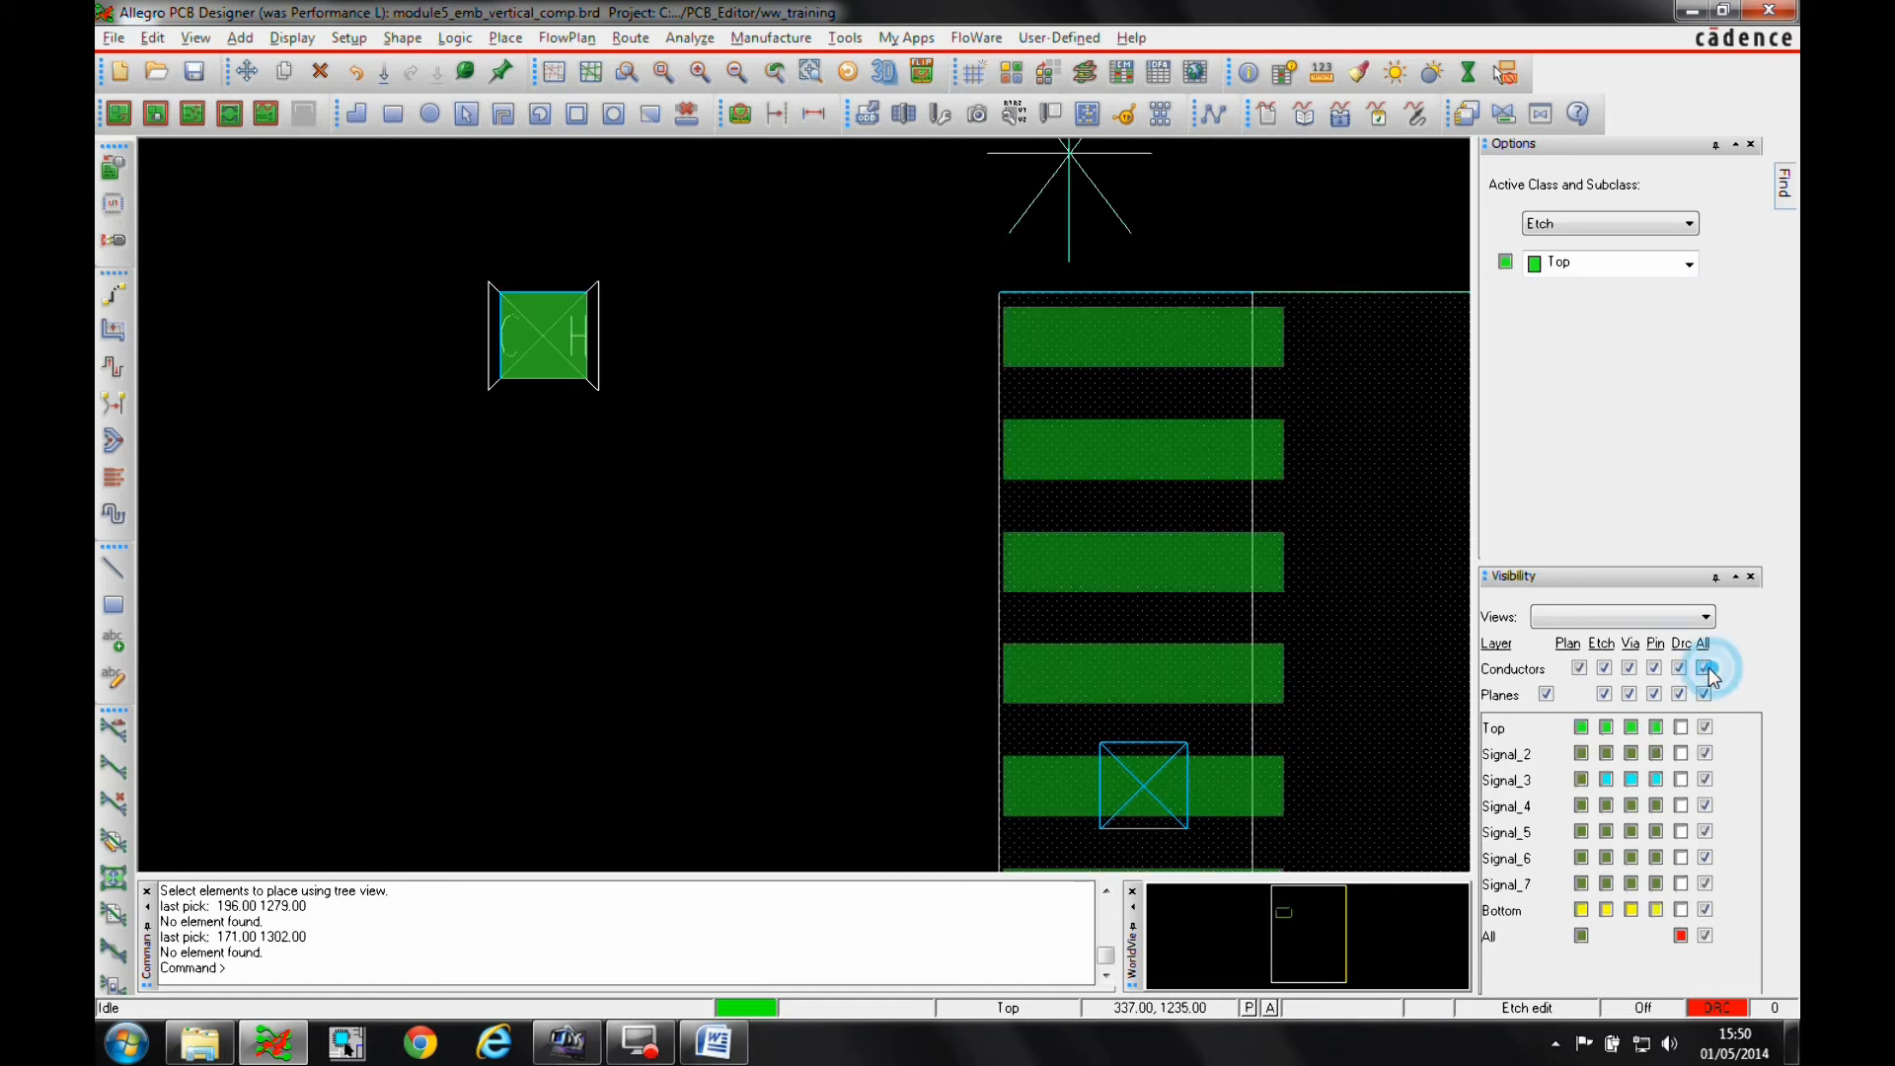
Step: Set SIGNAL_2 through SIGNAL_5 to Protruding Allowed, accept the warning, and apply
{"action": "left_click", "coordinate": [348, 36]}
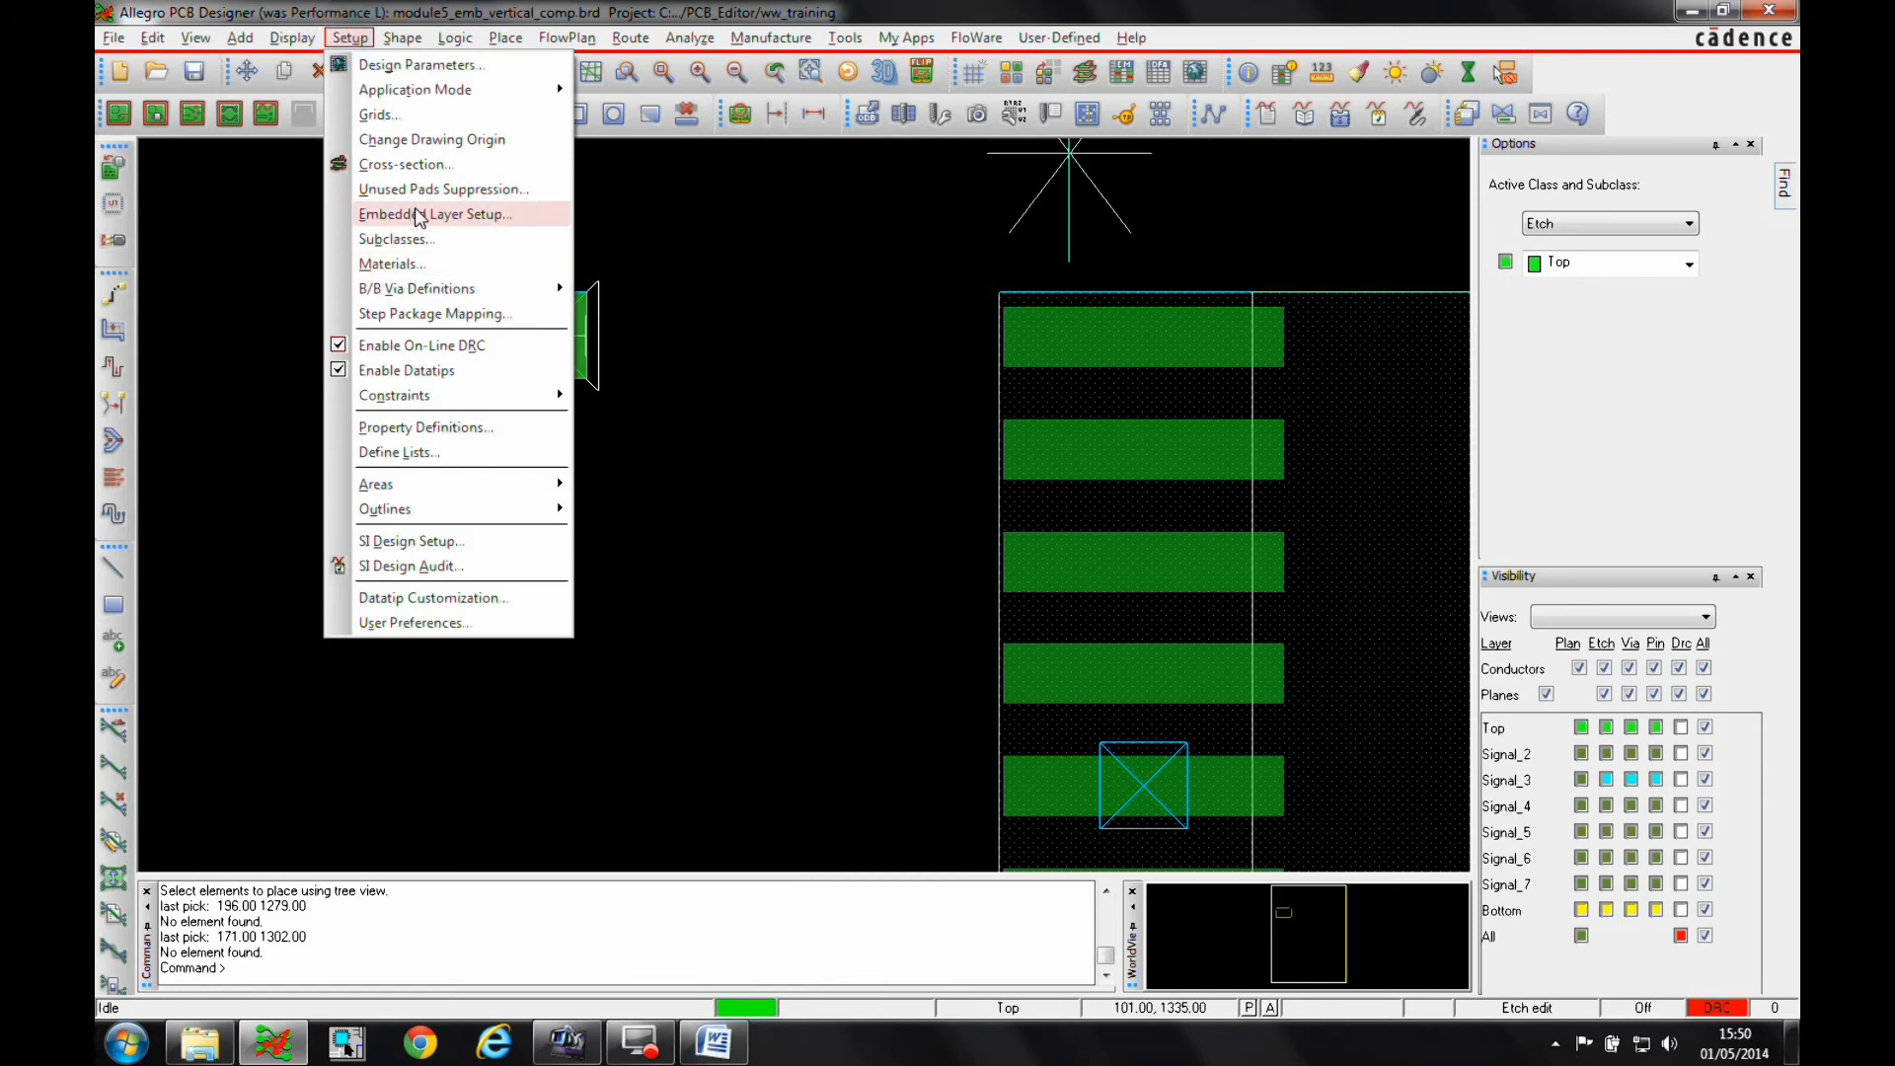
{"action": "left_click", "coordinate": [434, 214]}
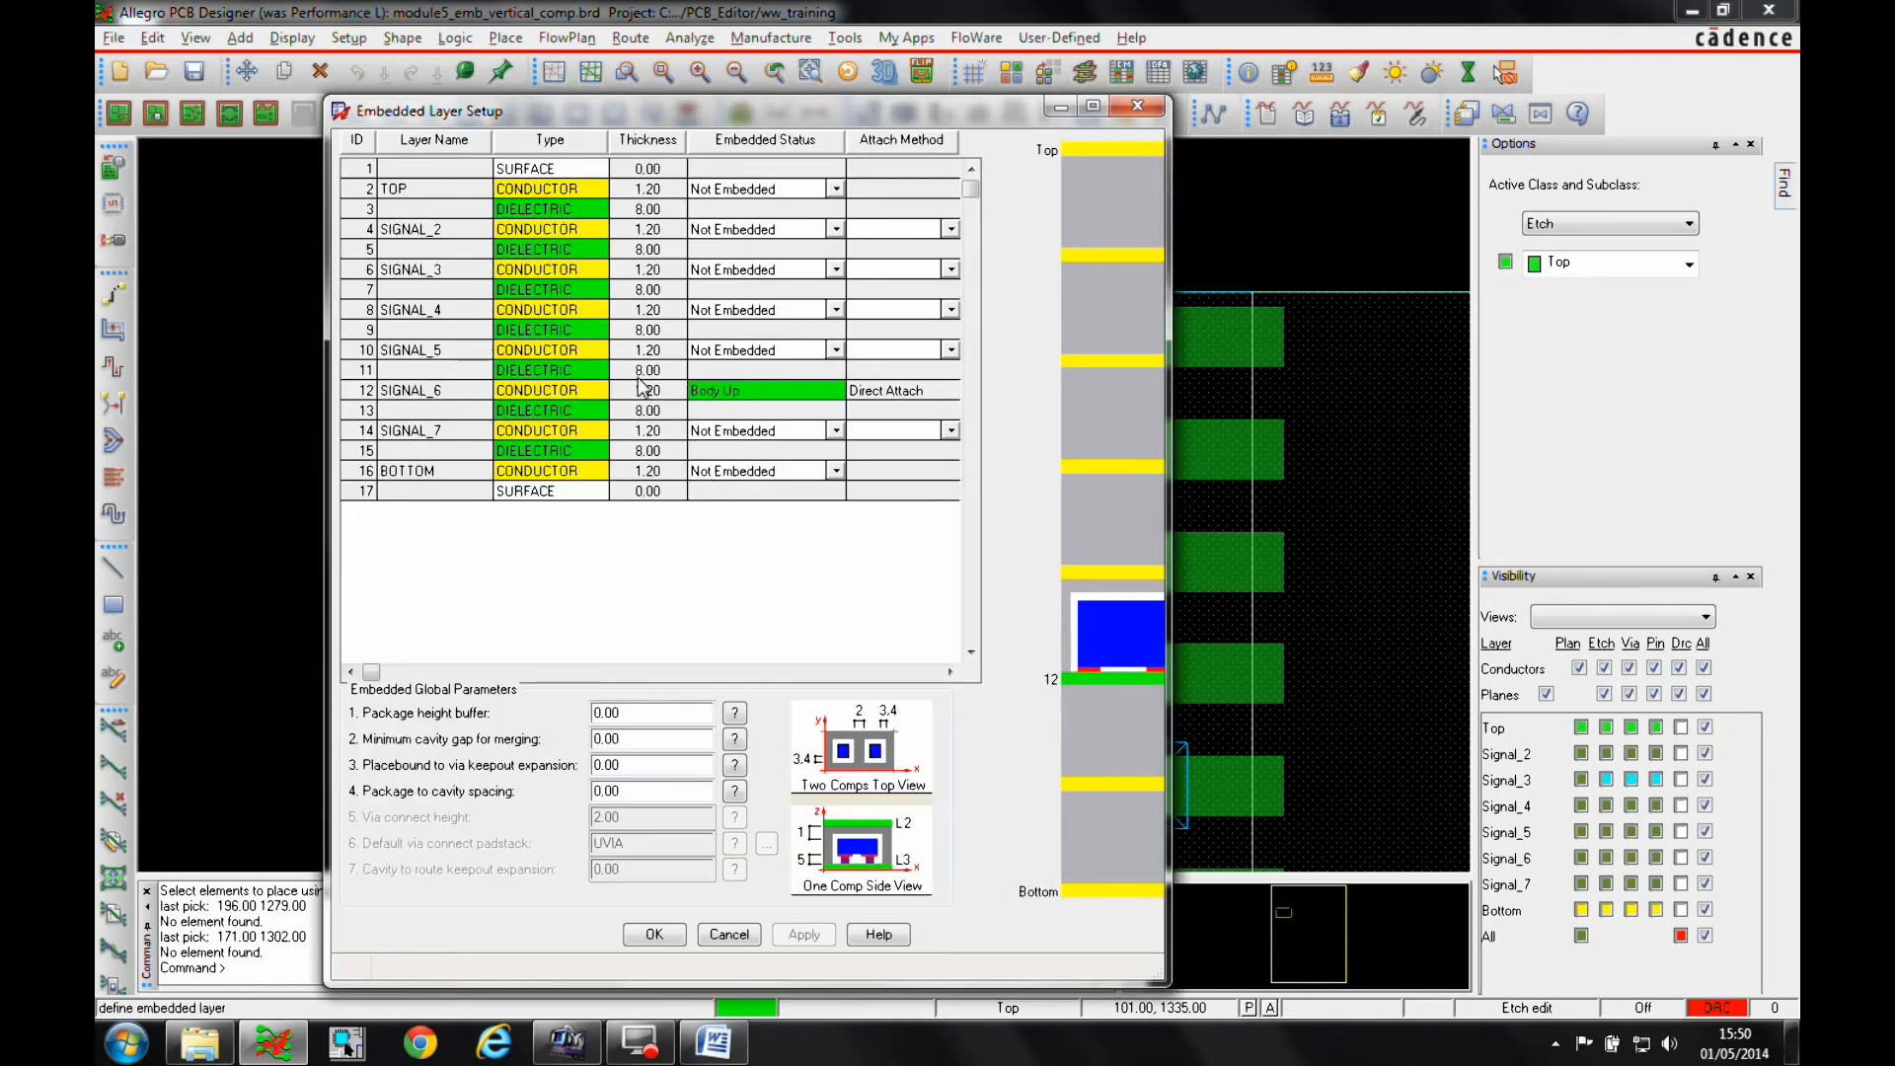
{"action": "mouse_move", "coordinate": [614, 378]}
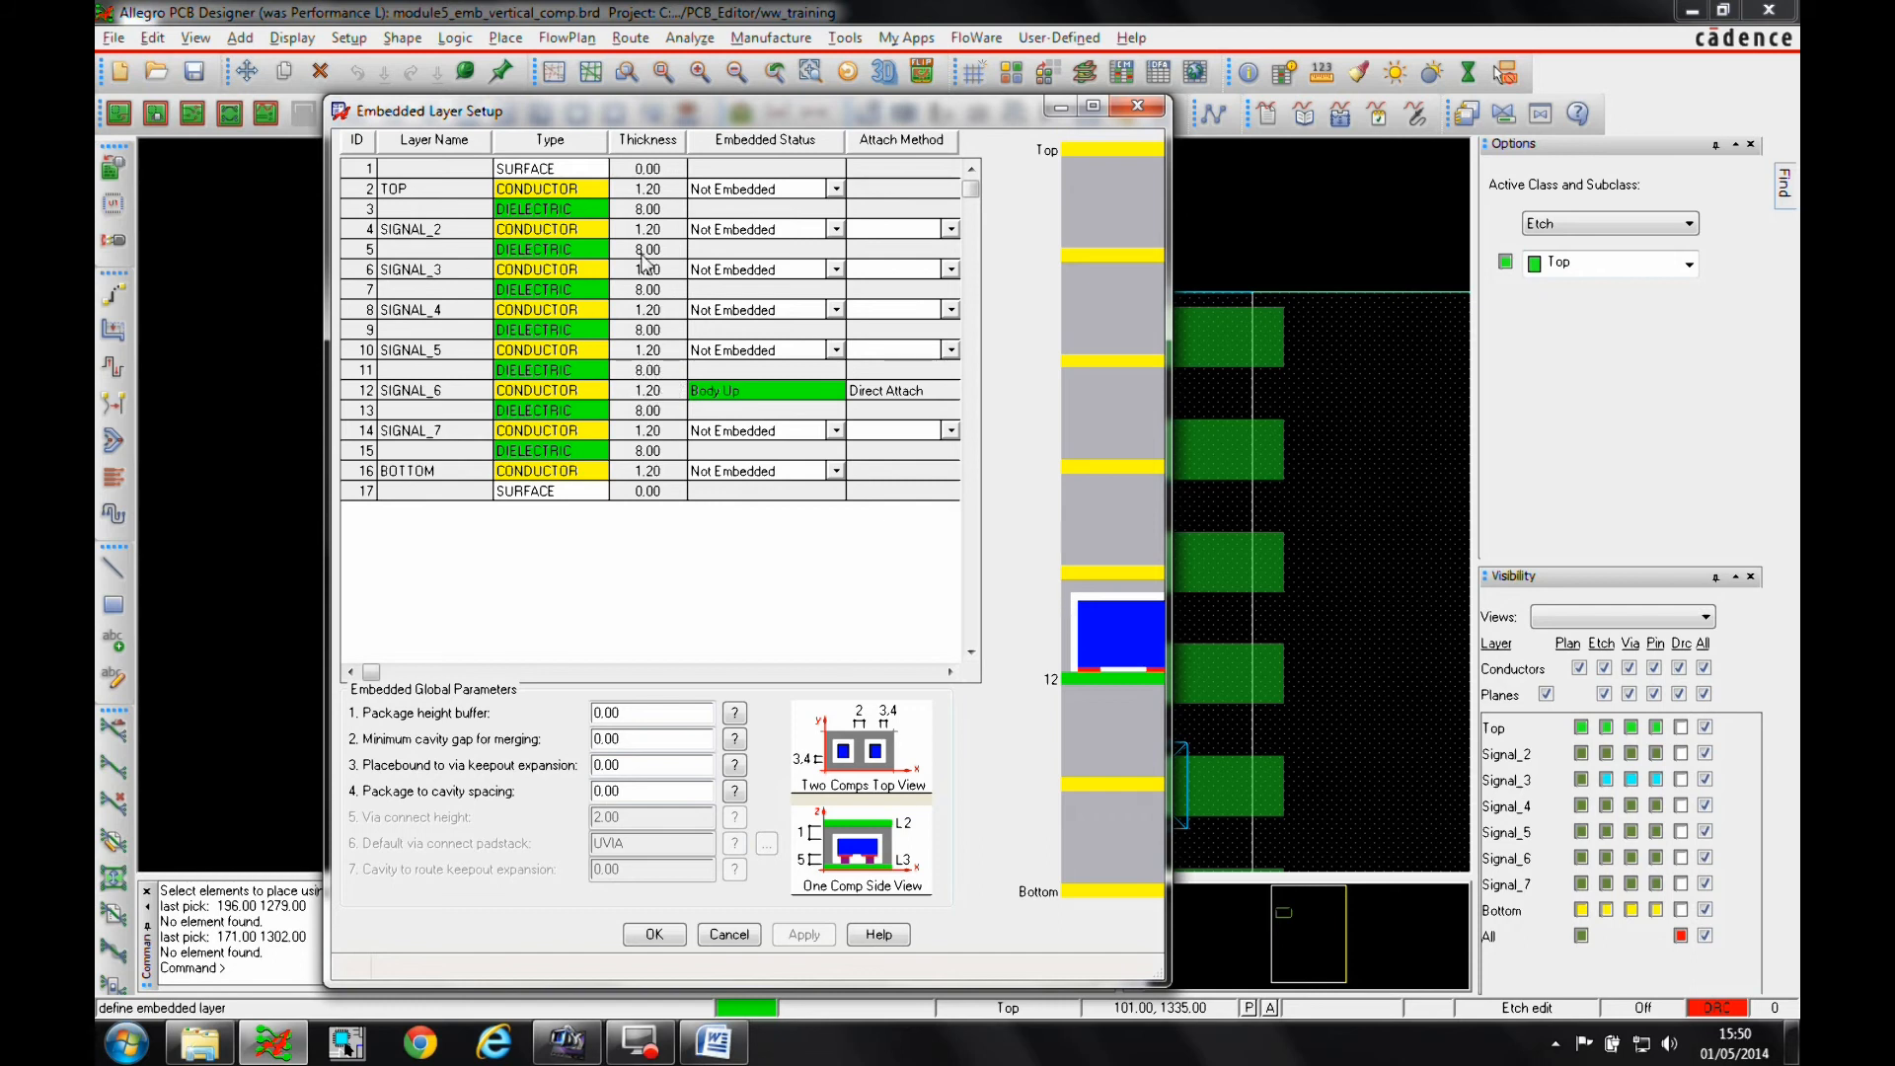
{"action": "mouse_move", "coordinate": [791, 359]}
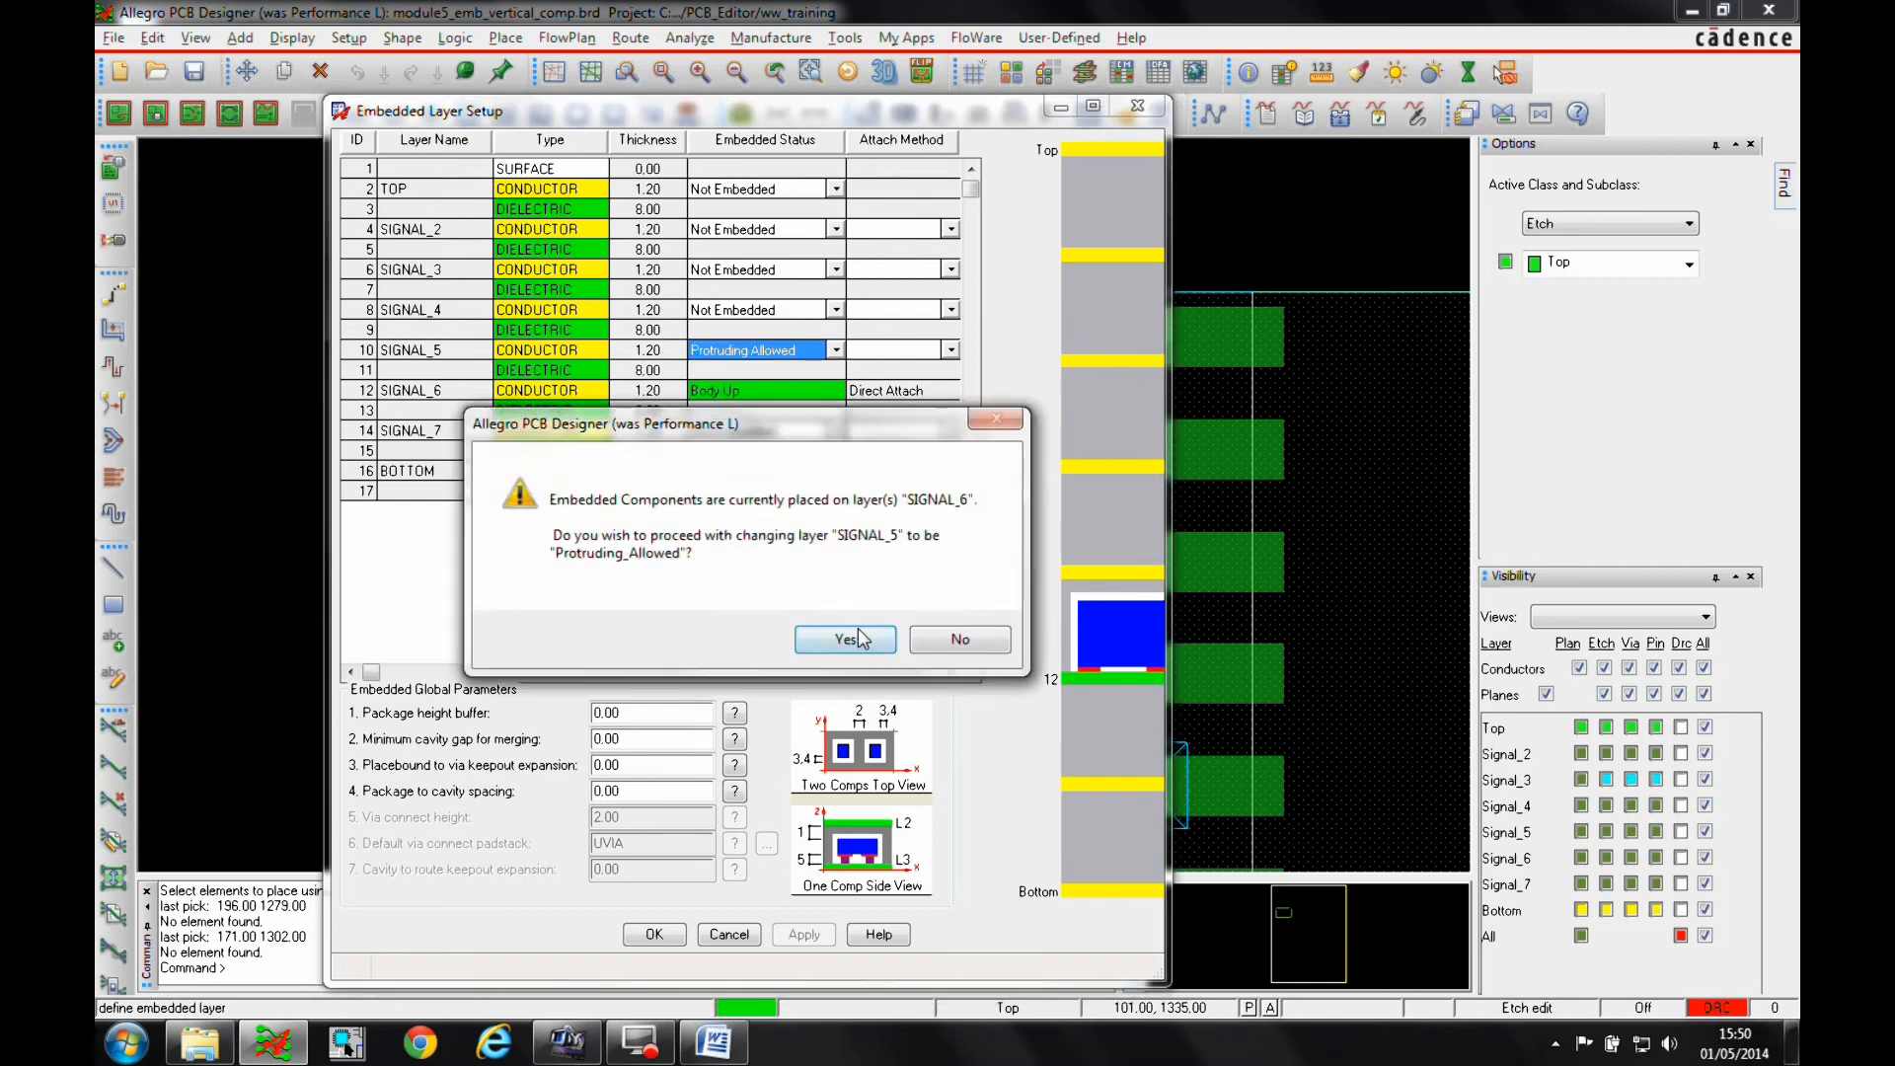
{"action": "left_click", "coordinate": [844, 639]}
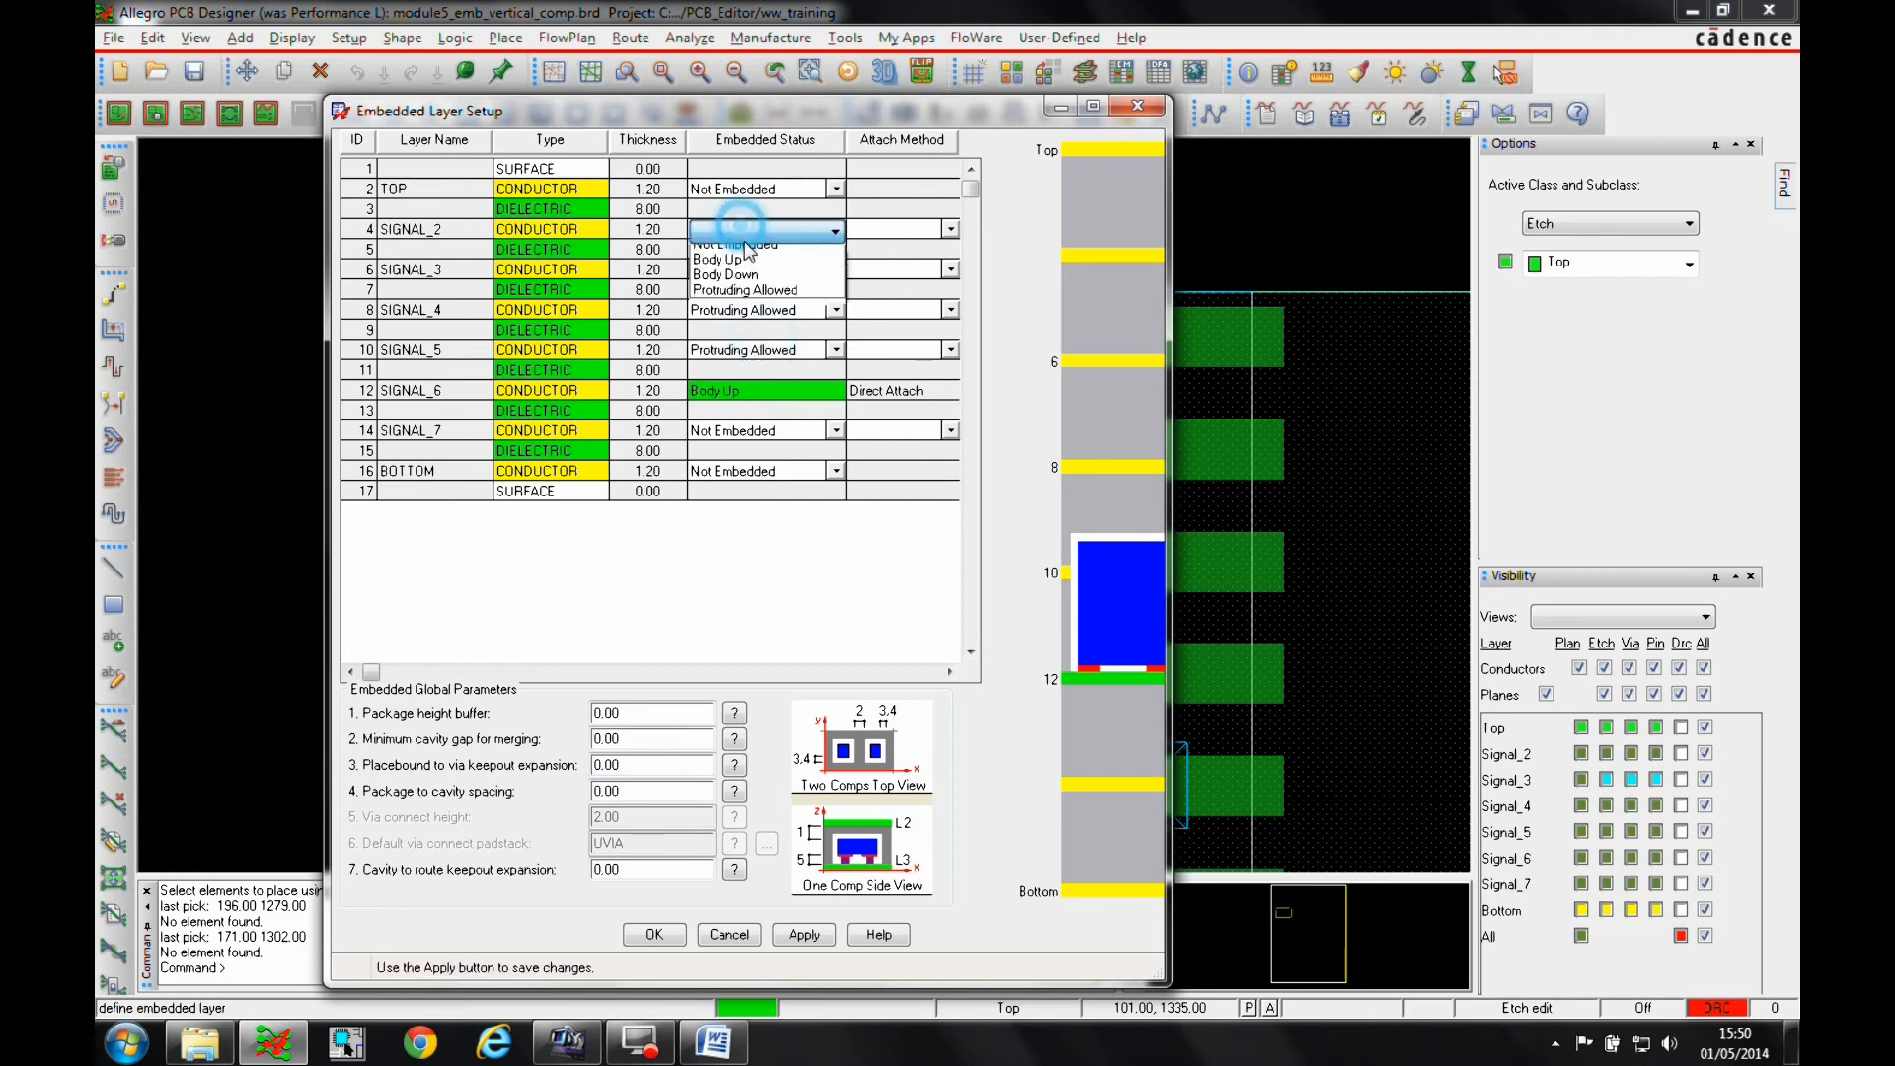
{"action": "left_click", "coordinate": [744, 289]}
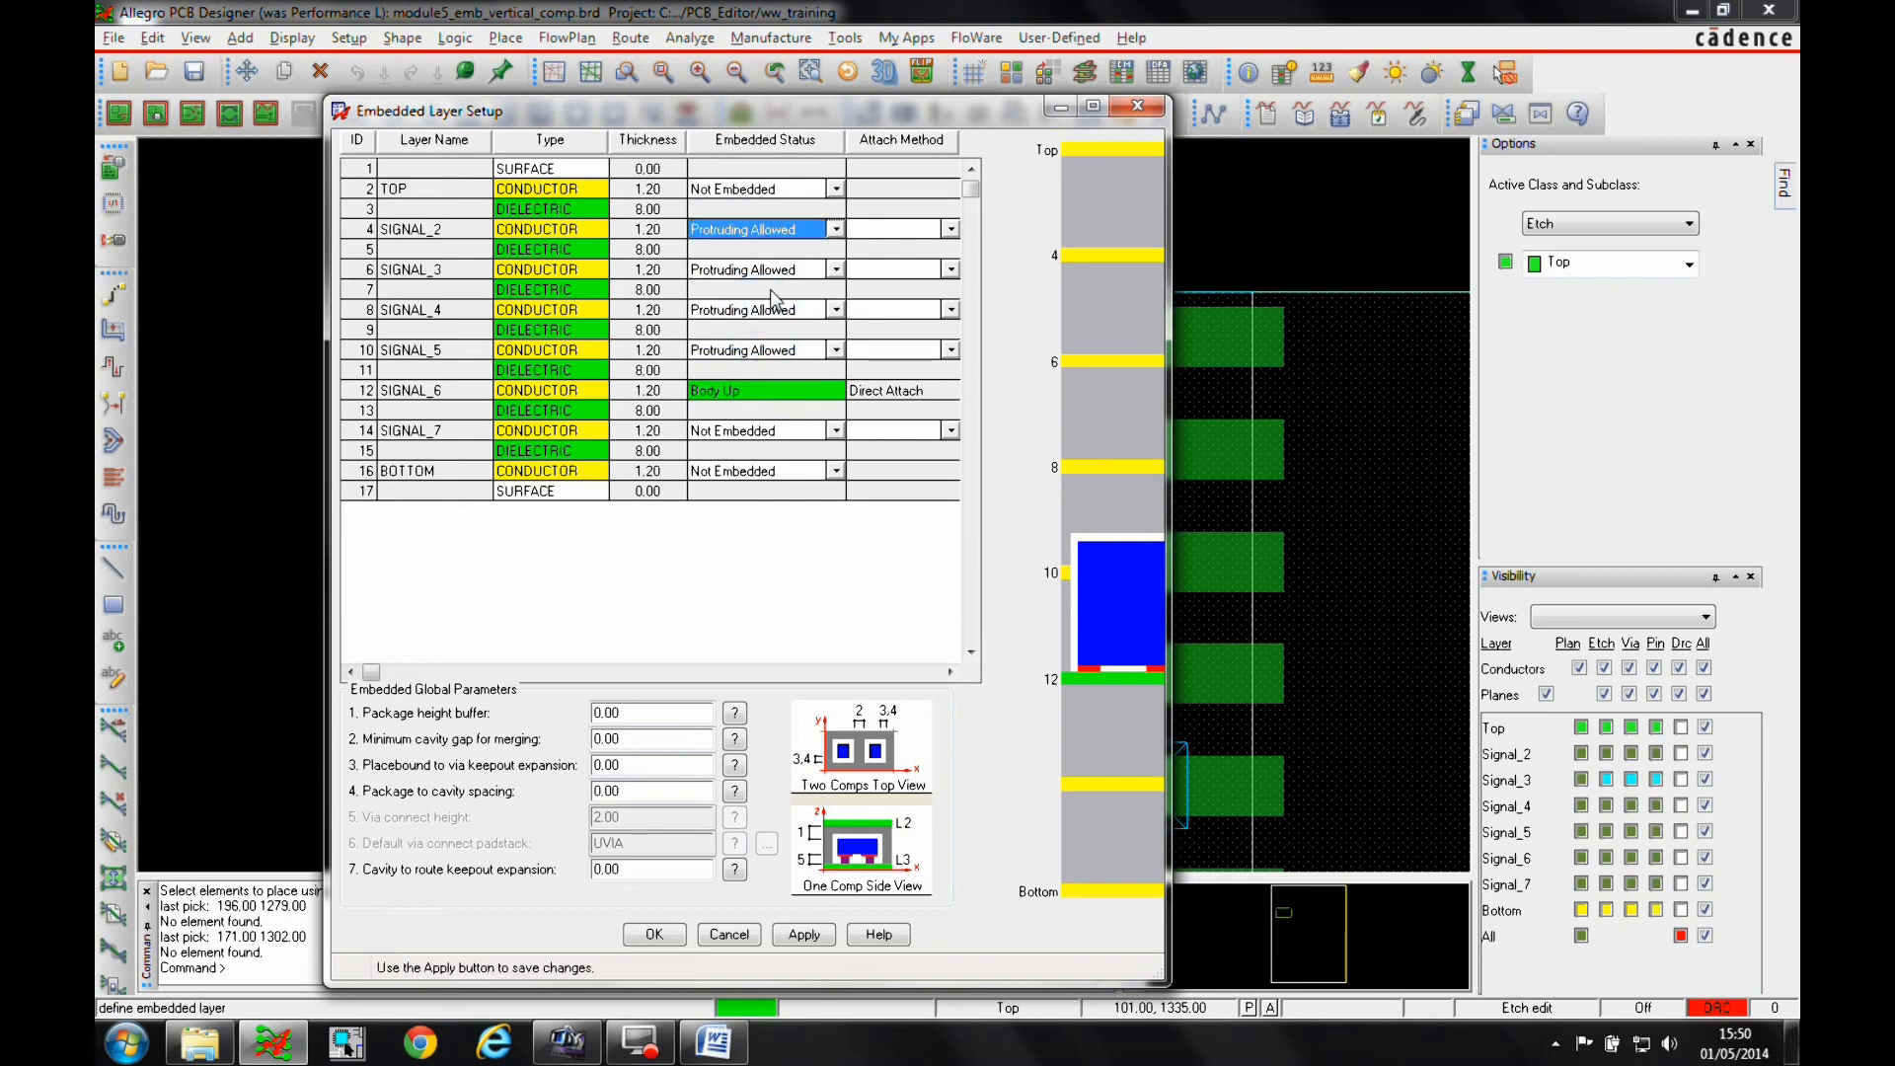
{"action": "mouse_move", "coordinate": [753, 202]}
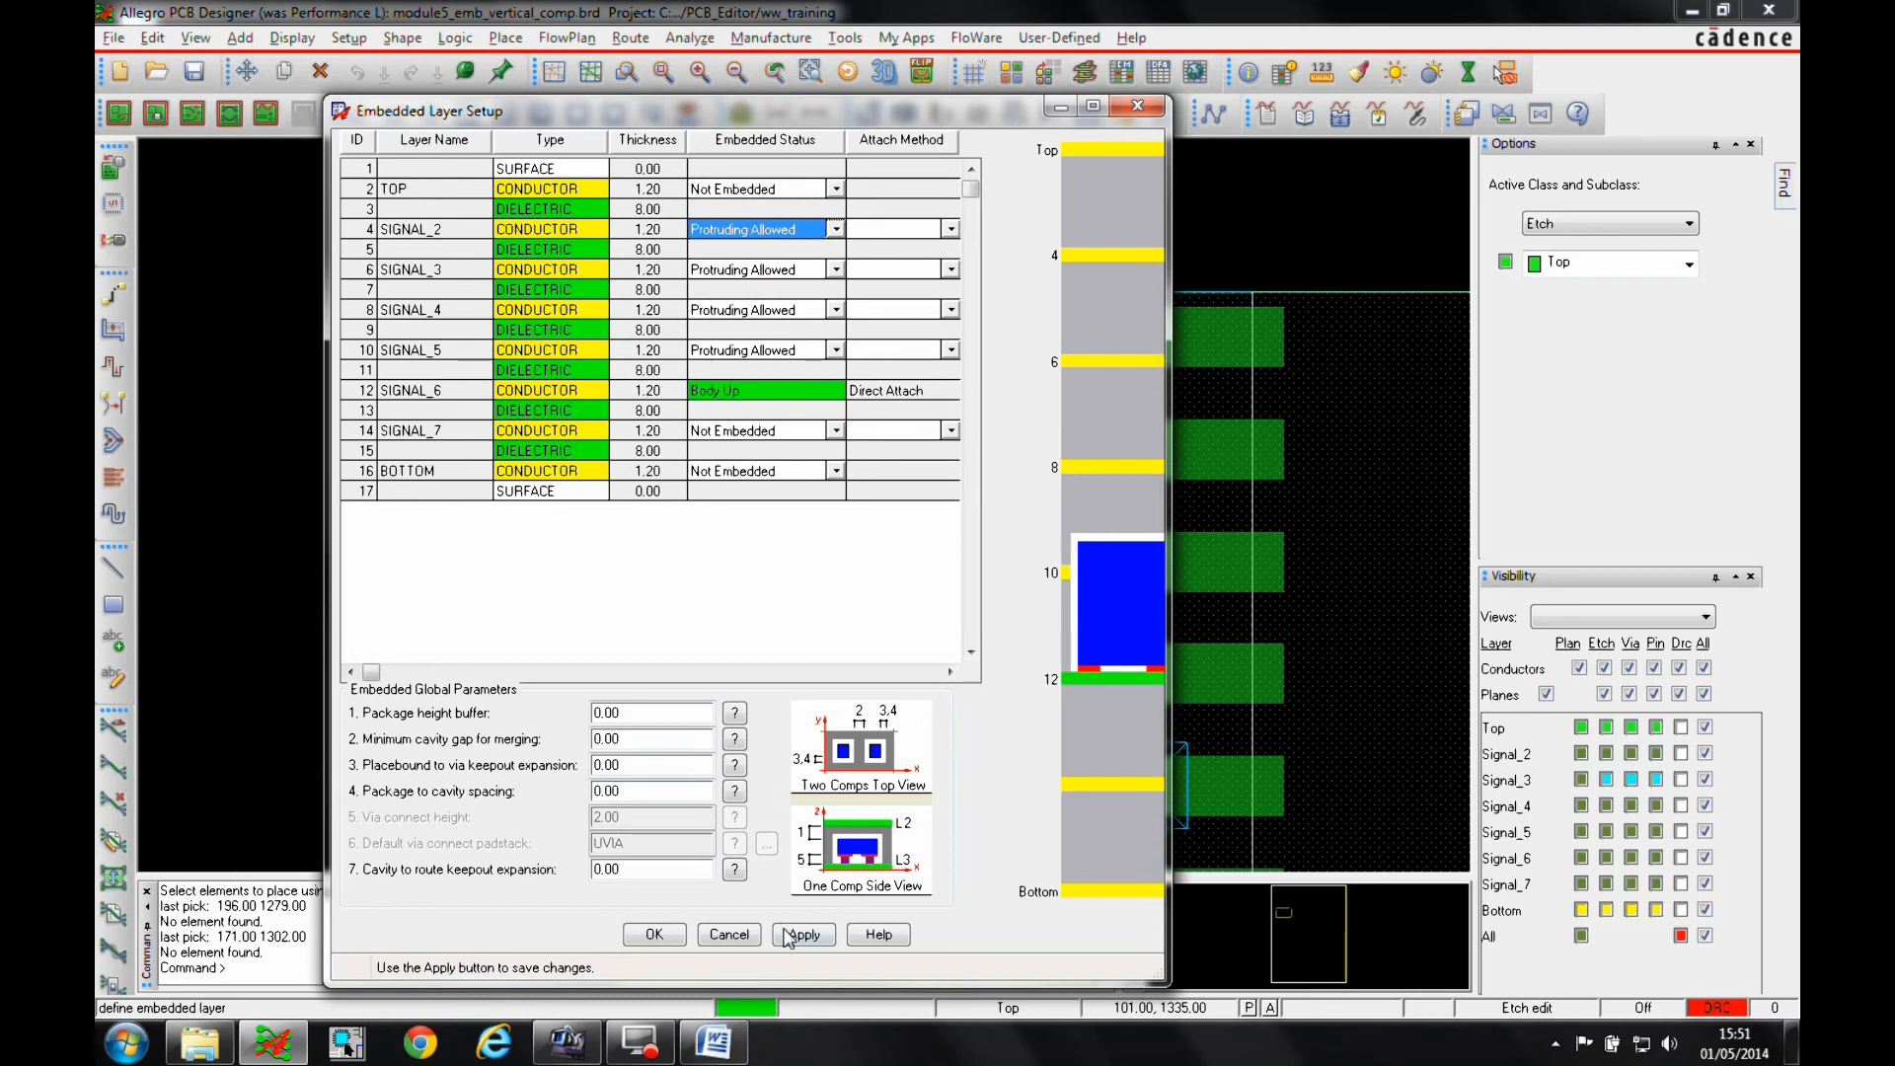
{"action": "left_click", "coordinate": [653, 935]}
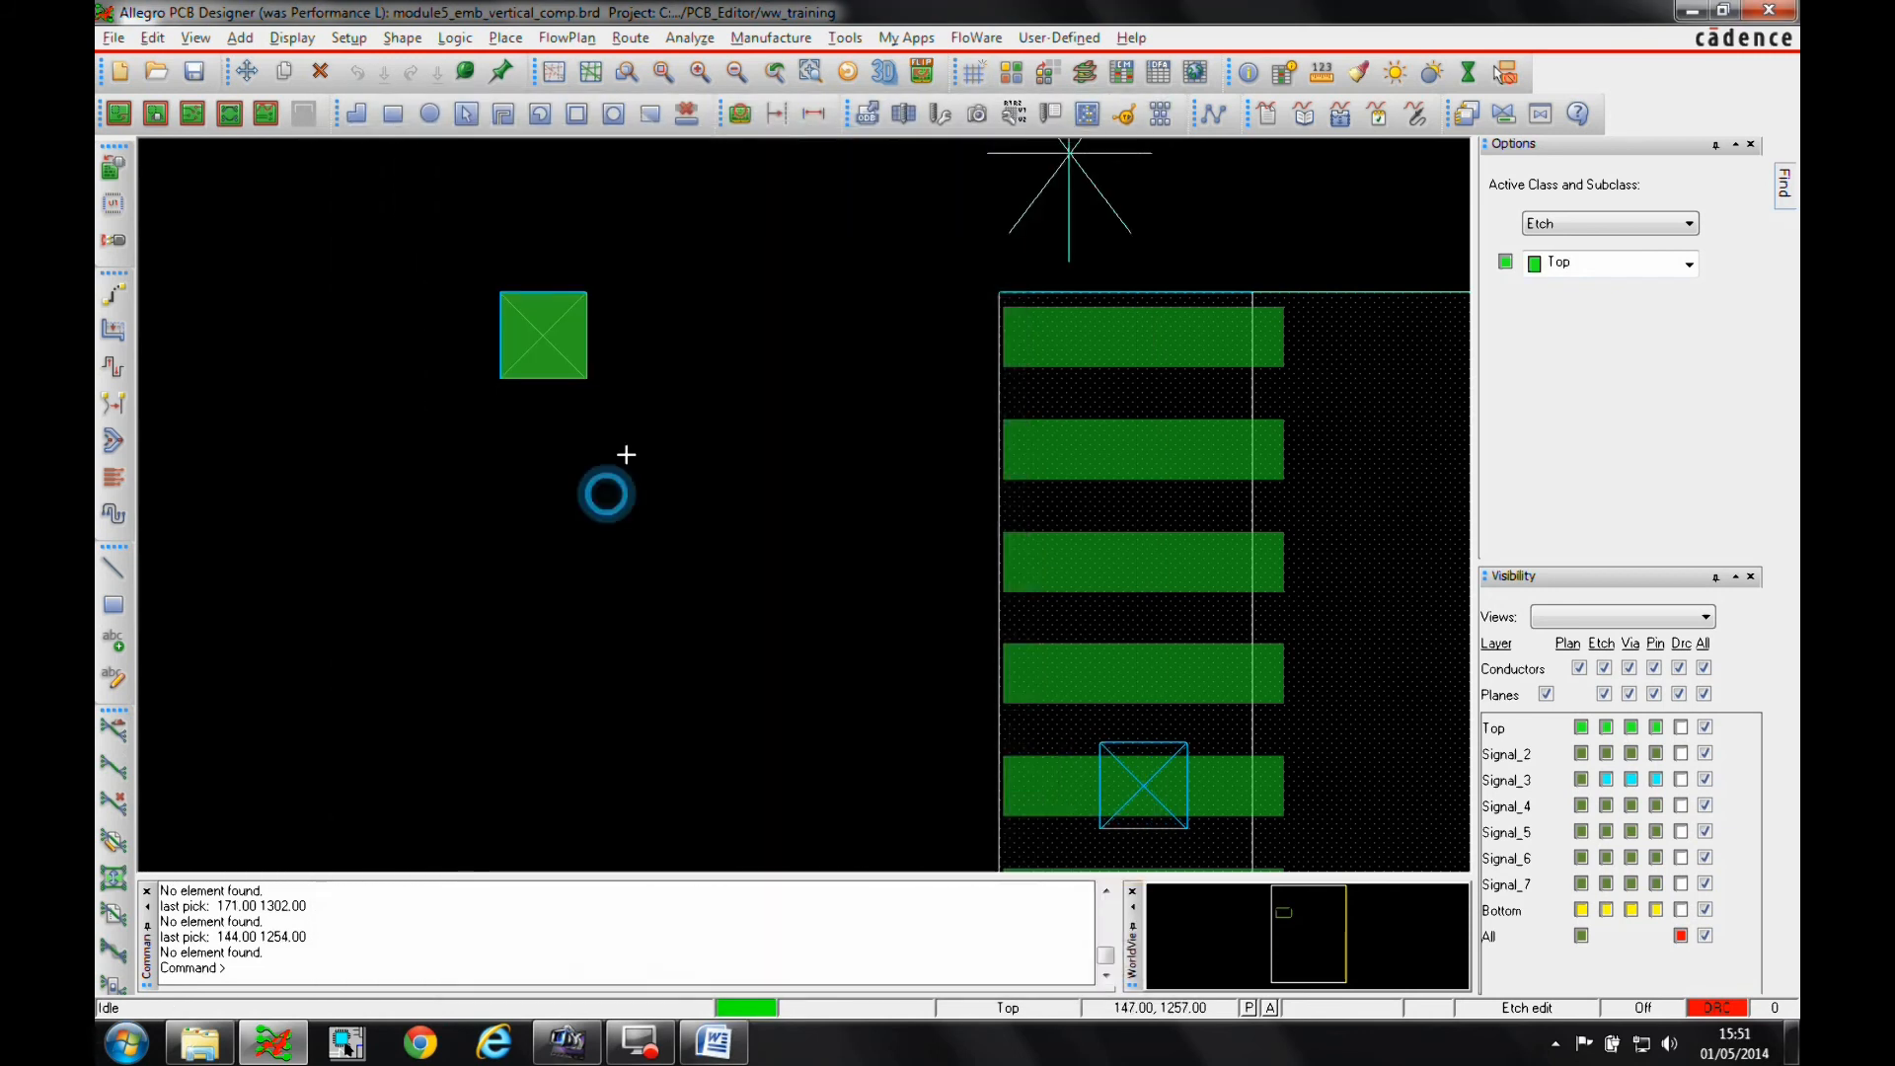